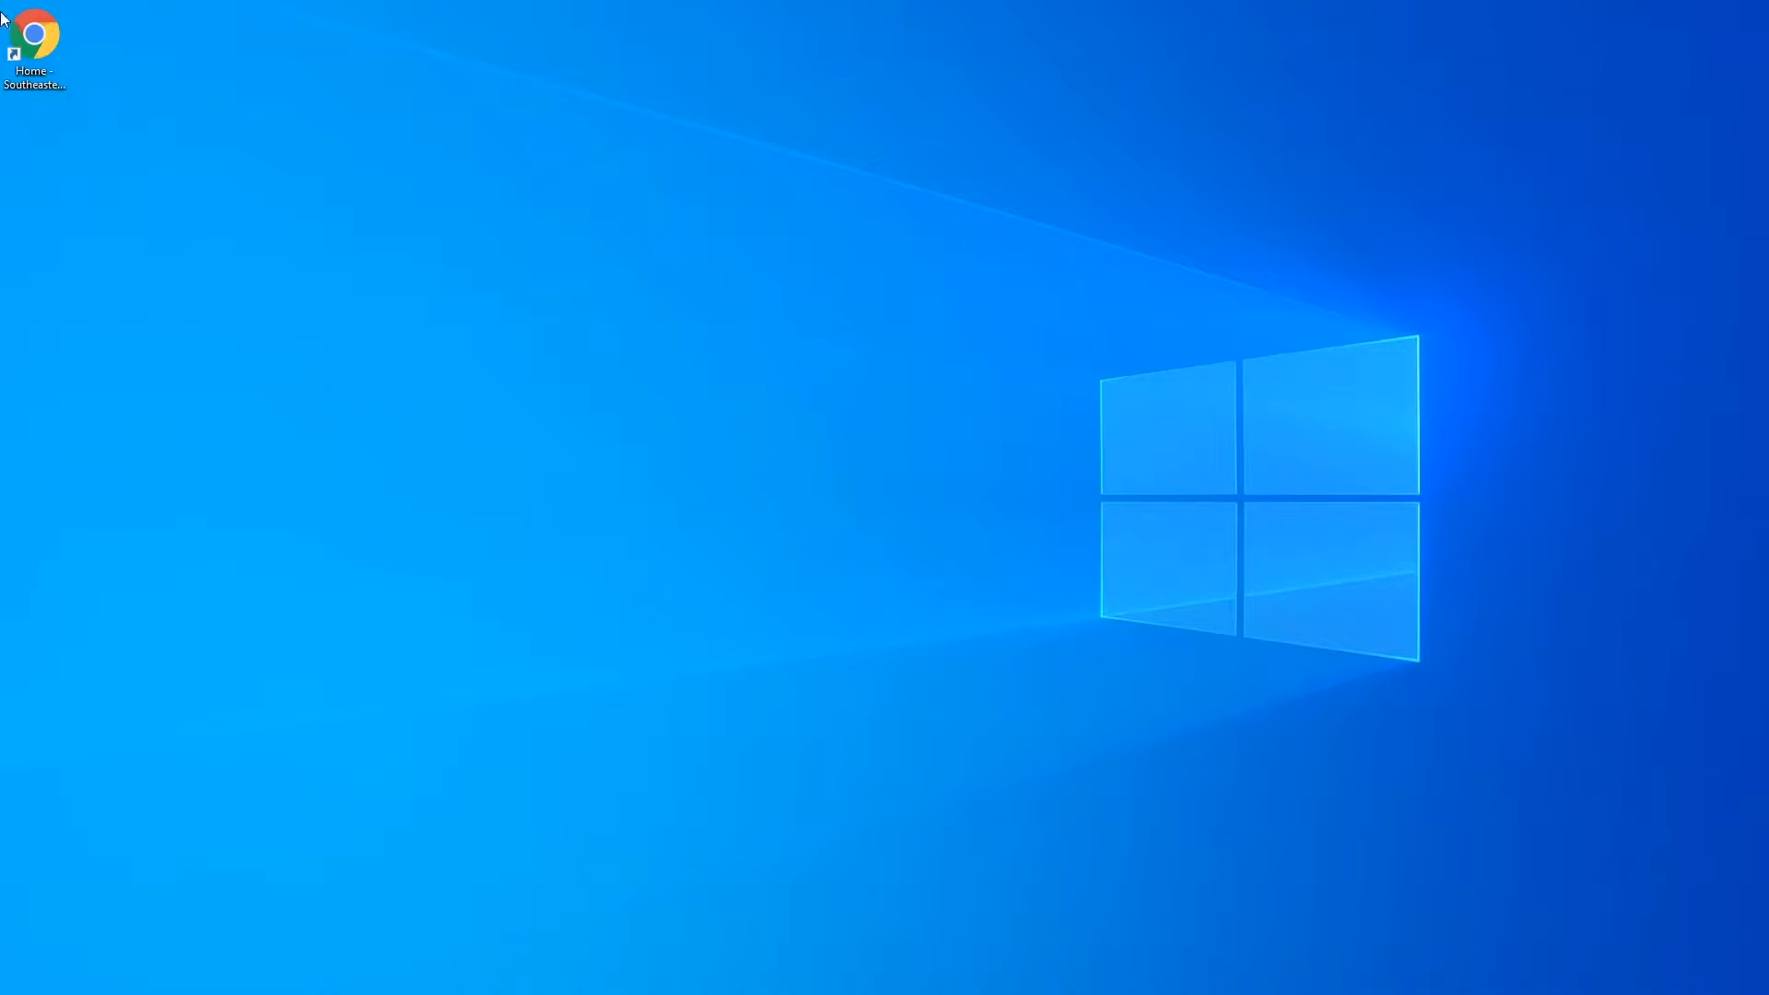
{"action": "mouse_move", "coordinate": [37, 133]}
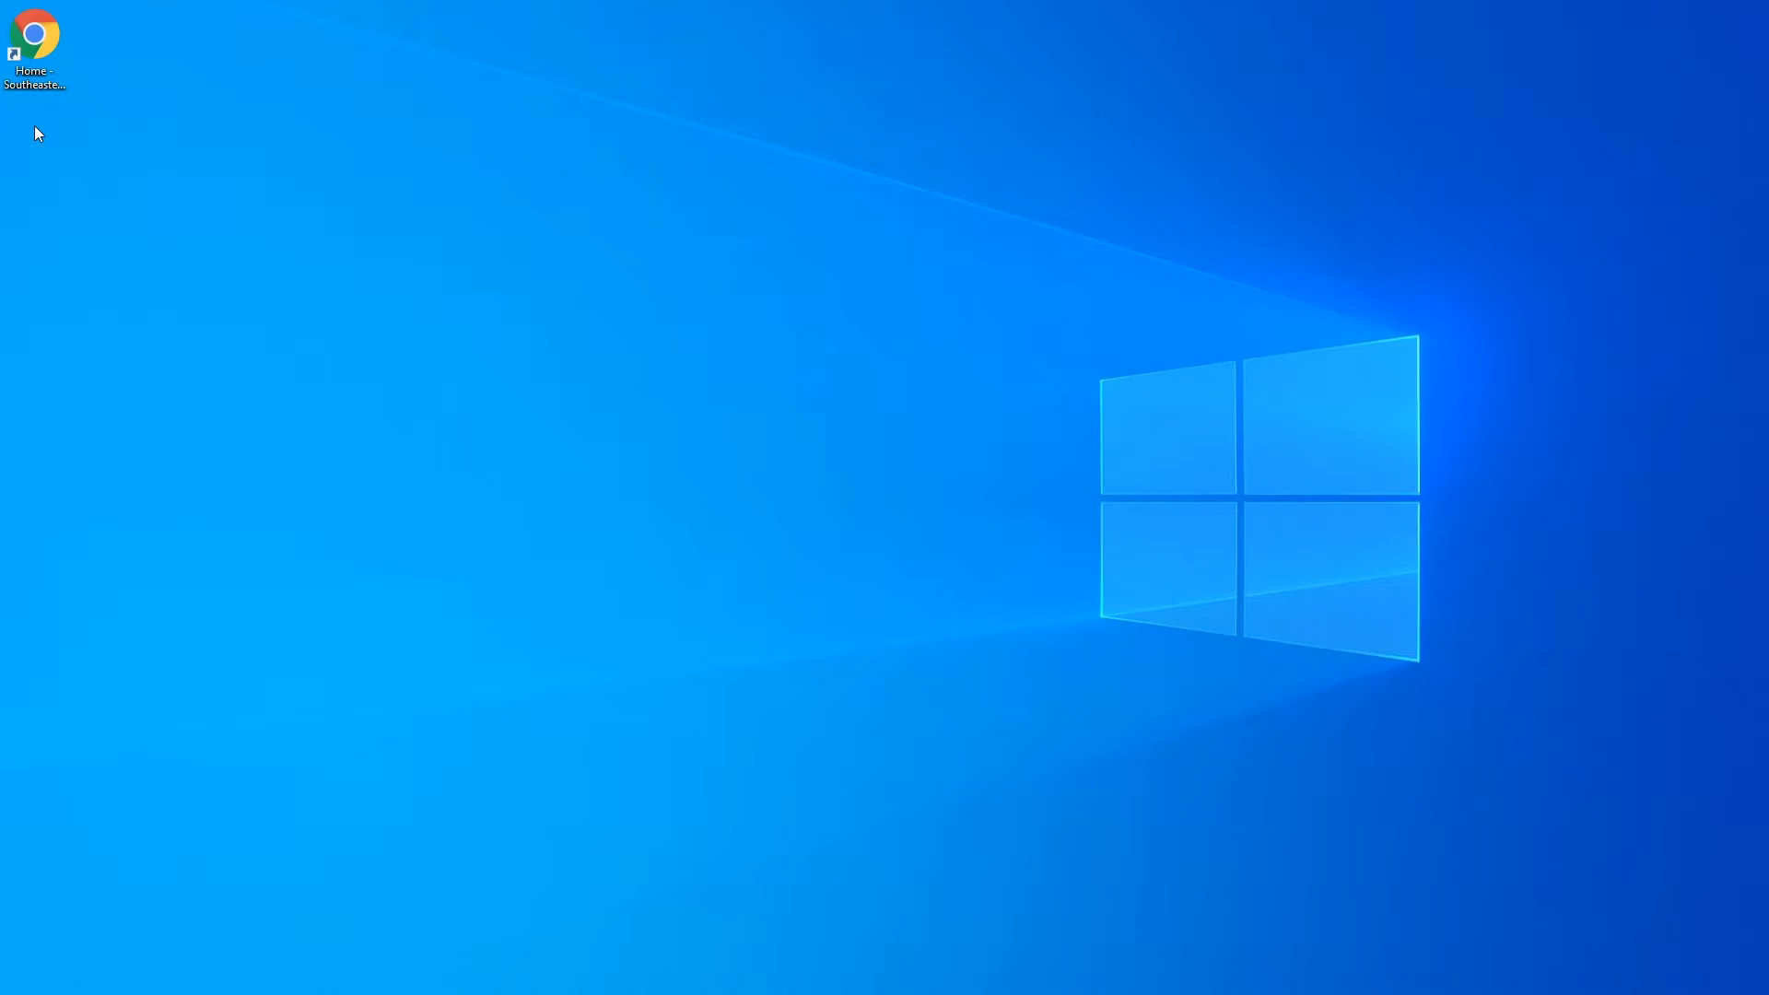
{"action": "mouse_move", "coordinate": [148, 77]}
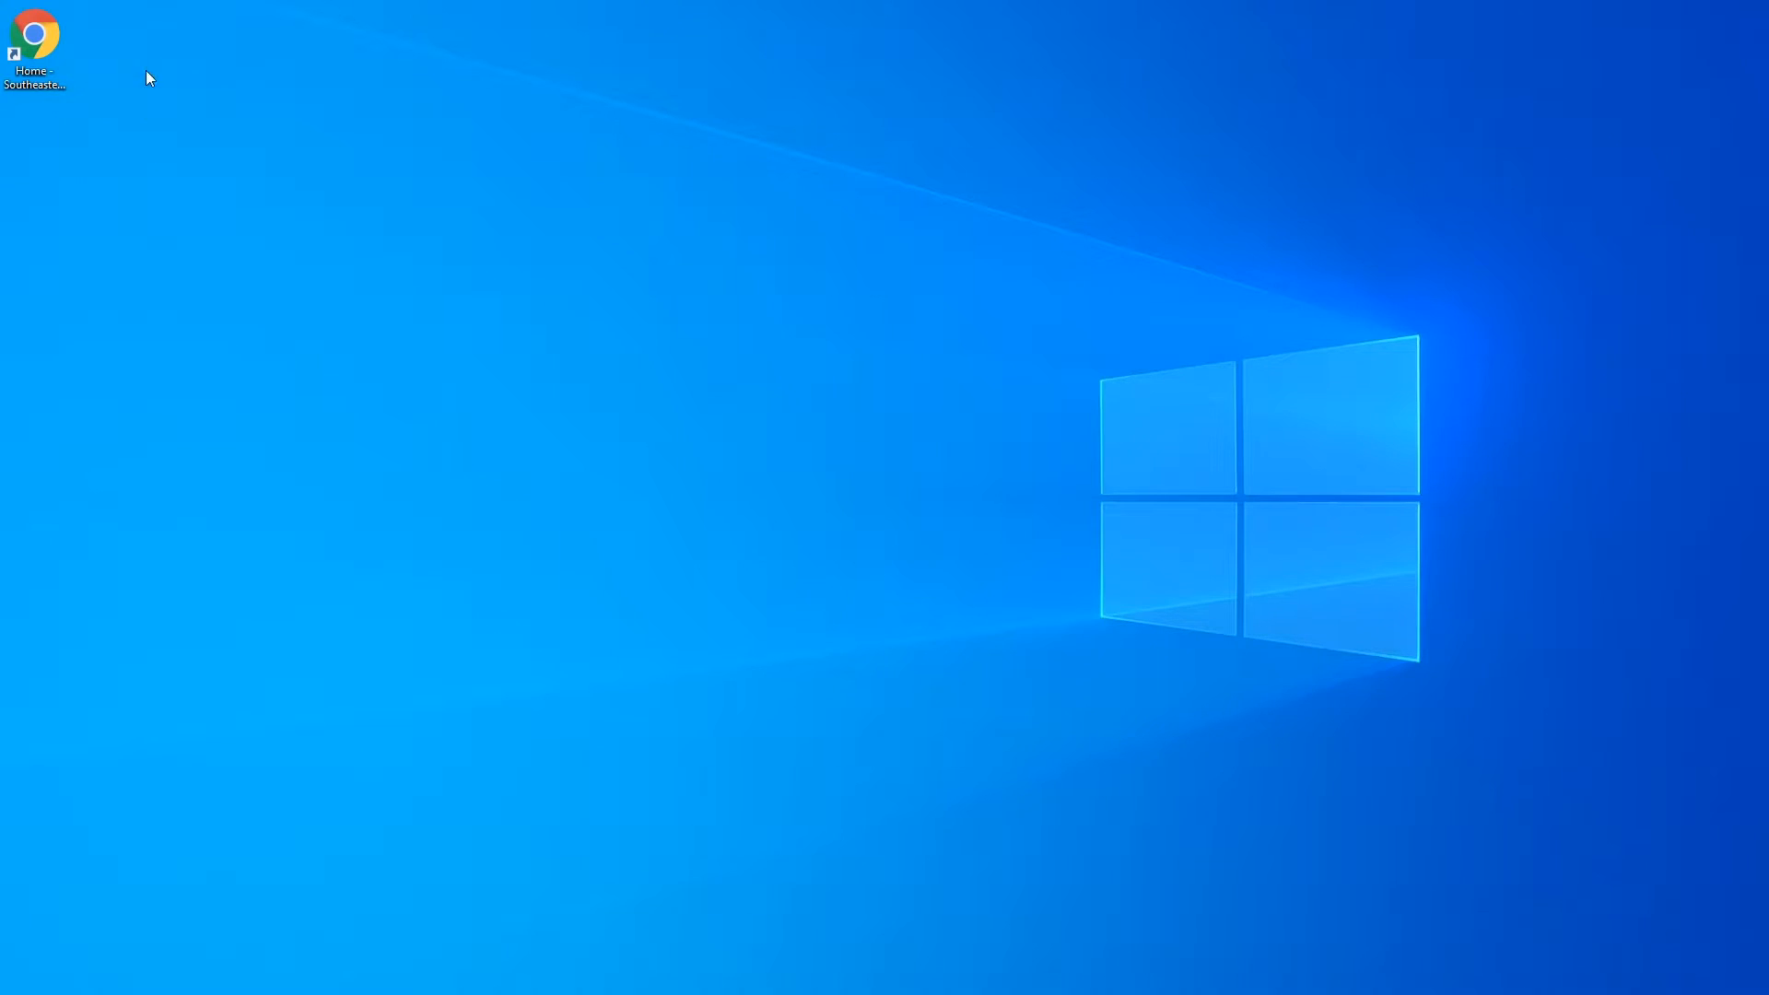
Open the Southeastern university home page (se.edu) from the Chrome desktop shortcut
{"action": "double_click", "coordinate": [33, 37]}
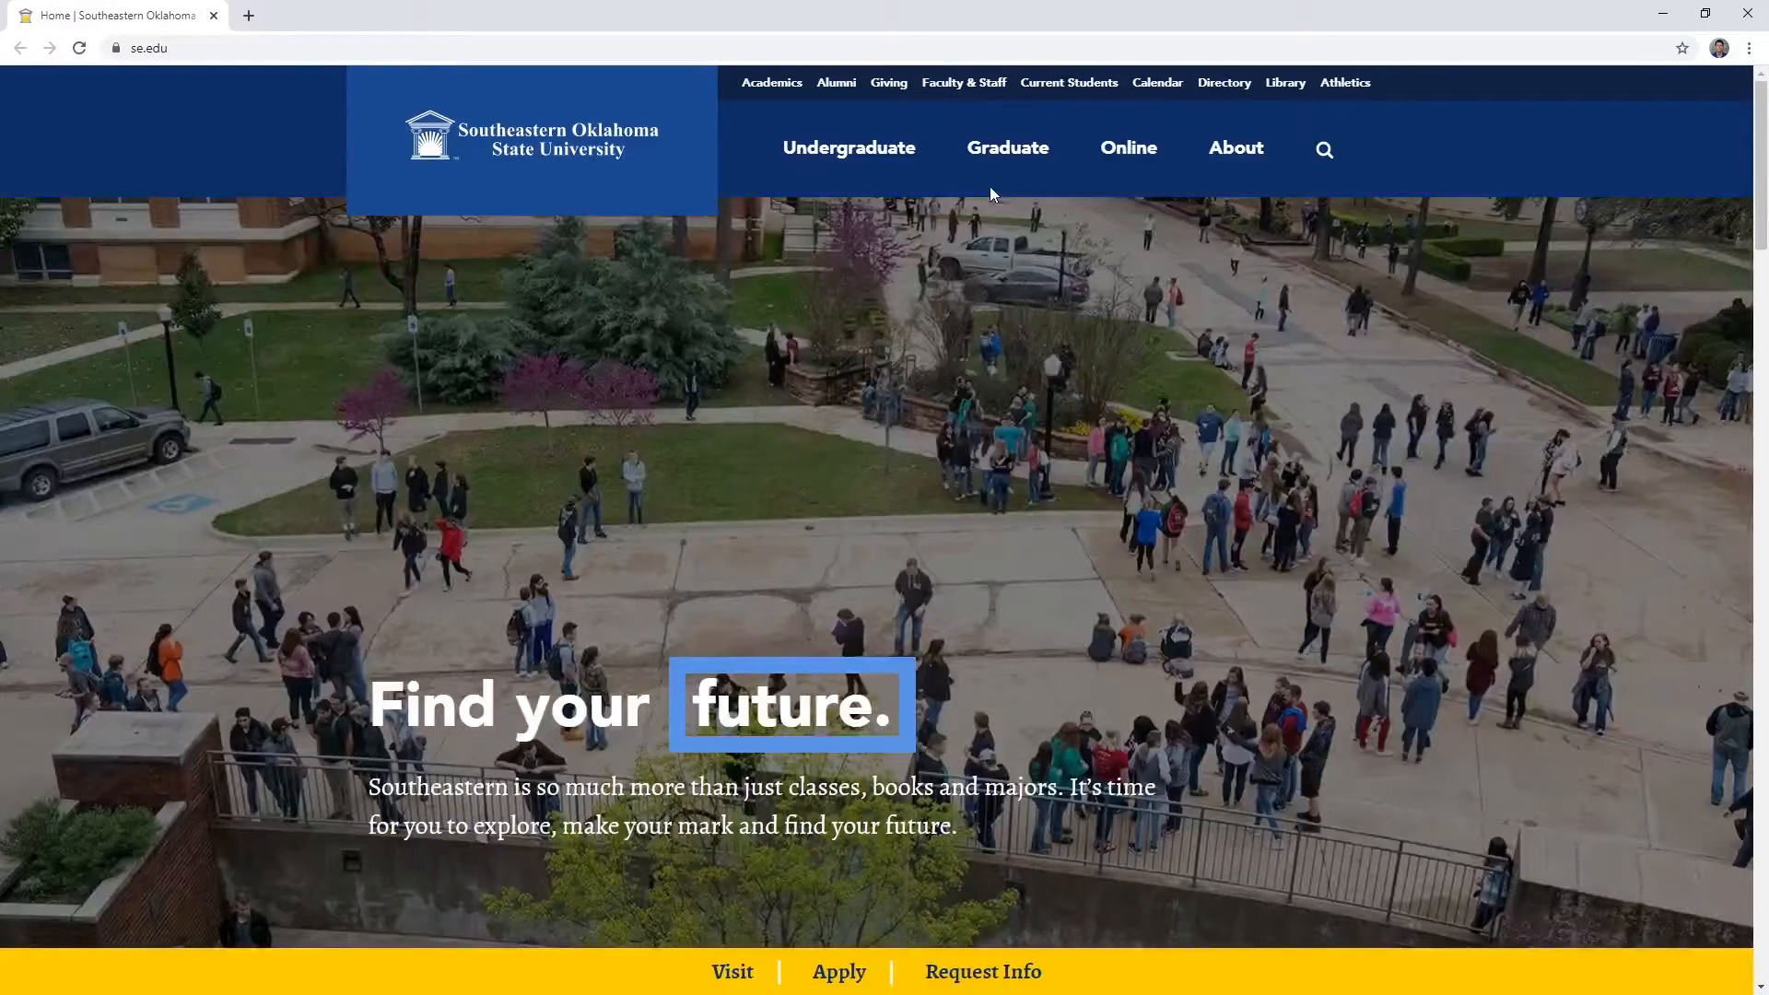
Sign in to Office 365 with the student university account, declining to stay signed in
{"action": "left_click", "coordinate": [147, 48]}
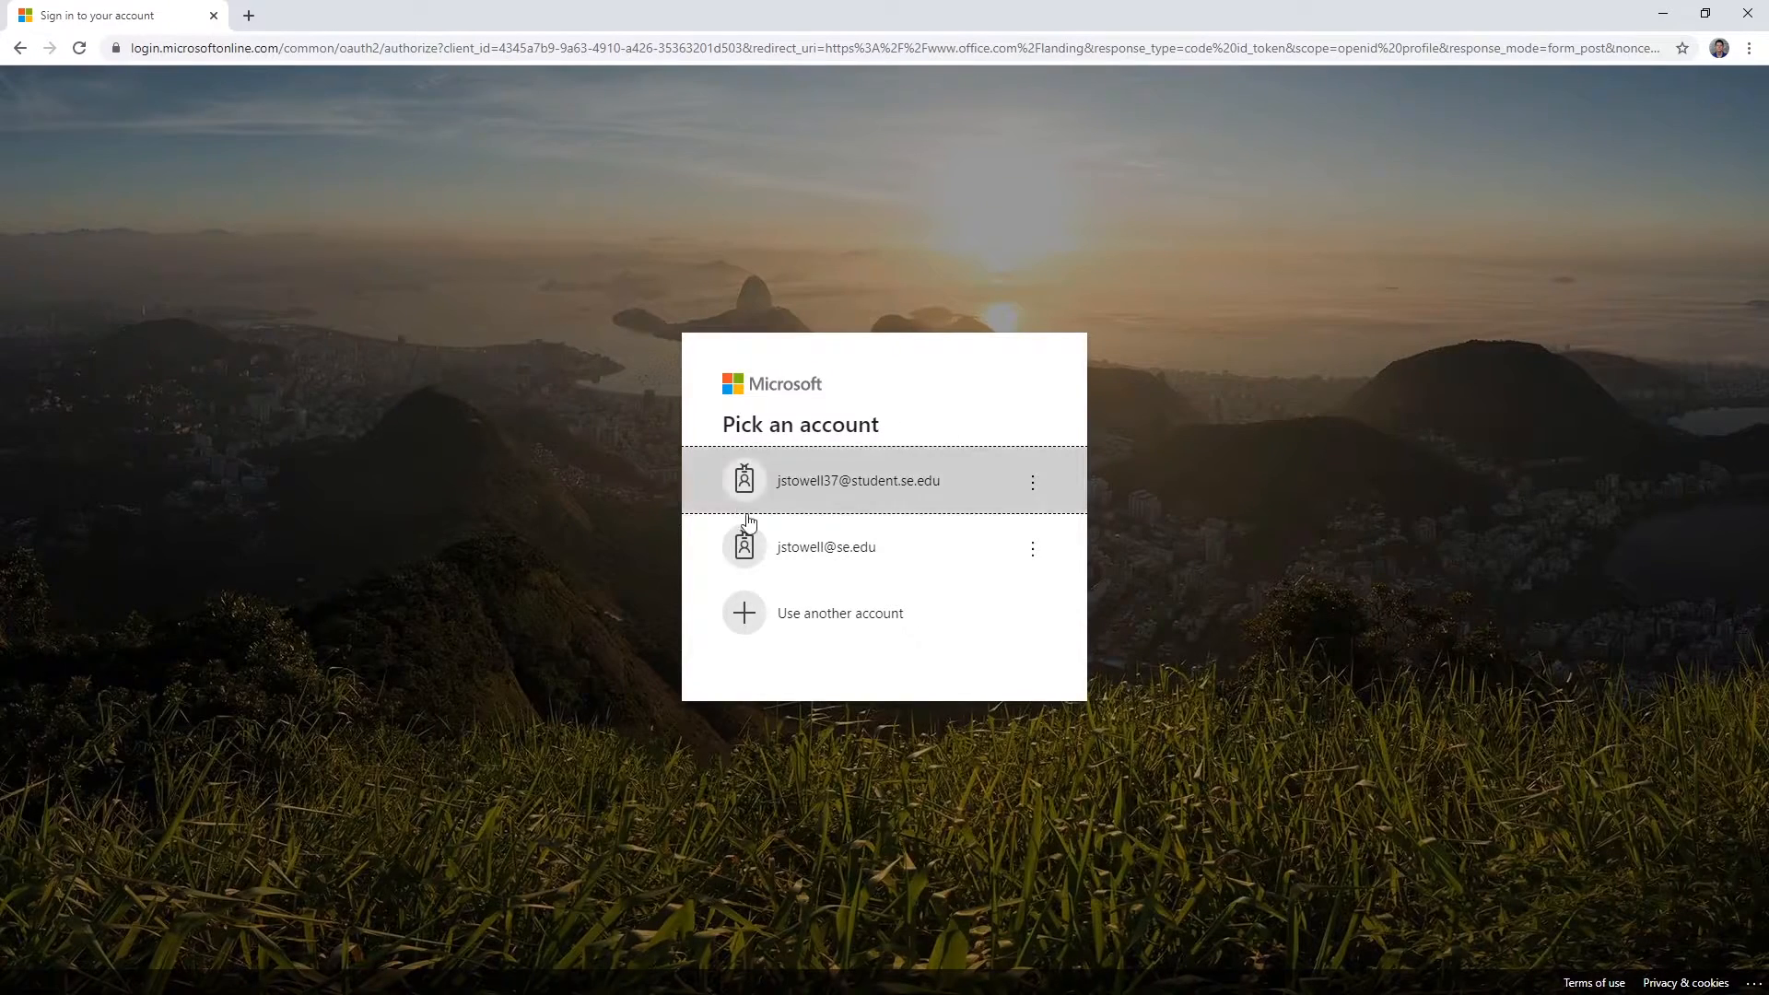
{"action": "left_click", "coordinate": [855, 479]}
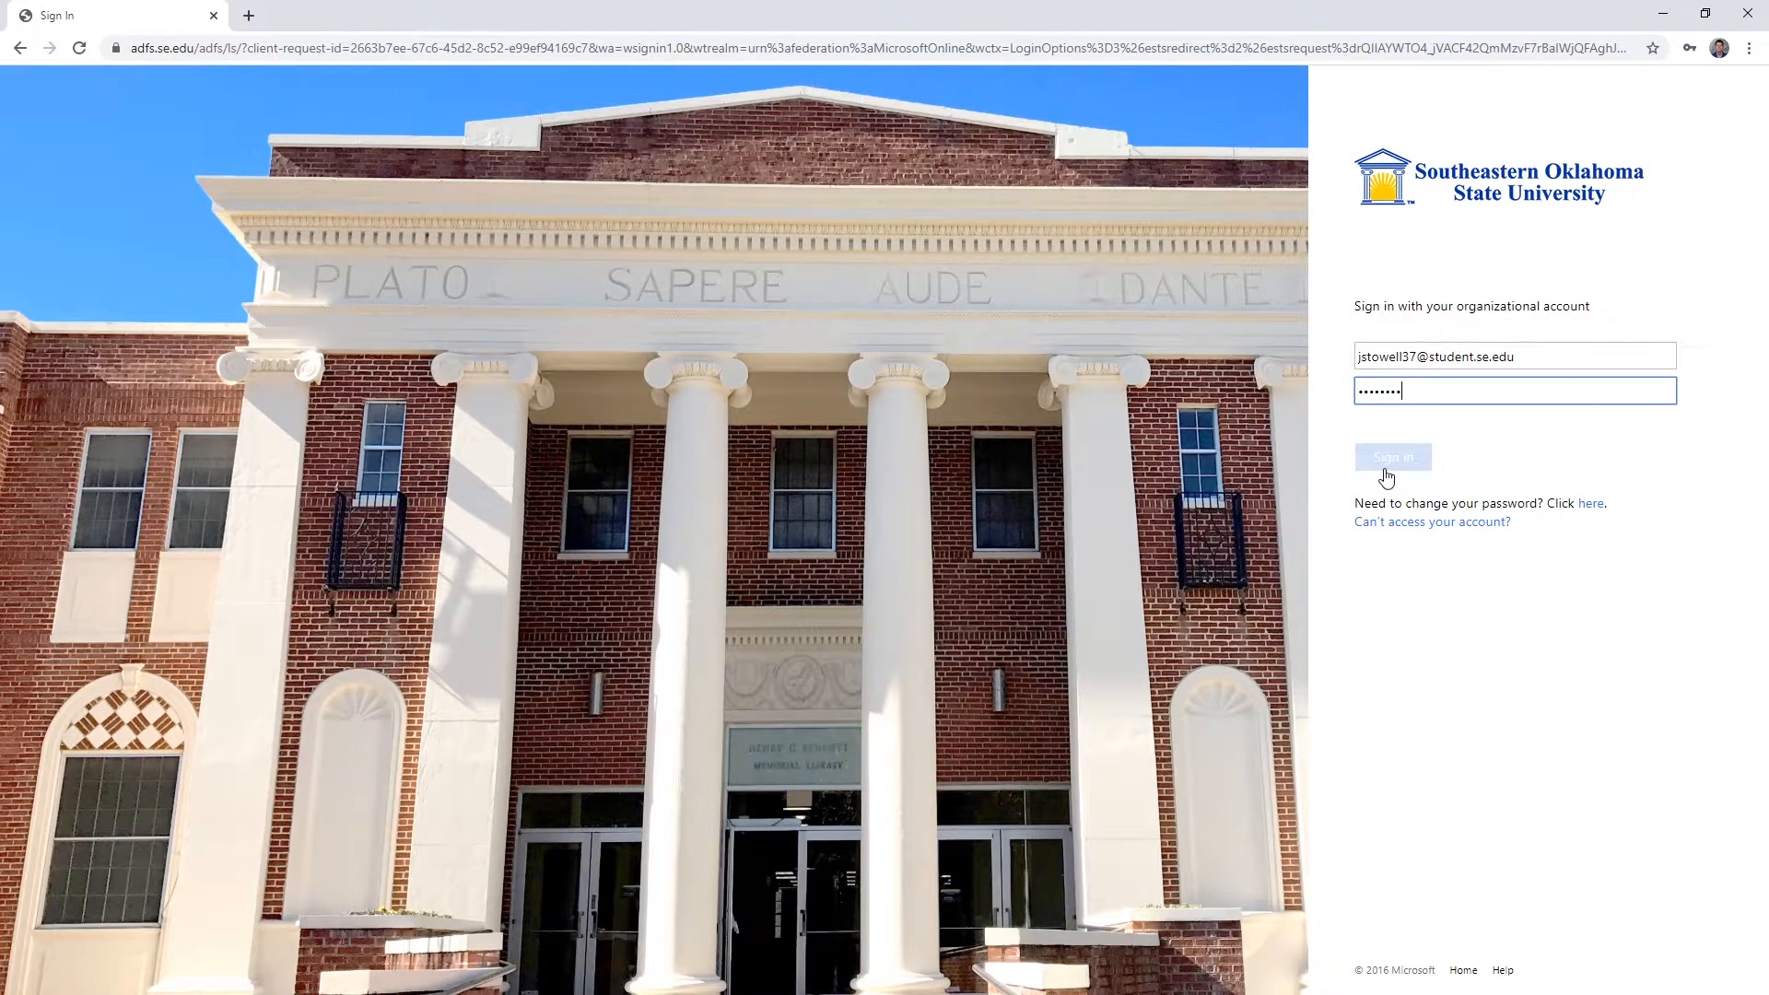
{"action": "left_click", "coordinate": [1391, 457]}
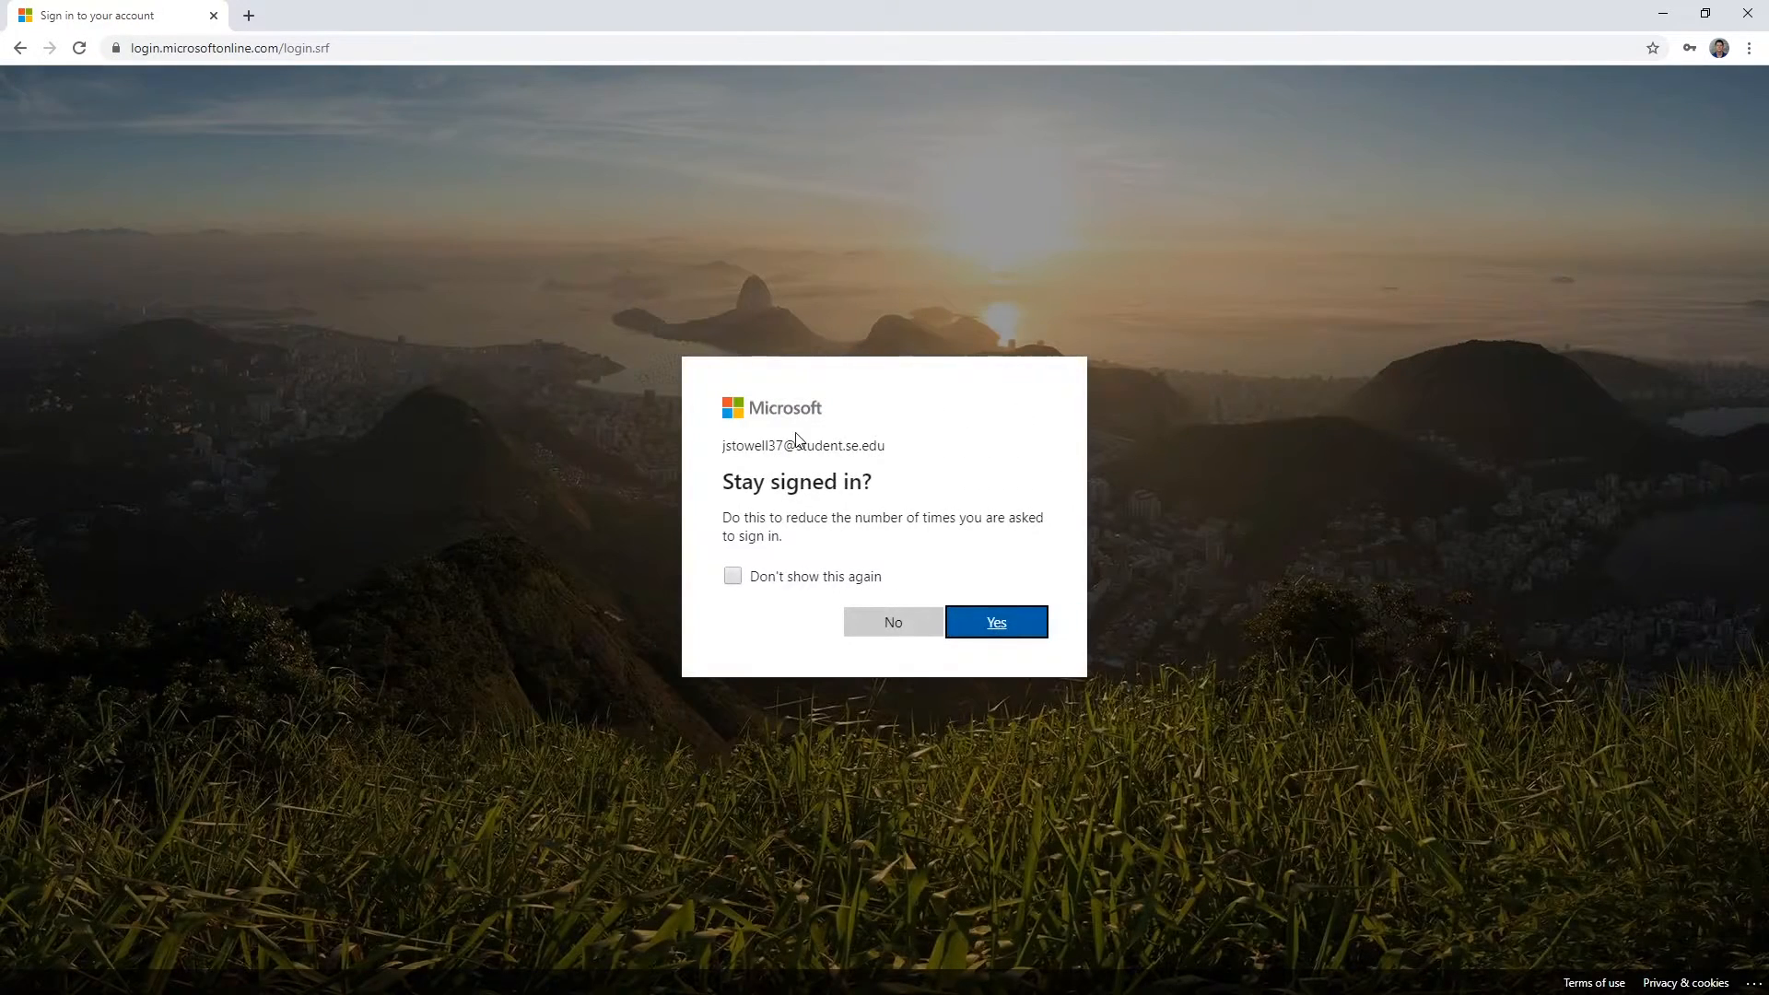
{"action": "left_click", "coordinate": [892, 621]}
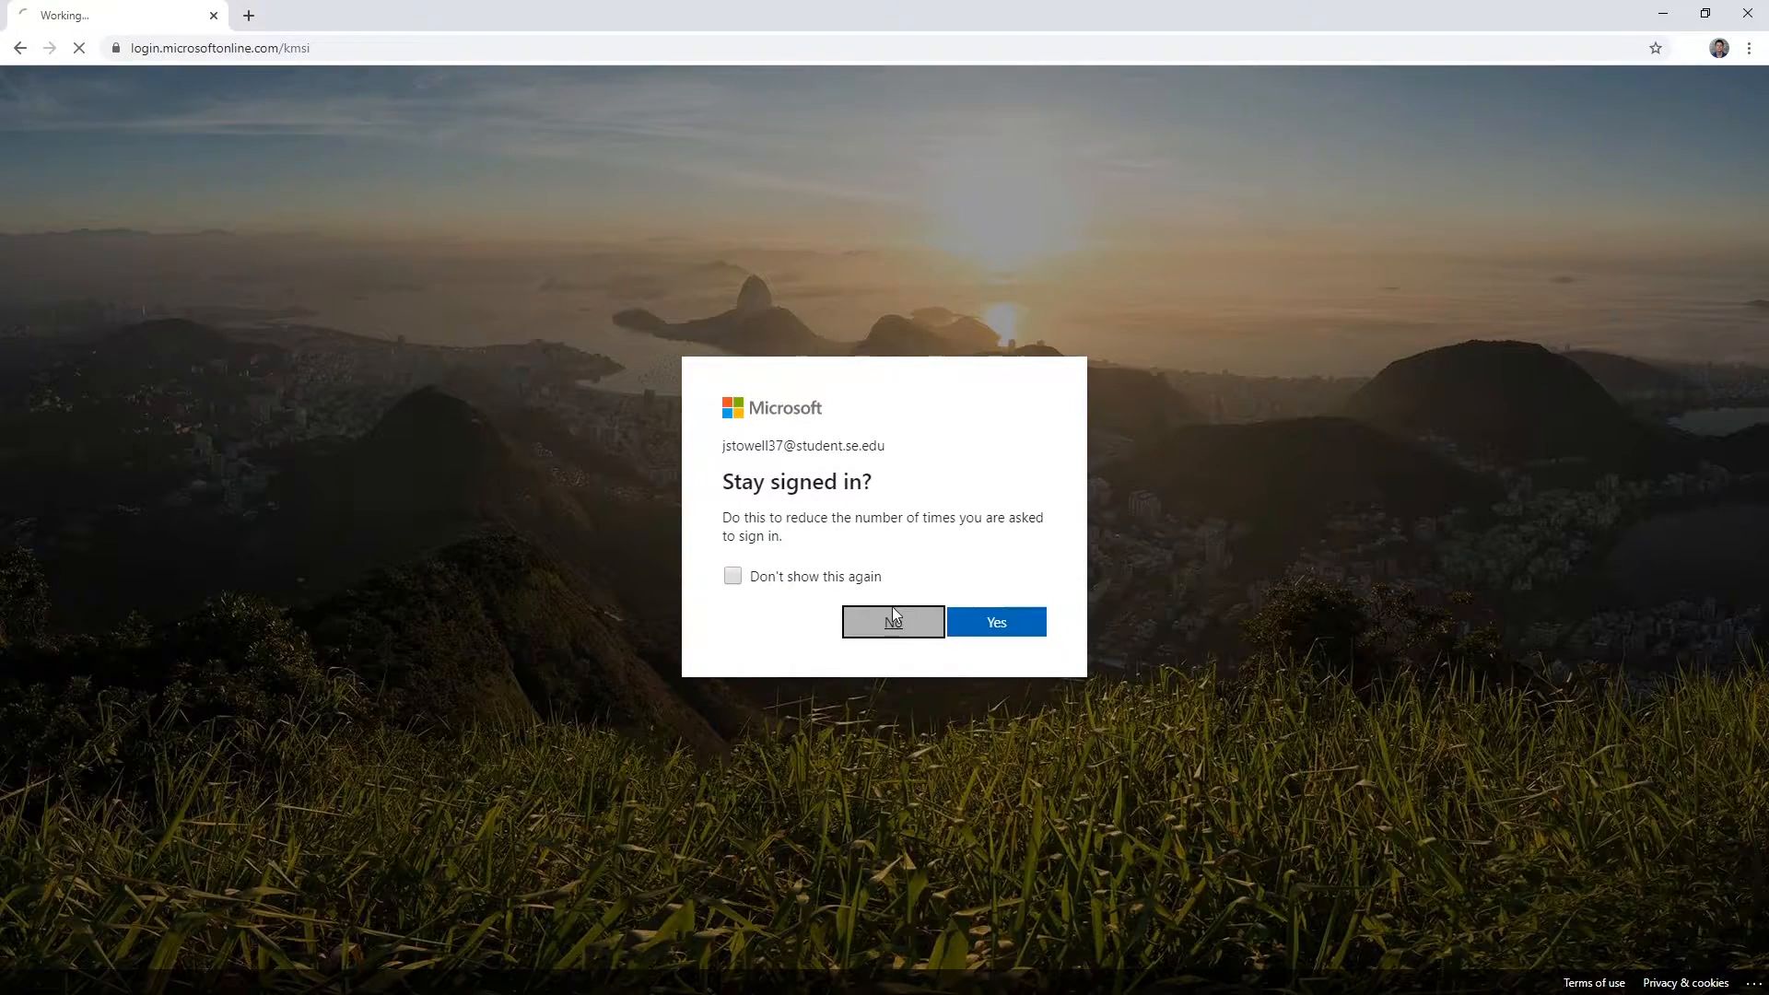
{"action": "left_click", "coordinate": [892, 621]}
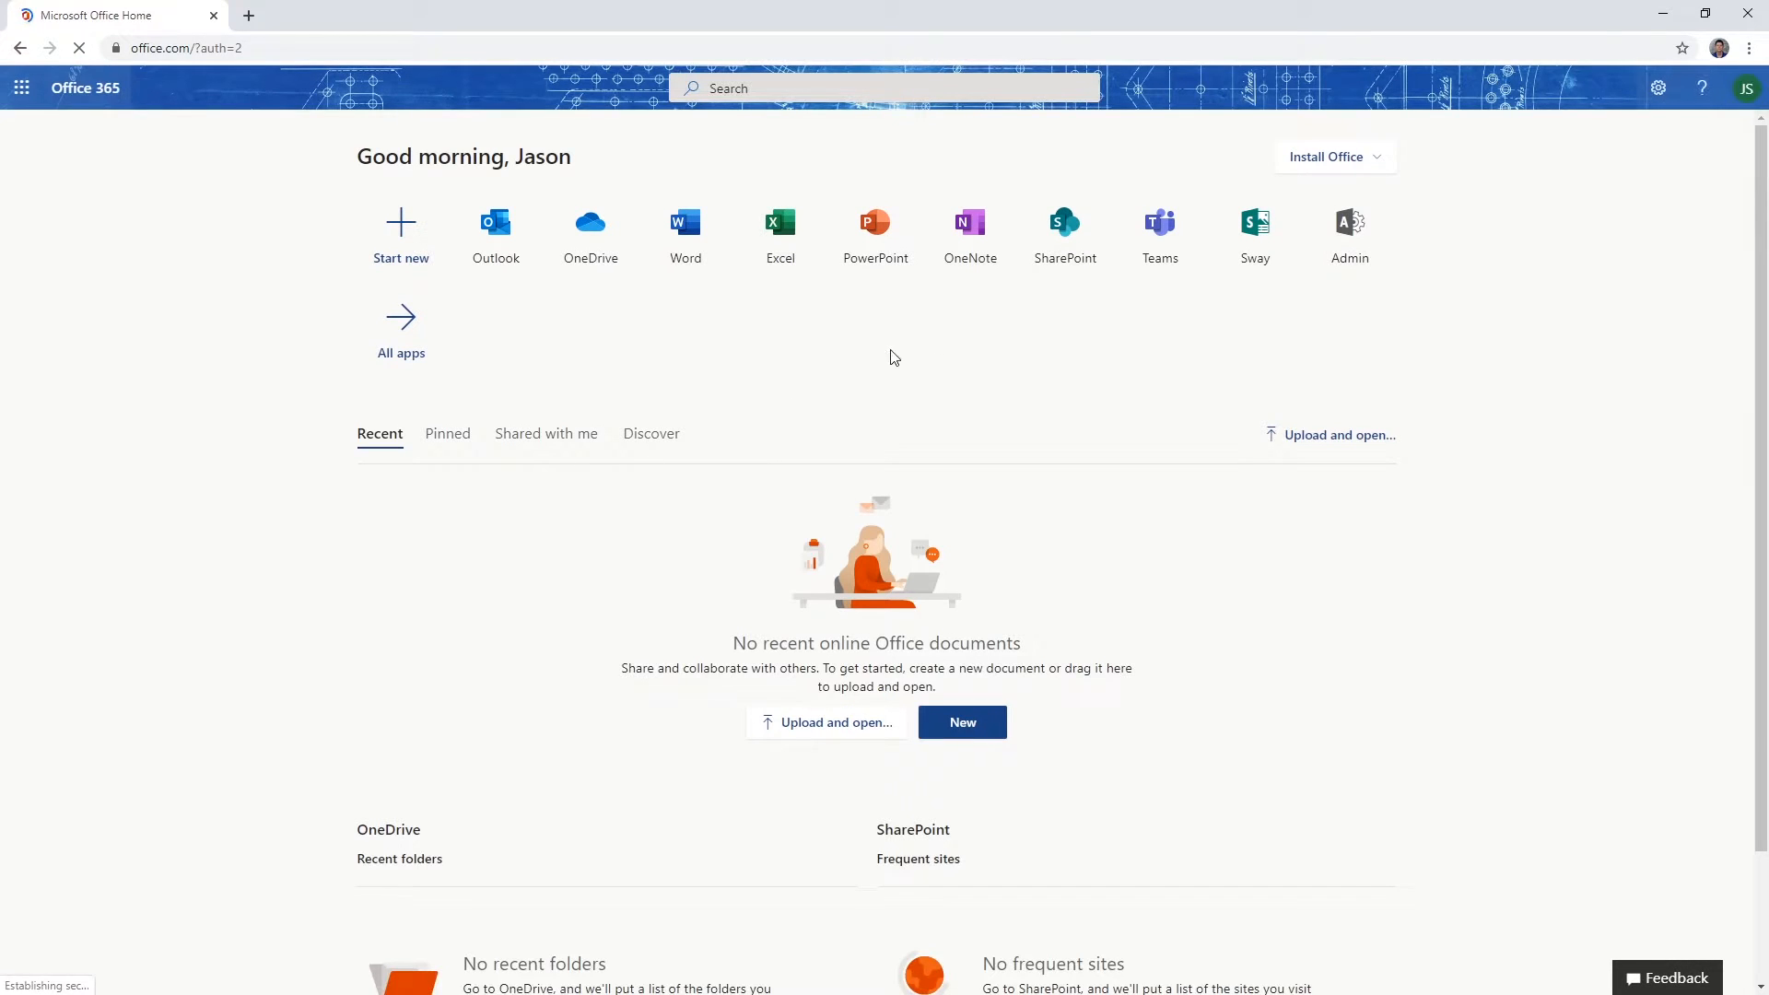
Show the Install Office options from the Office 365 home page
{"action": "left_click", "coordinate": [1332, 156]}
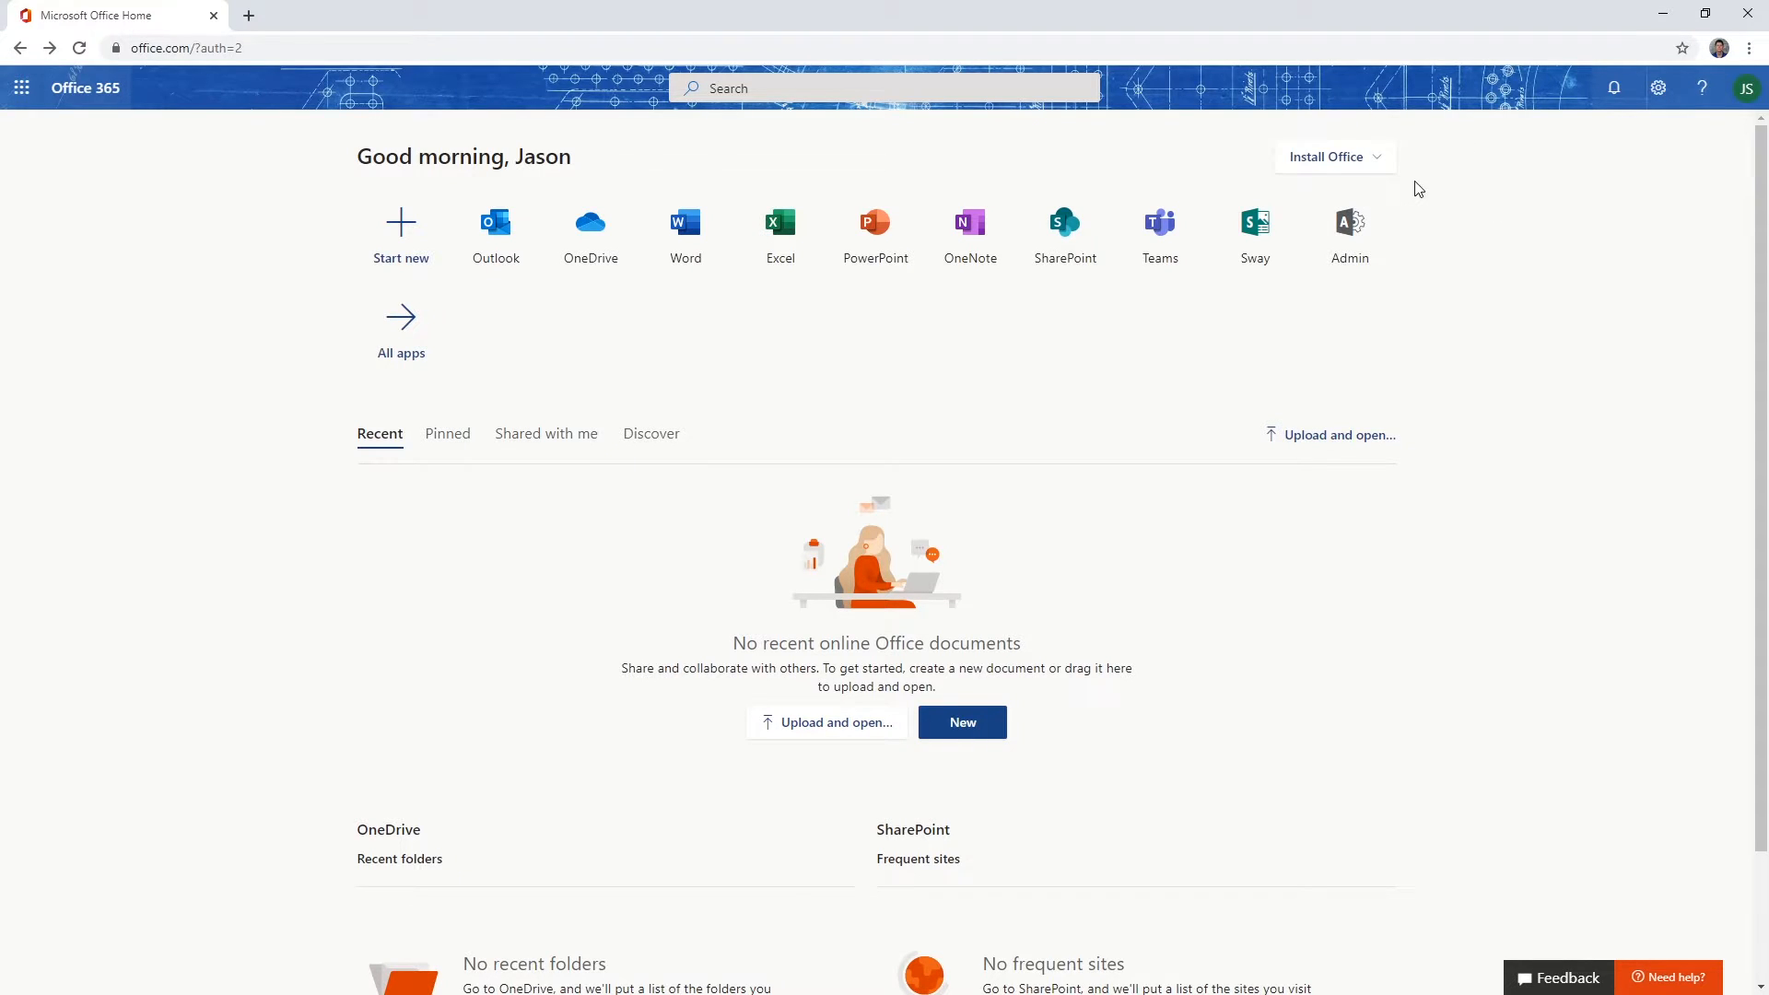
{"action": "left_click", "coordinate": [1329, 157]}
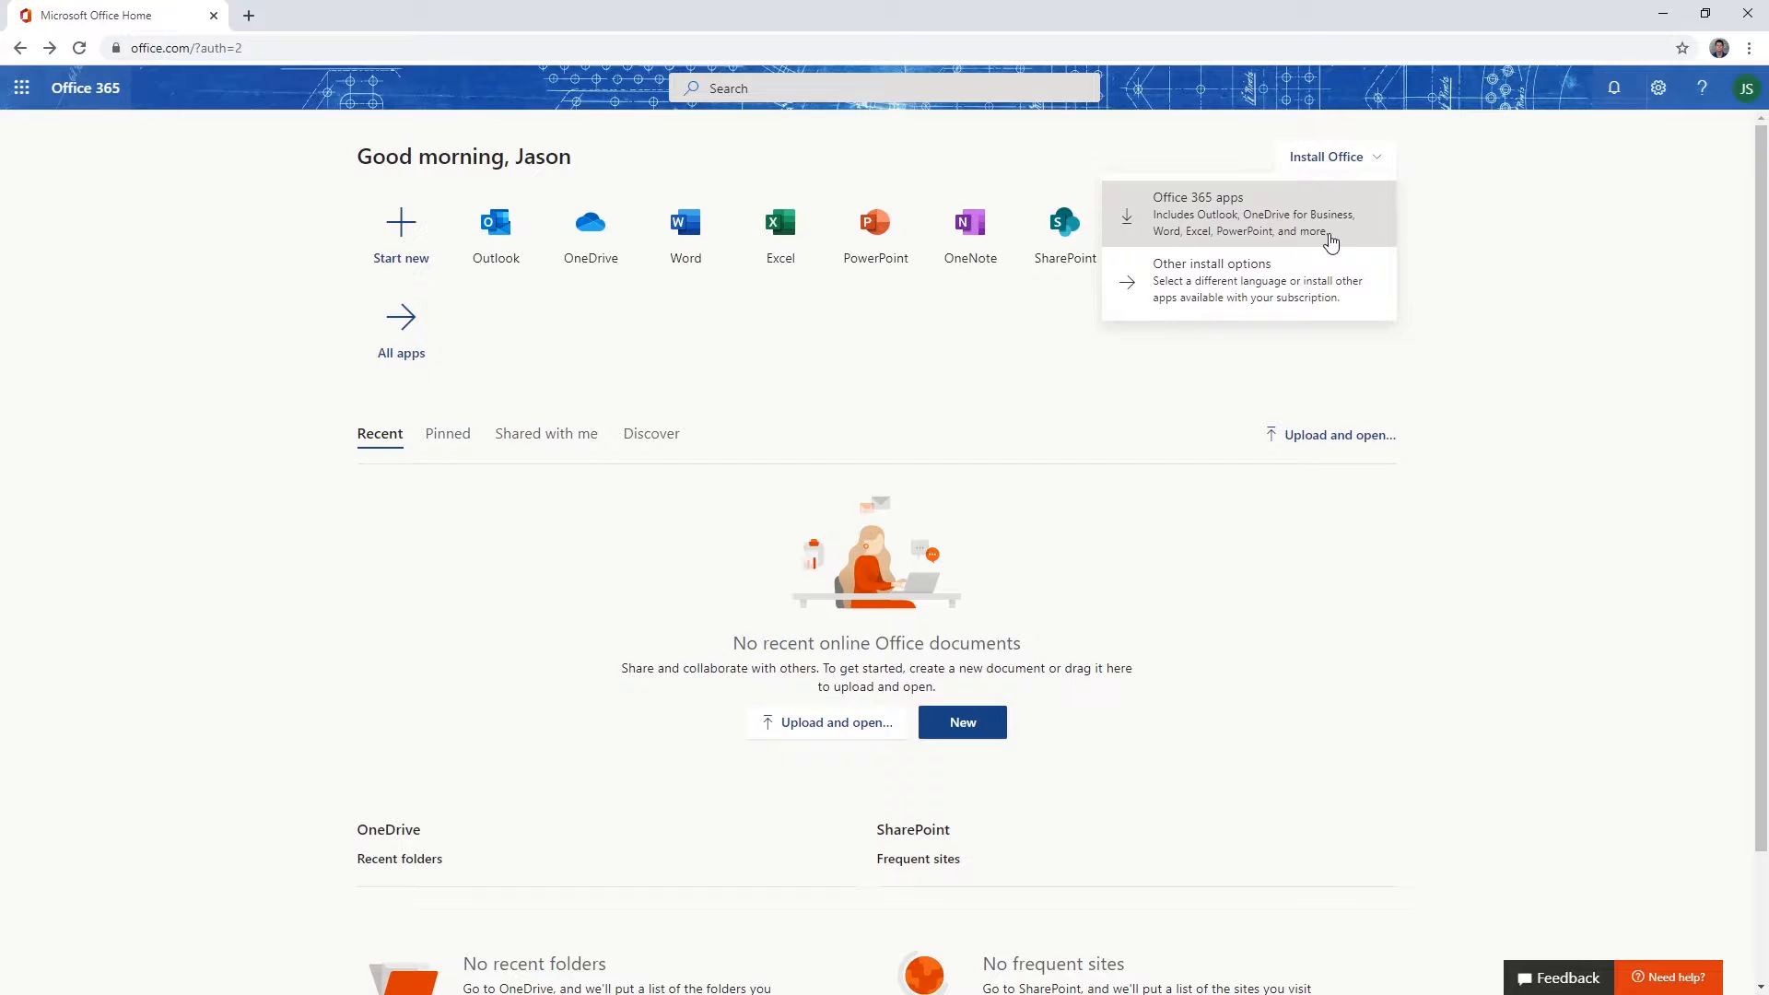
Download the Office 365 apps installer and save the Setup file to the computer
{"action": "left_click", "coordinate": [1240, 213]}
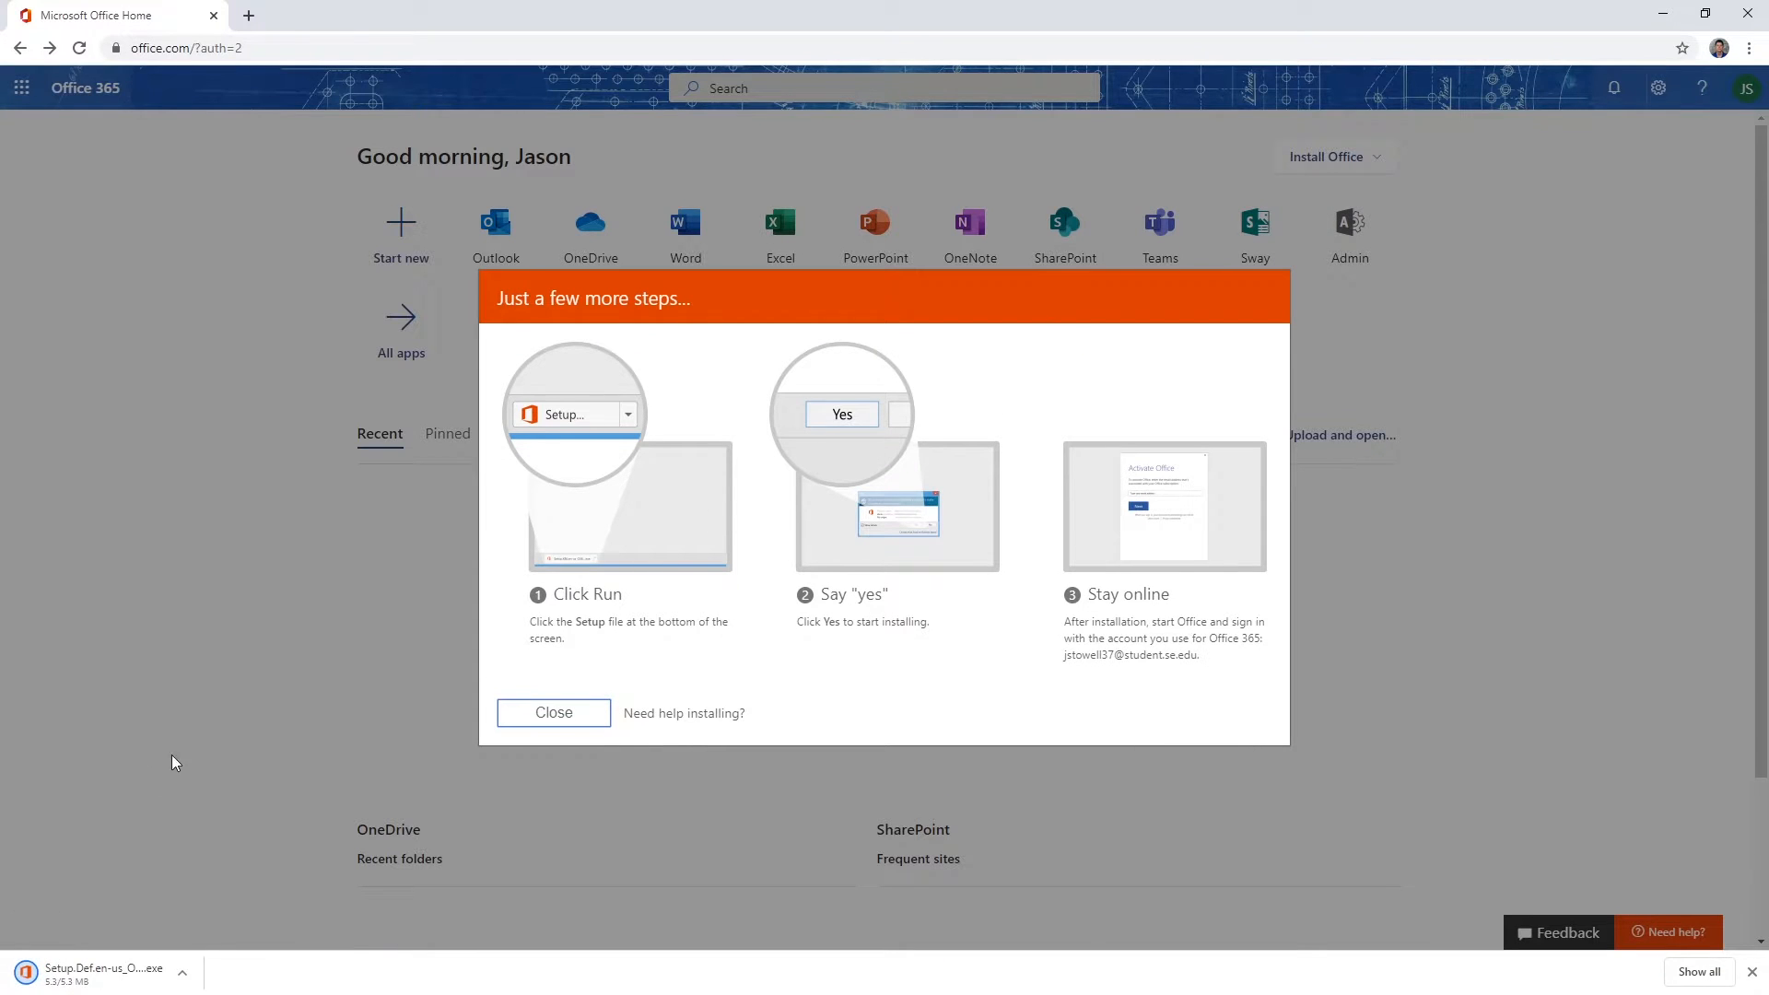
{"action": "left_click", "coordinate": [553, 712]}
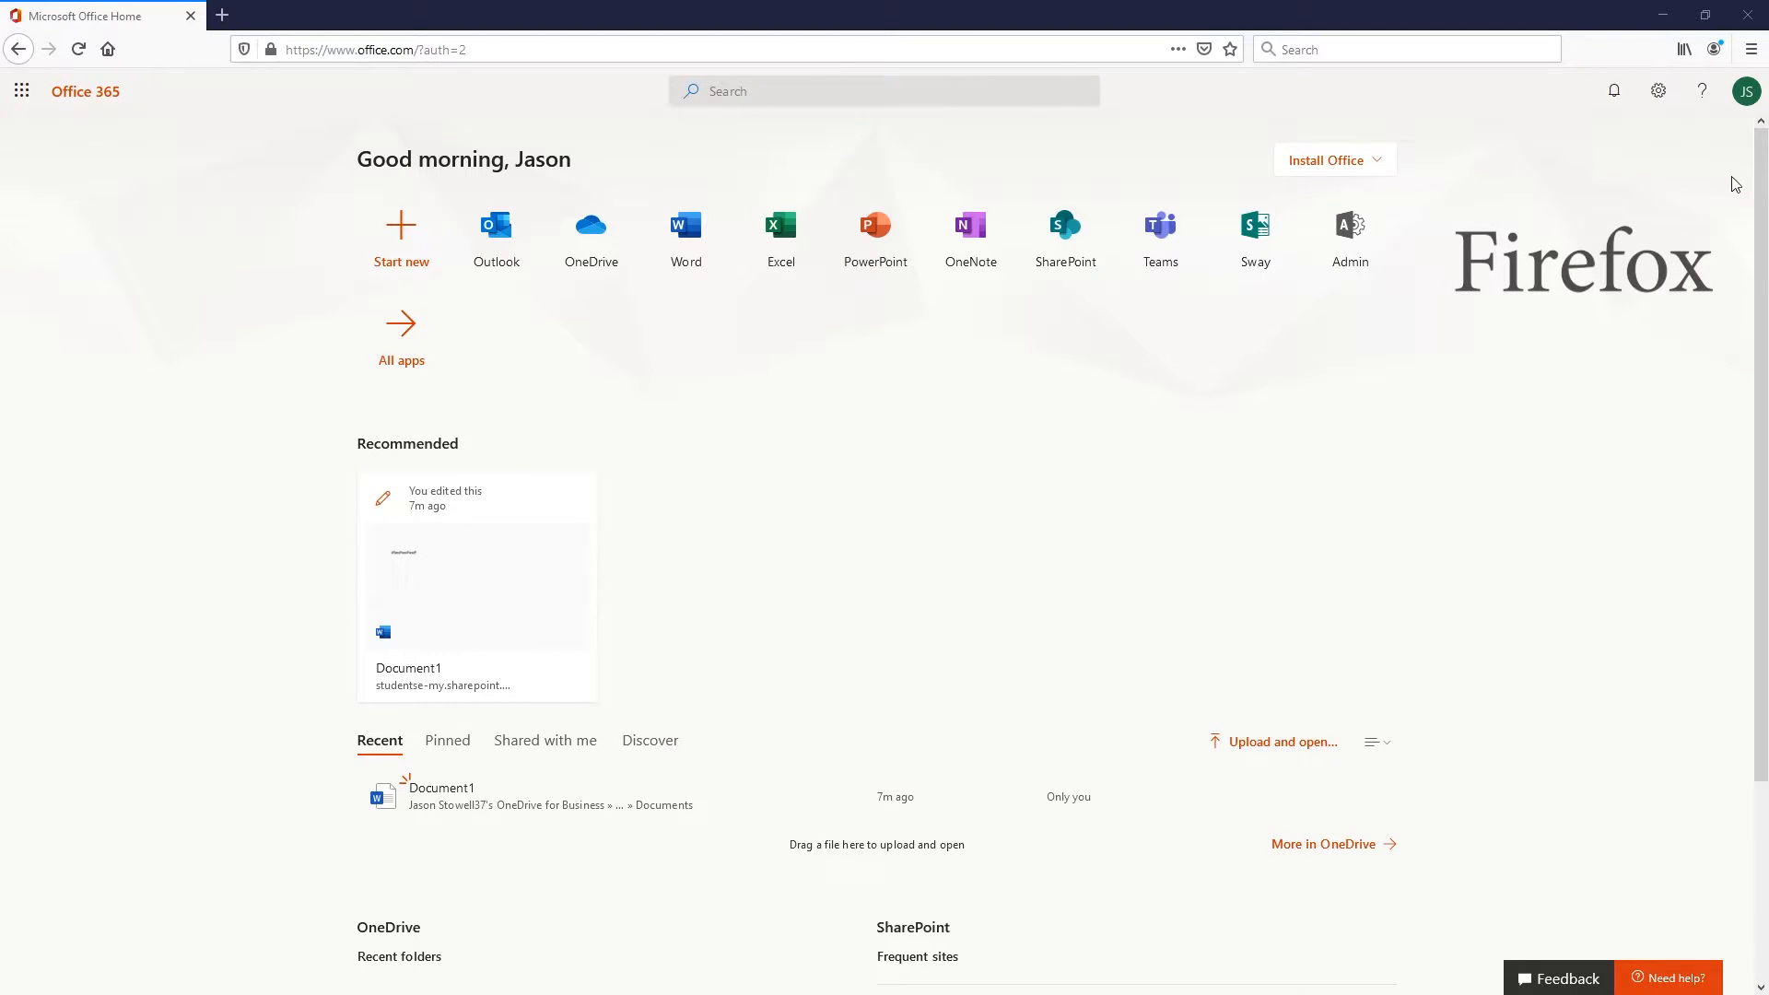
{"action": "mouse_move", "coordinate": [1455, 188]}
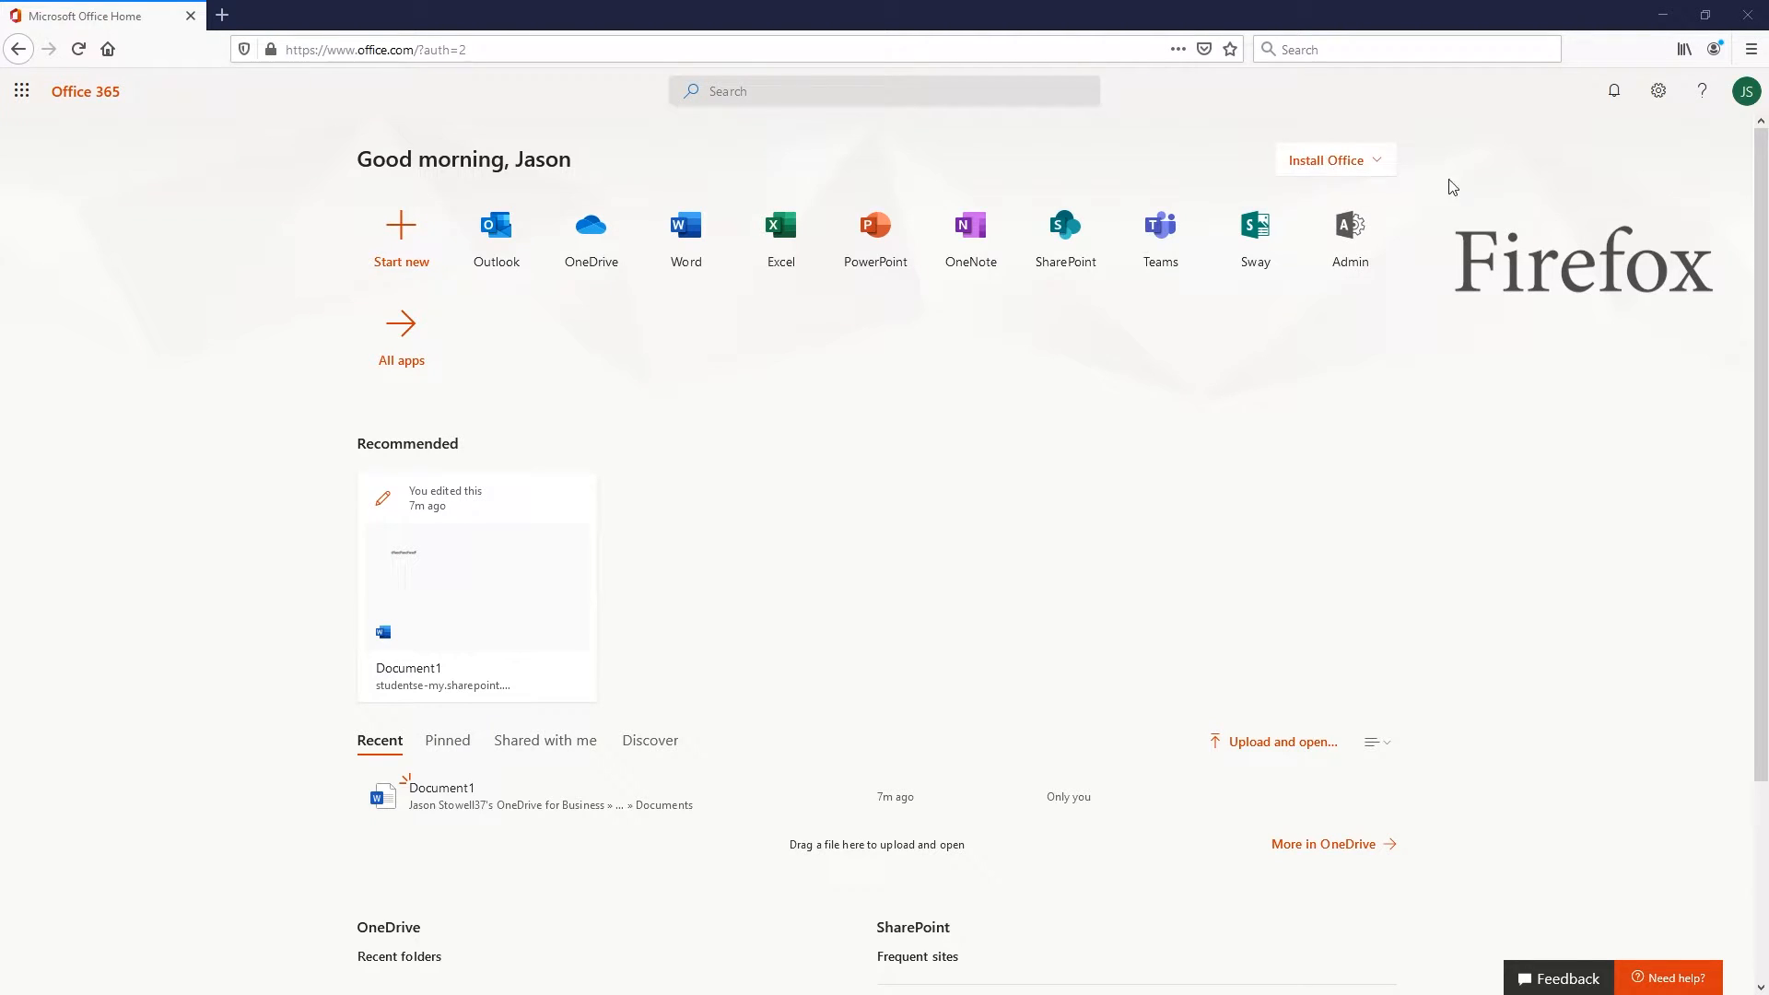
{"action": "left_click", "coordinate": [1327, 158]}
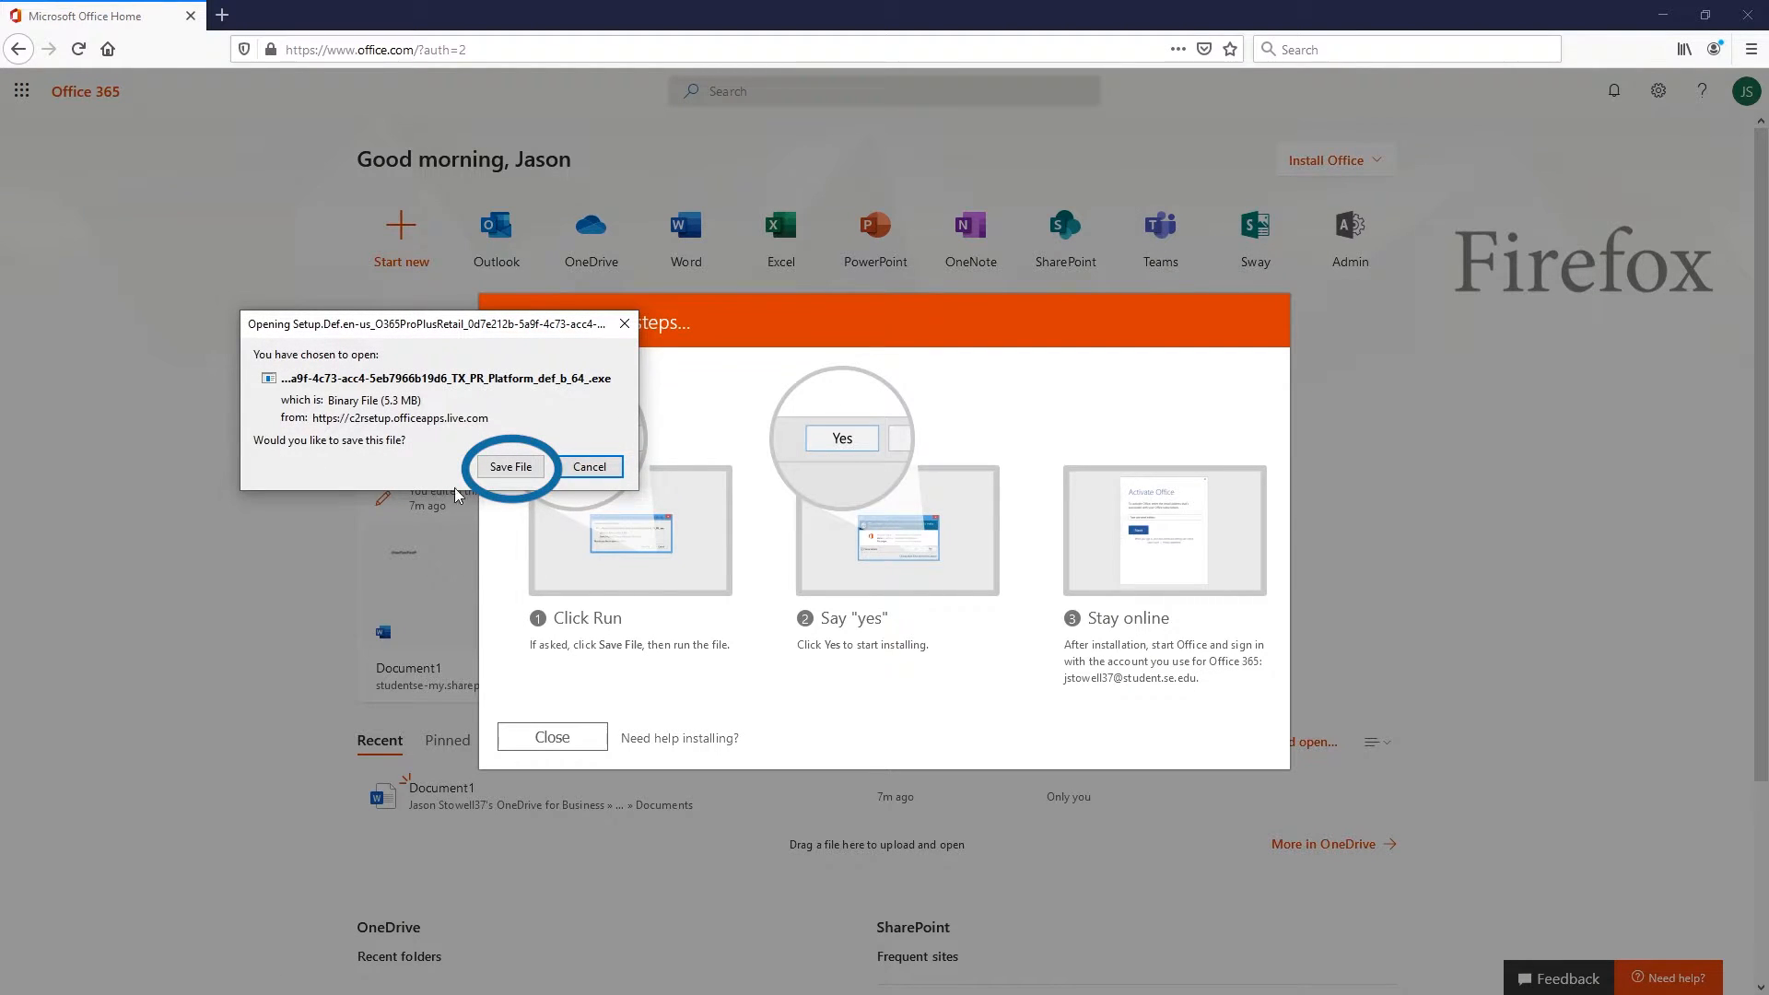
{"action": "left_click", "coordinate": [511, 467]}
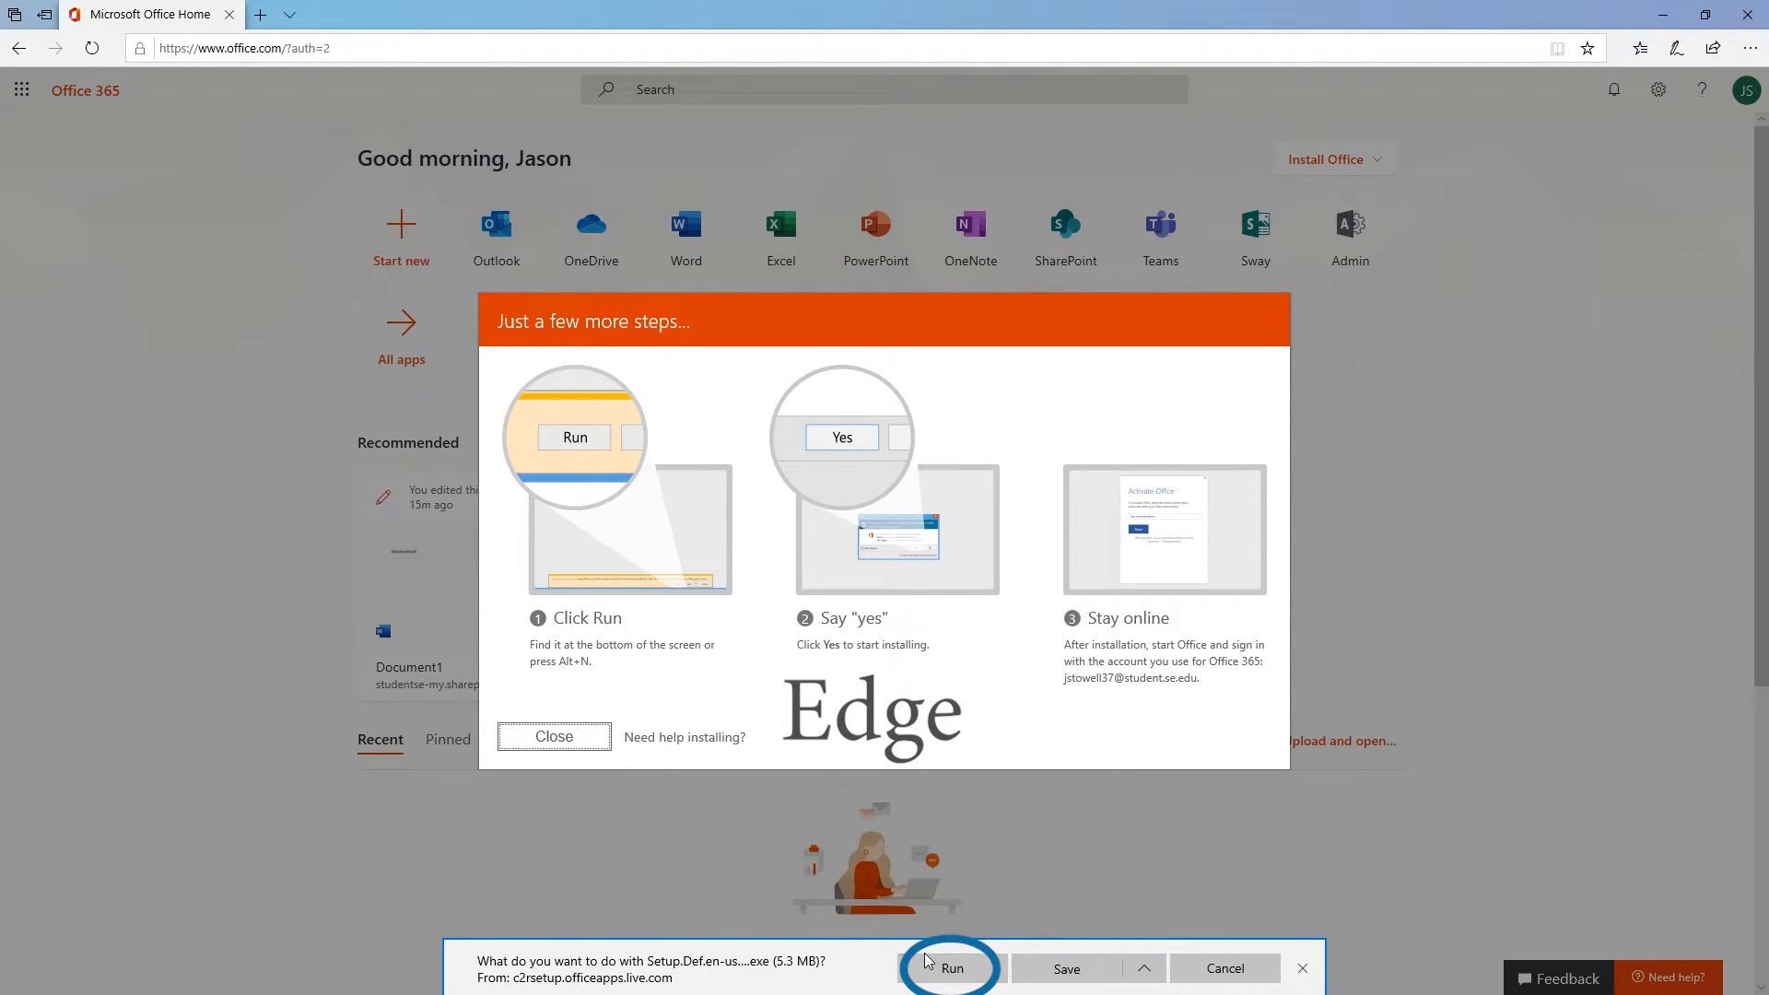
Run the downloaded Office installer and allow it to make changes to the device
{"action": "left_click", "coordinate": [953, 967]}
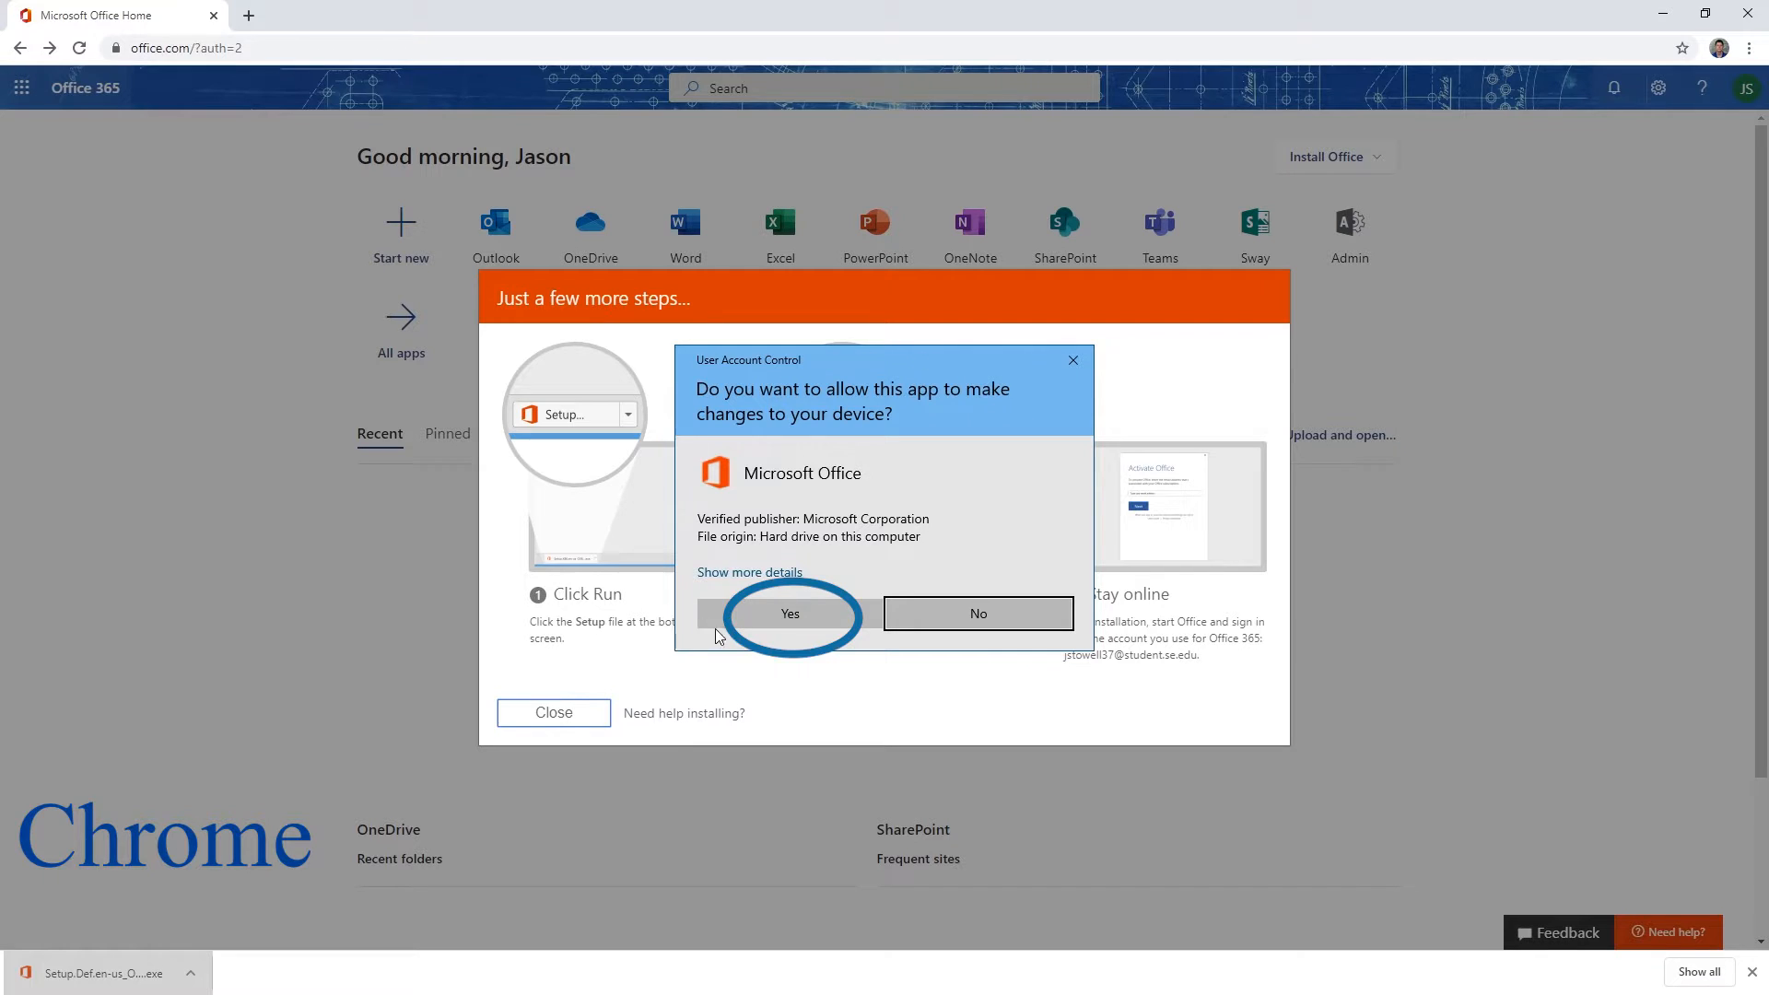
{"action": "left_click", "coordinate": [789, 612]}
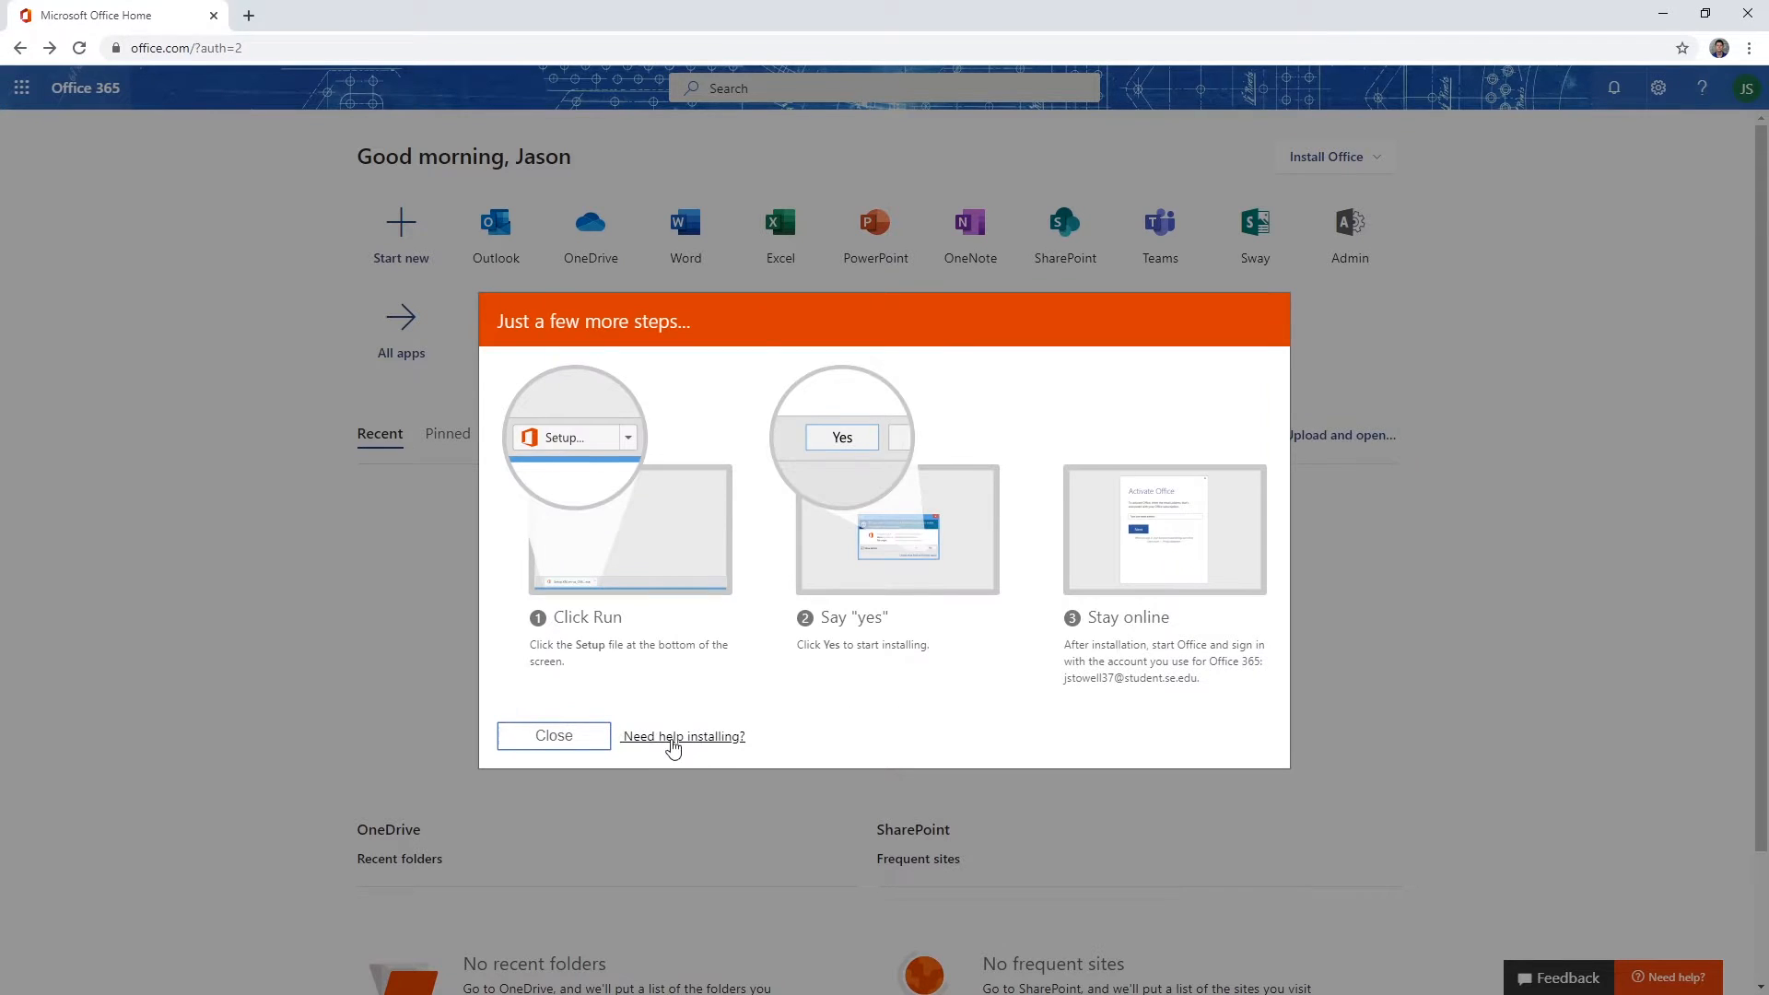
{"action": "left_click", "coordinate": [553, 735]}
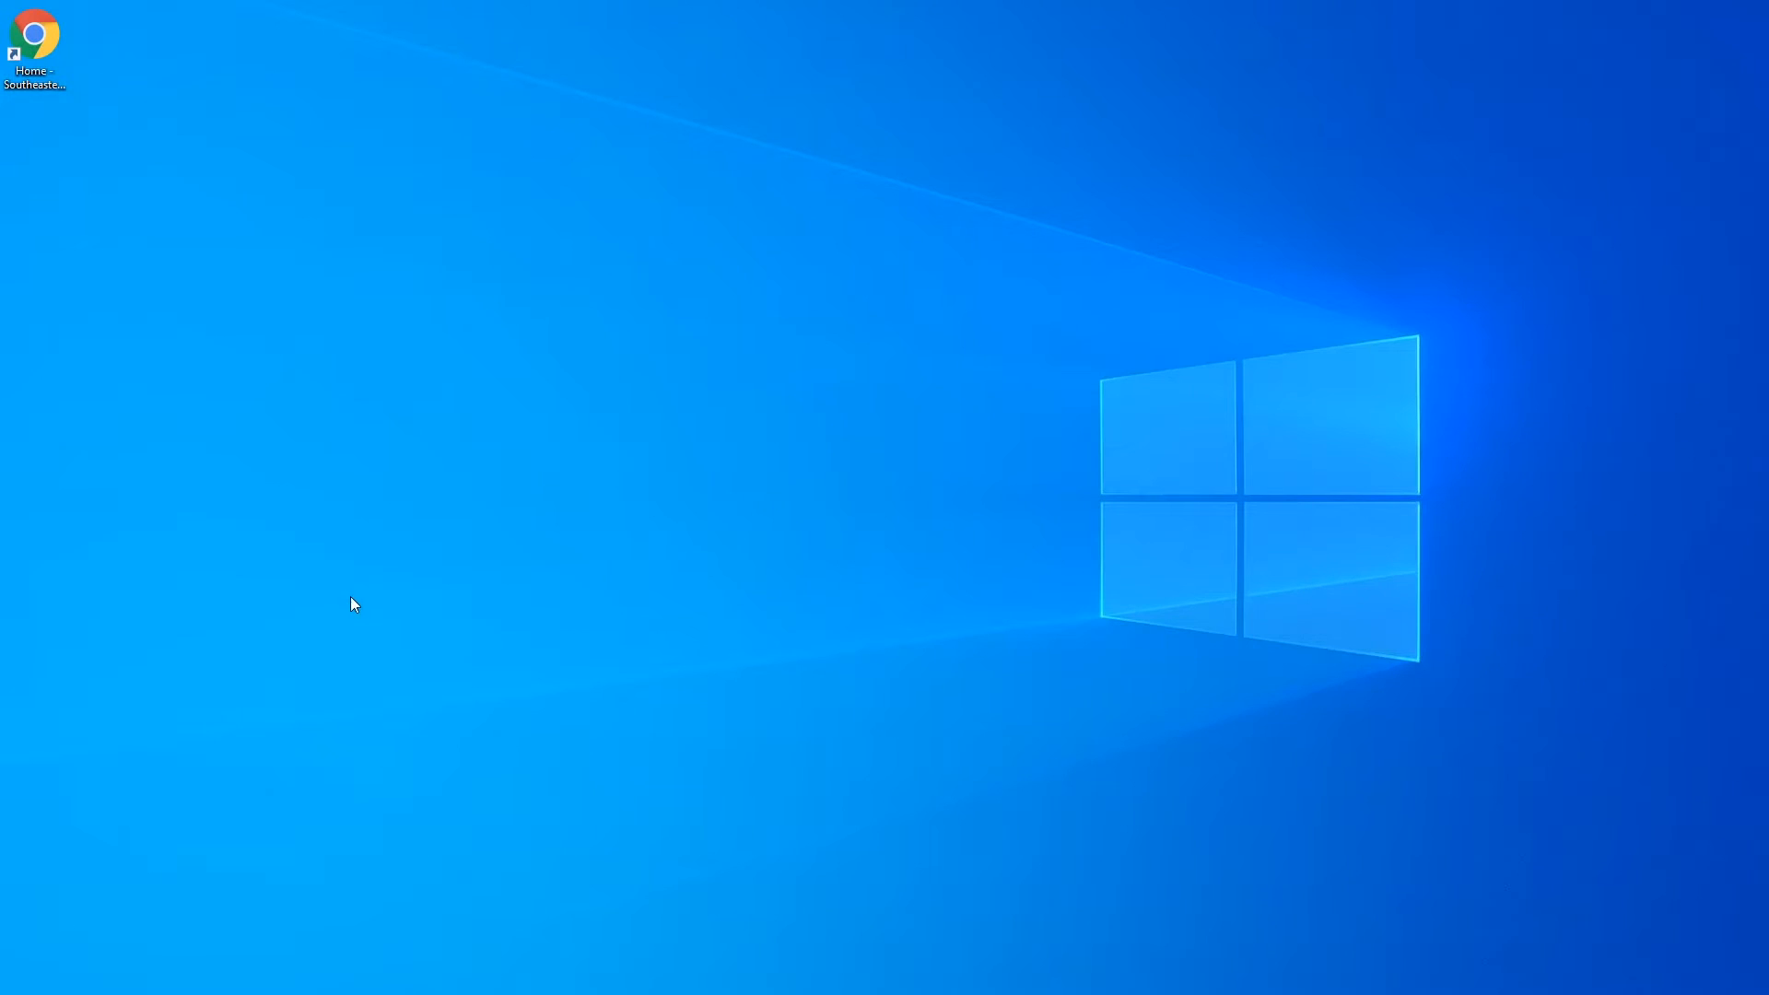
{"action": "mouse_move", "coordinate": [1062, 564]}
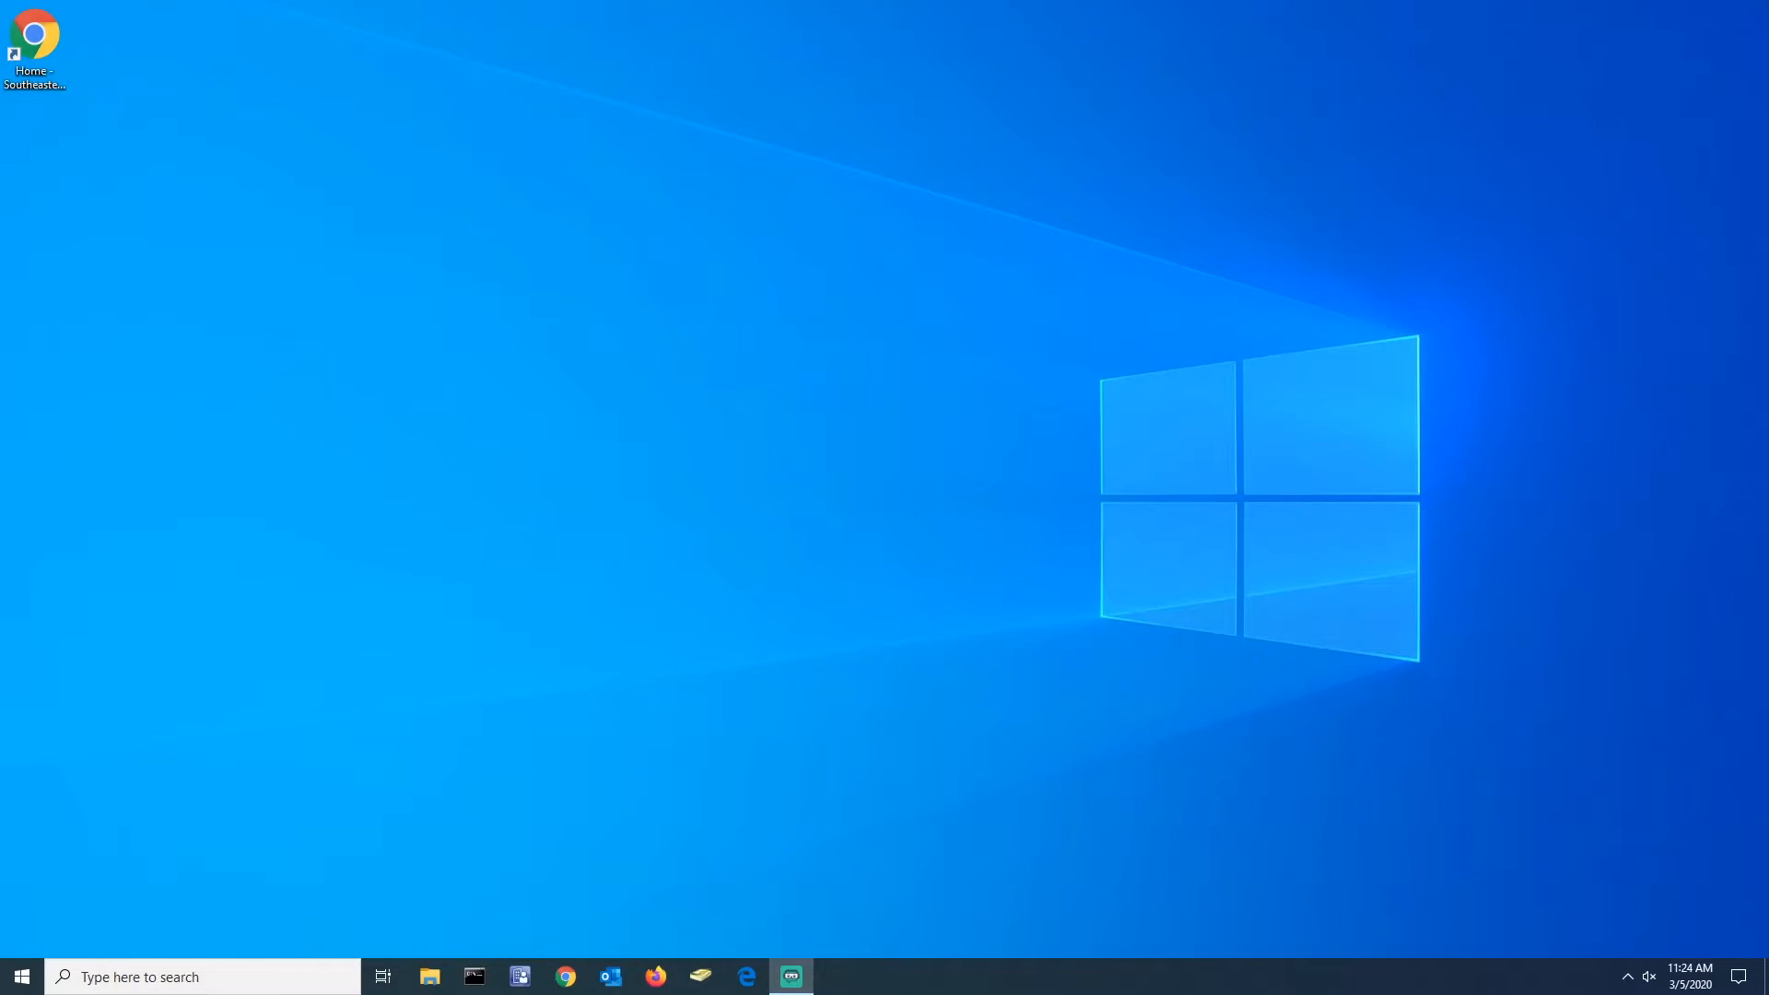
{"action": "mouse_move", "coordinate": [479, 679]}
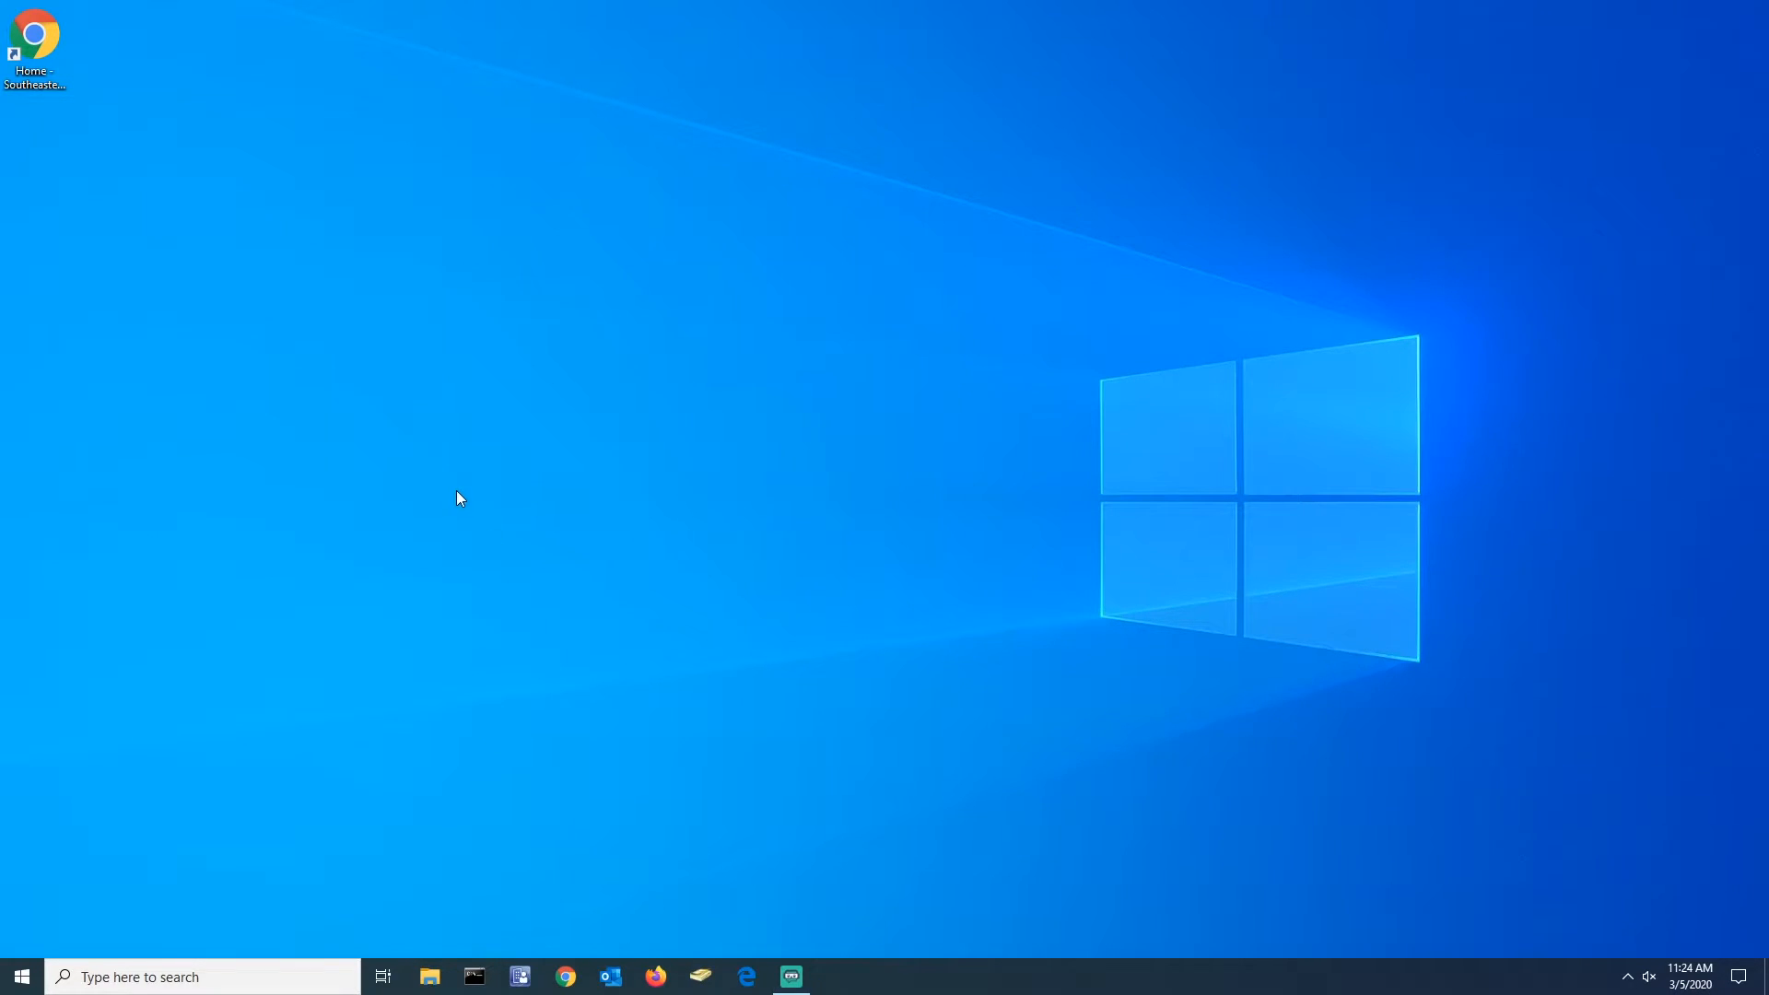
Find 'word' through Windows taskbar search and launch the Word desktop app
{"action": "left_click", "coordinate": [203, 977]}
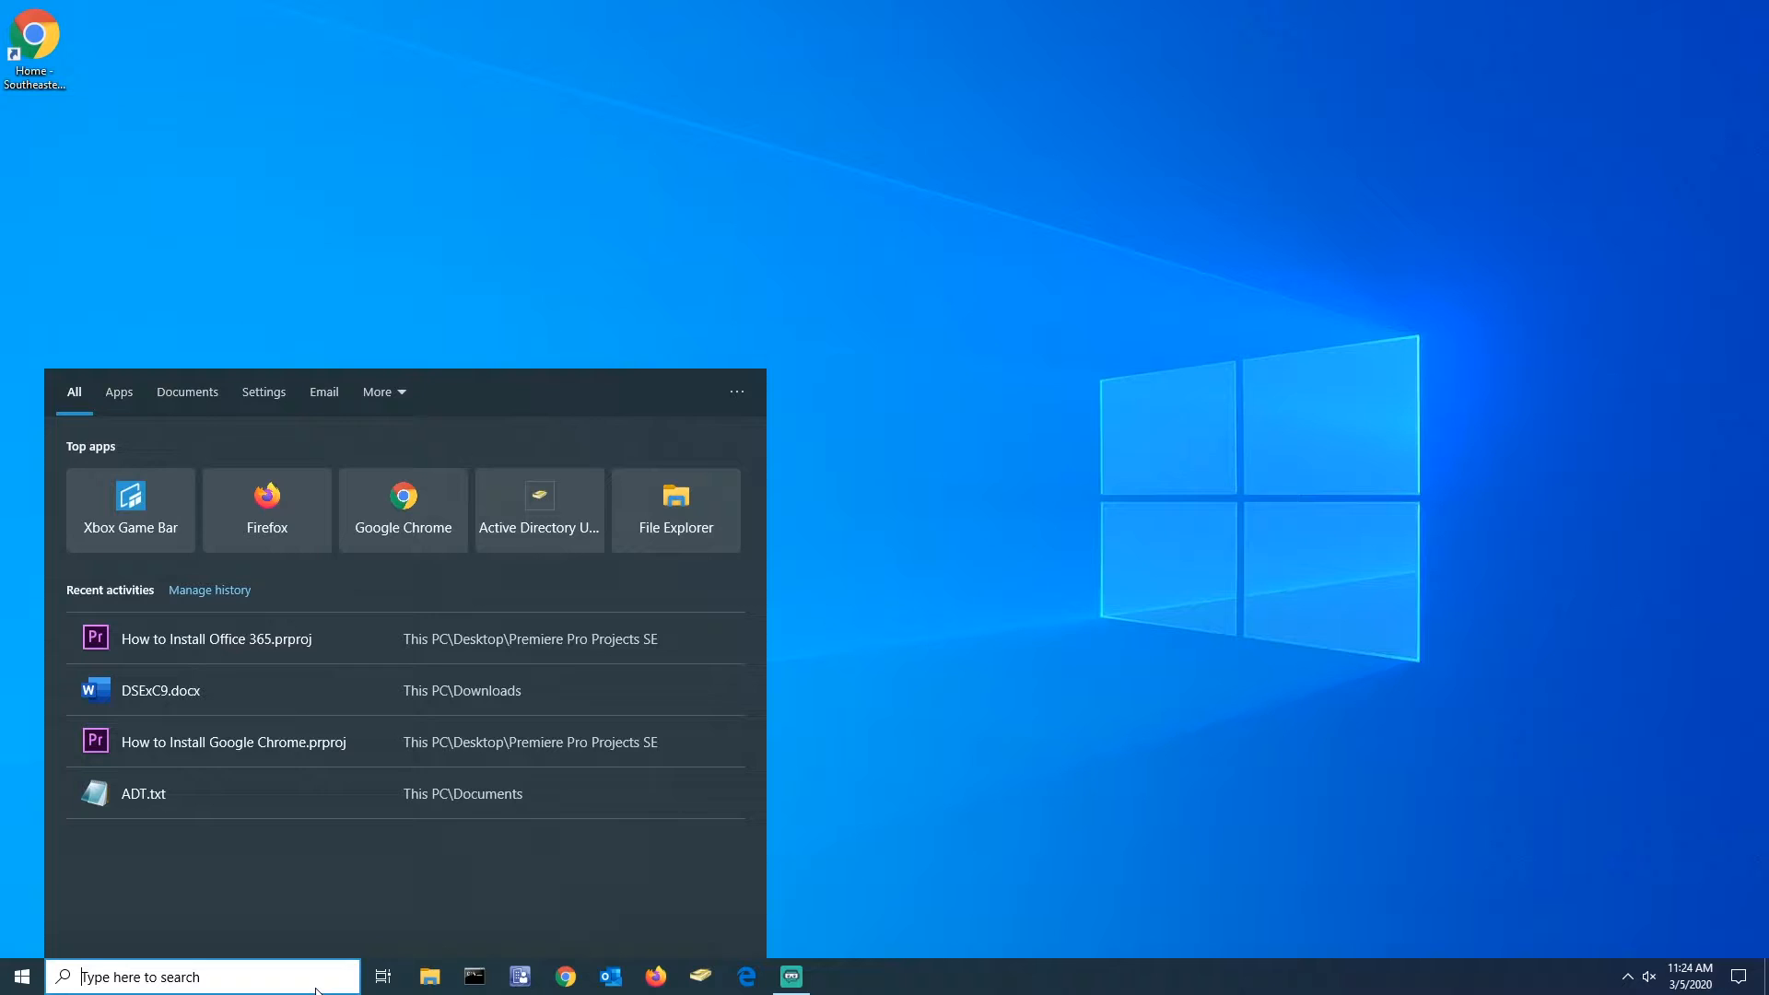
{"action": "type", "text": "word"}
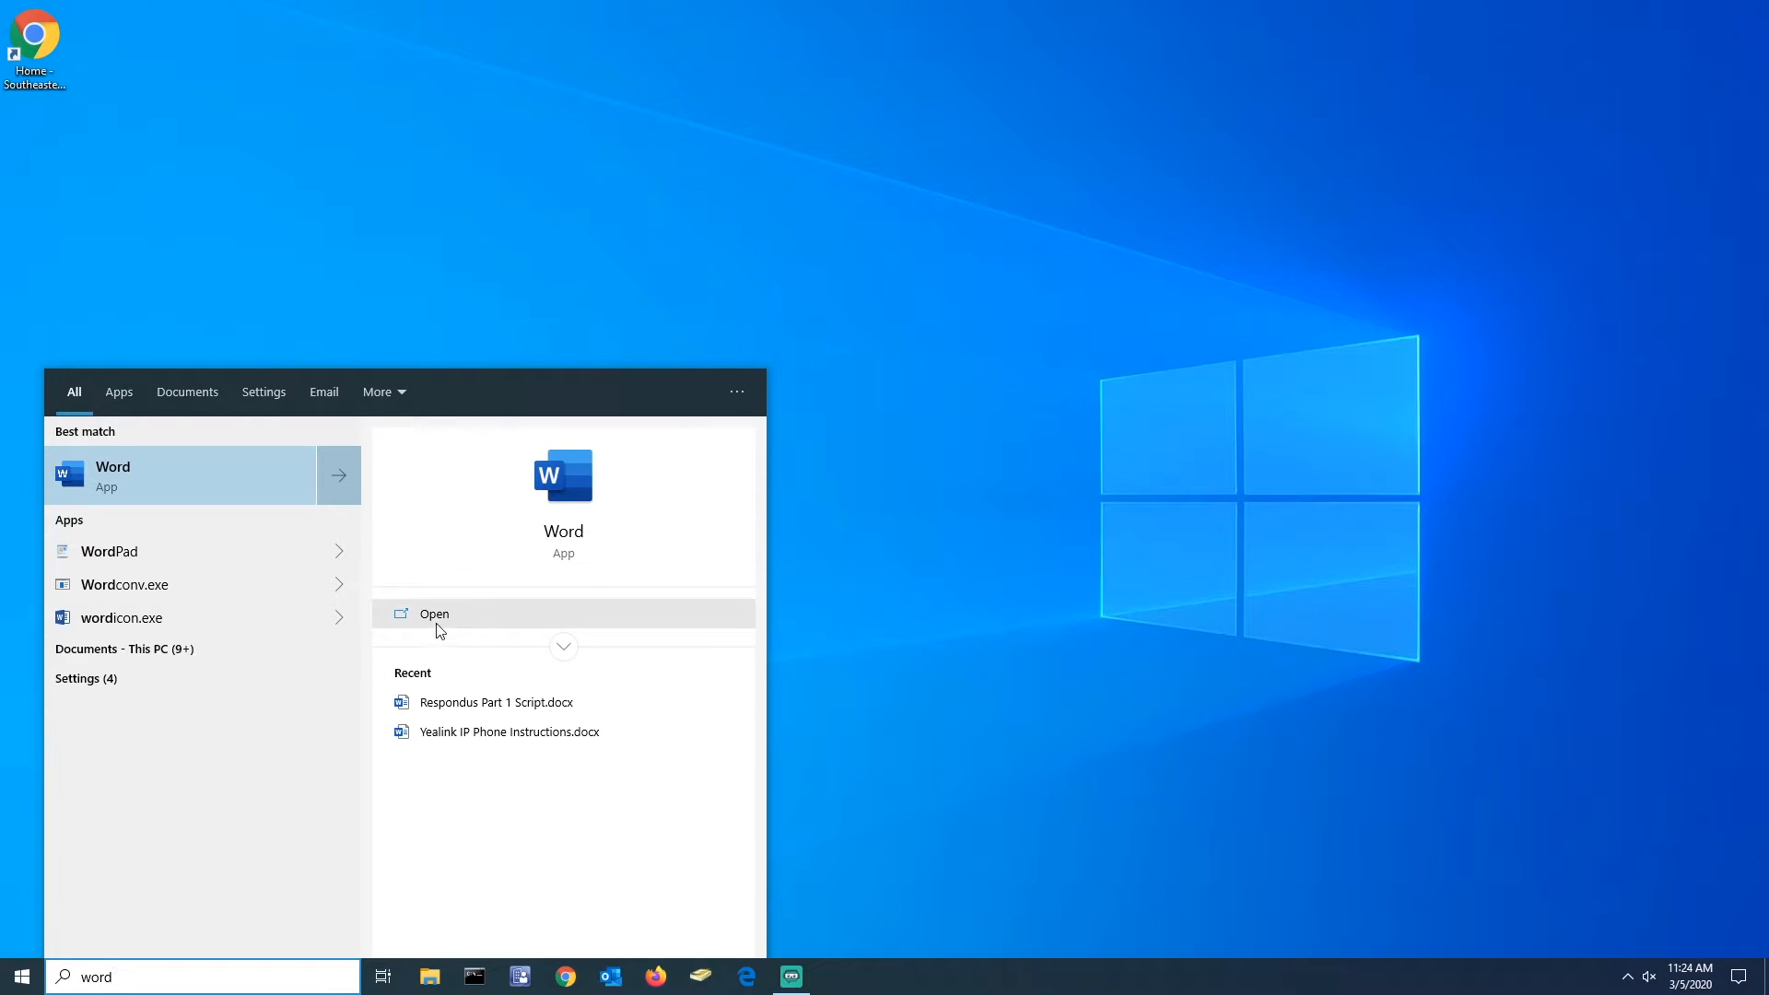
{"action": "left_click", "coordinate": [435, 612]}
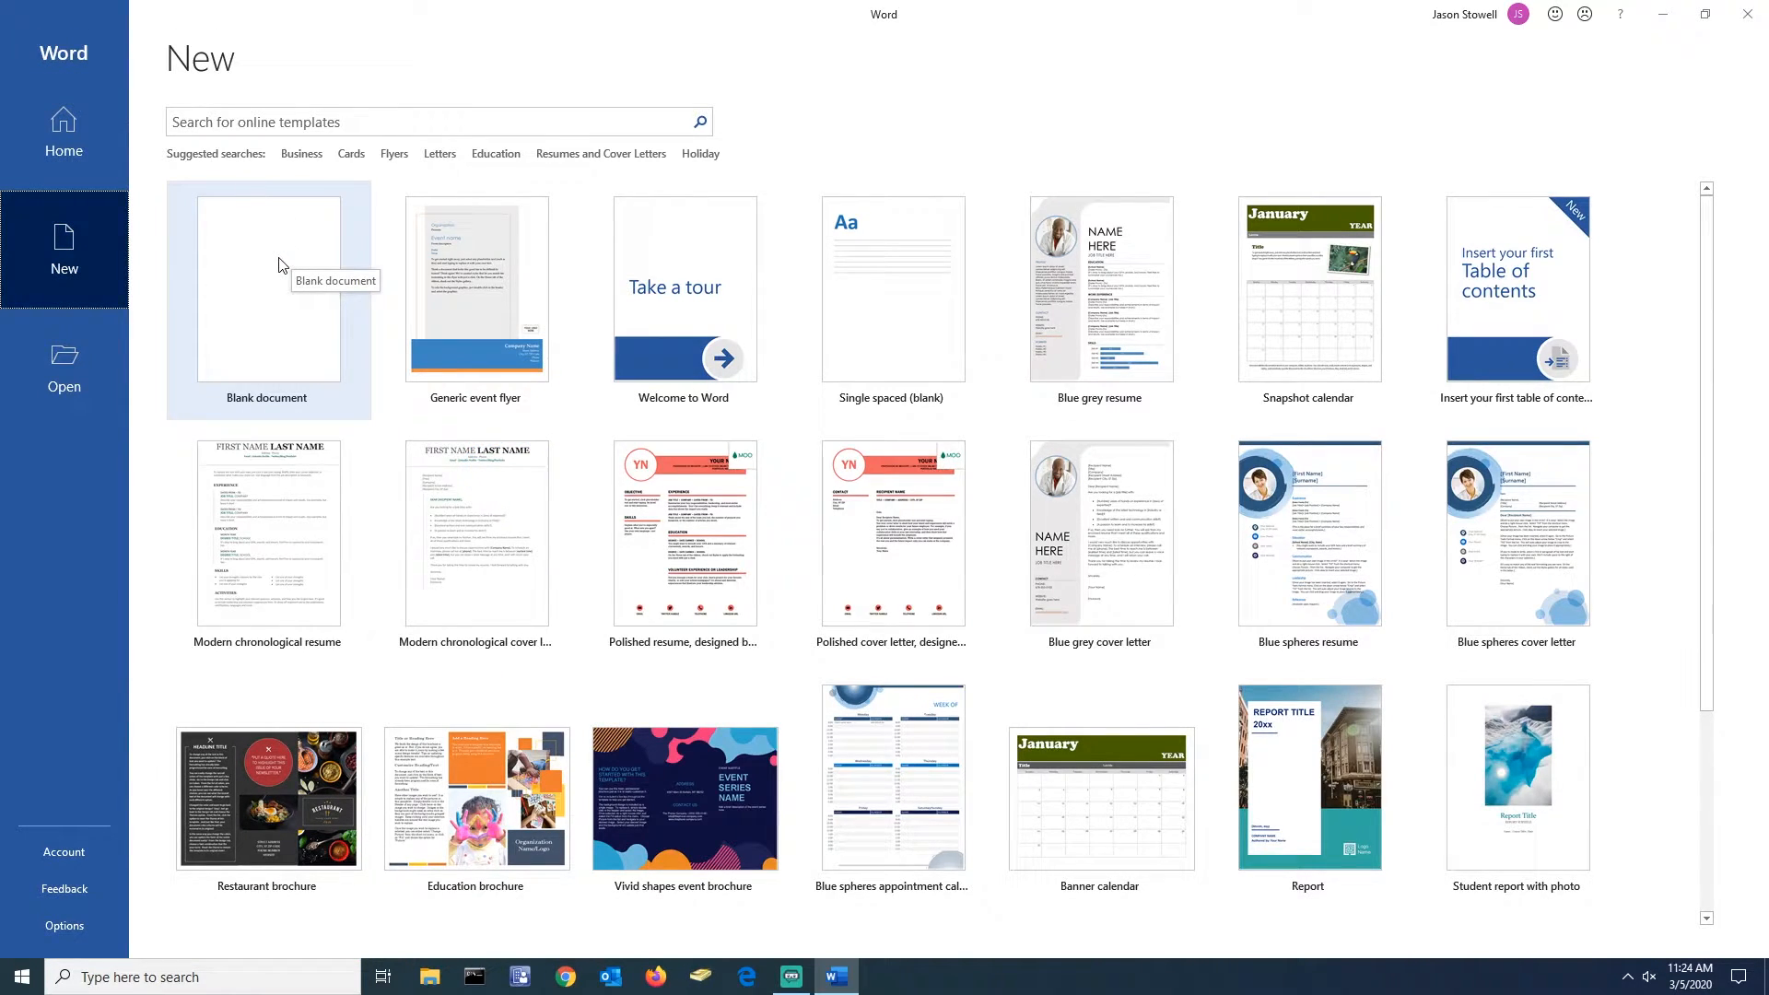
Start a new blank Word document to confirm it works, then close Word
{"action": "left_click", "coordinate": [267, 290]}
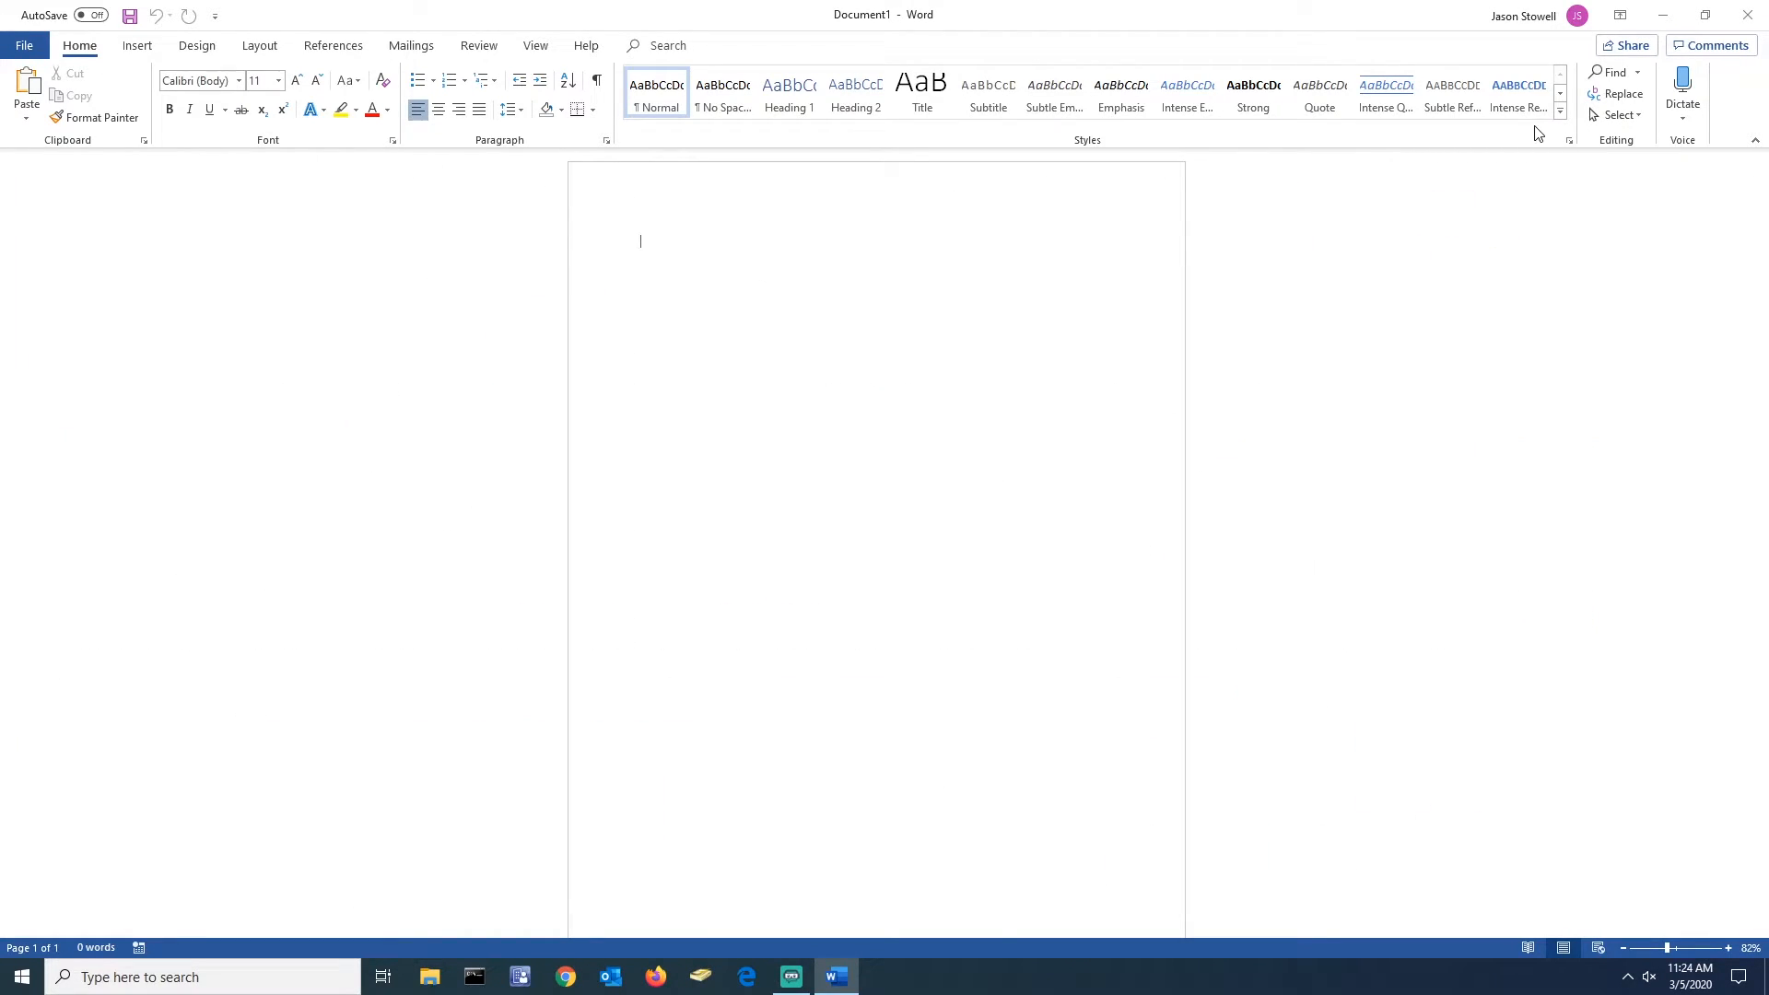
{"action": "left_click", "coordinate": [1750, 15]}
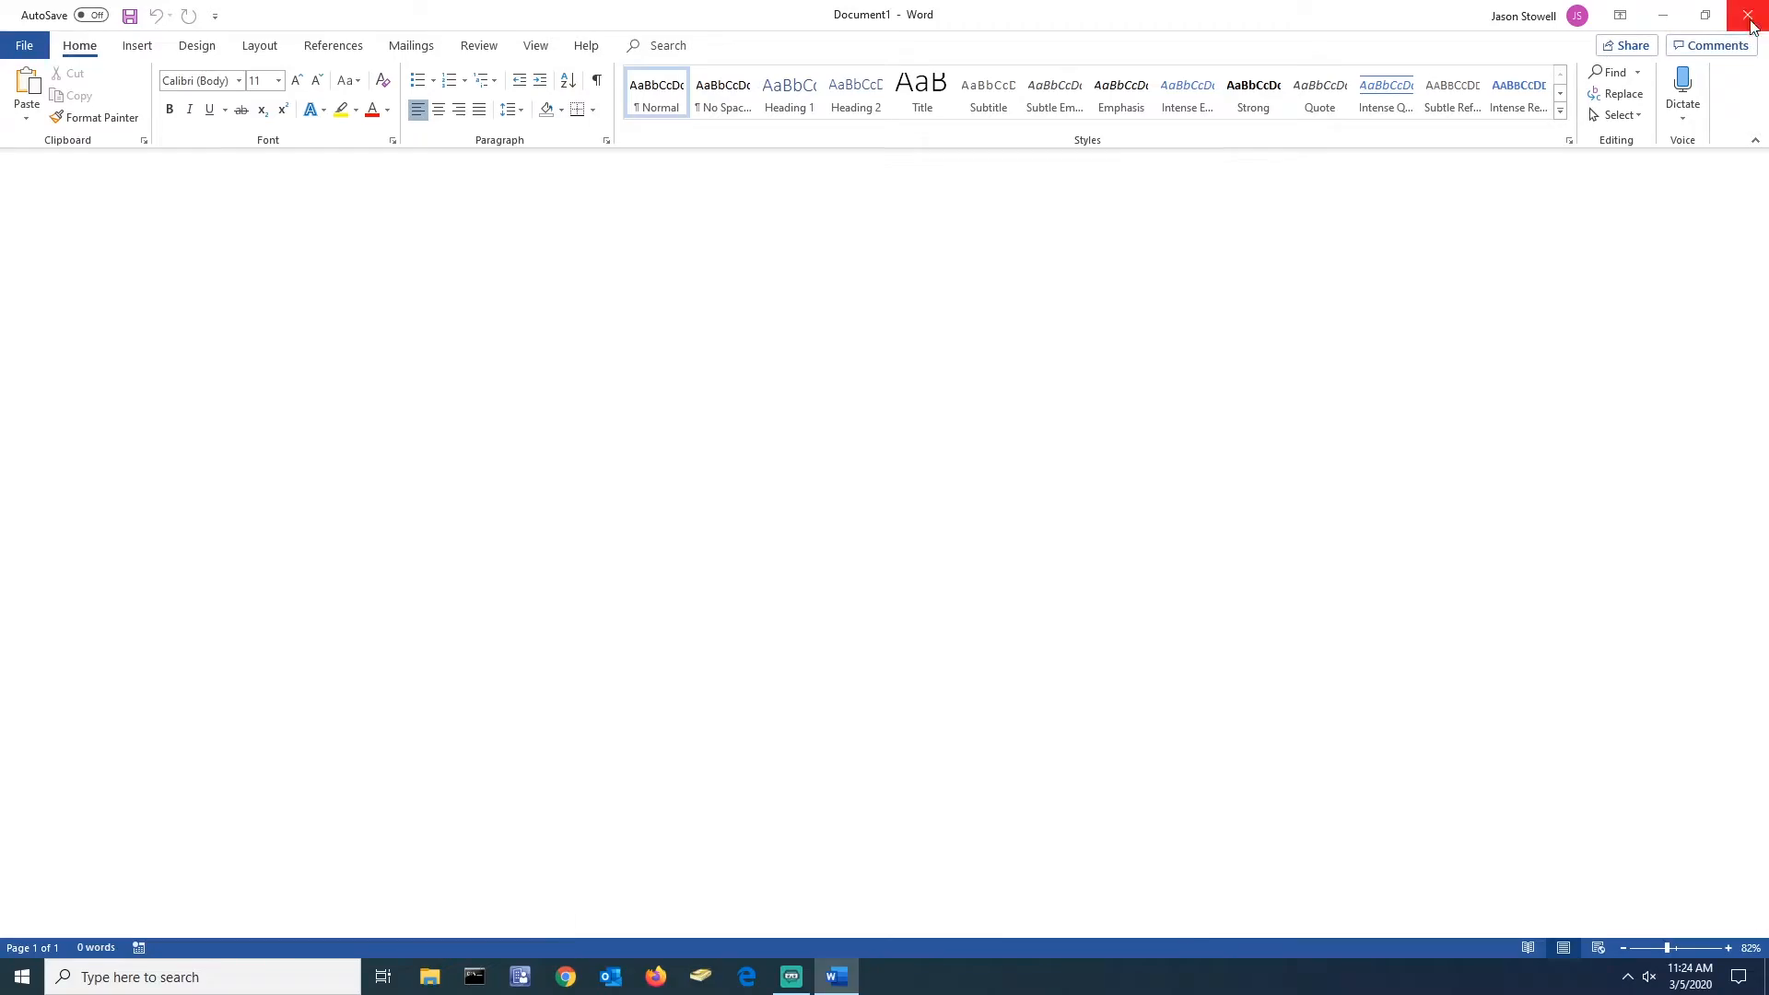
{"action": "left_click", "coordinate": [1751, 14]}
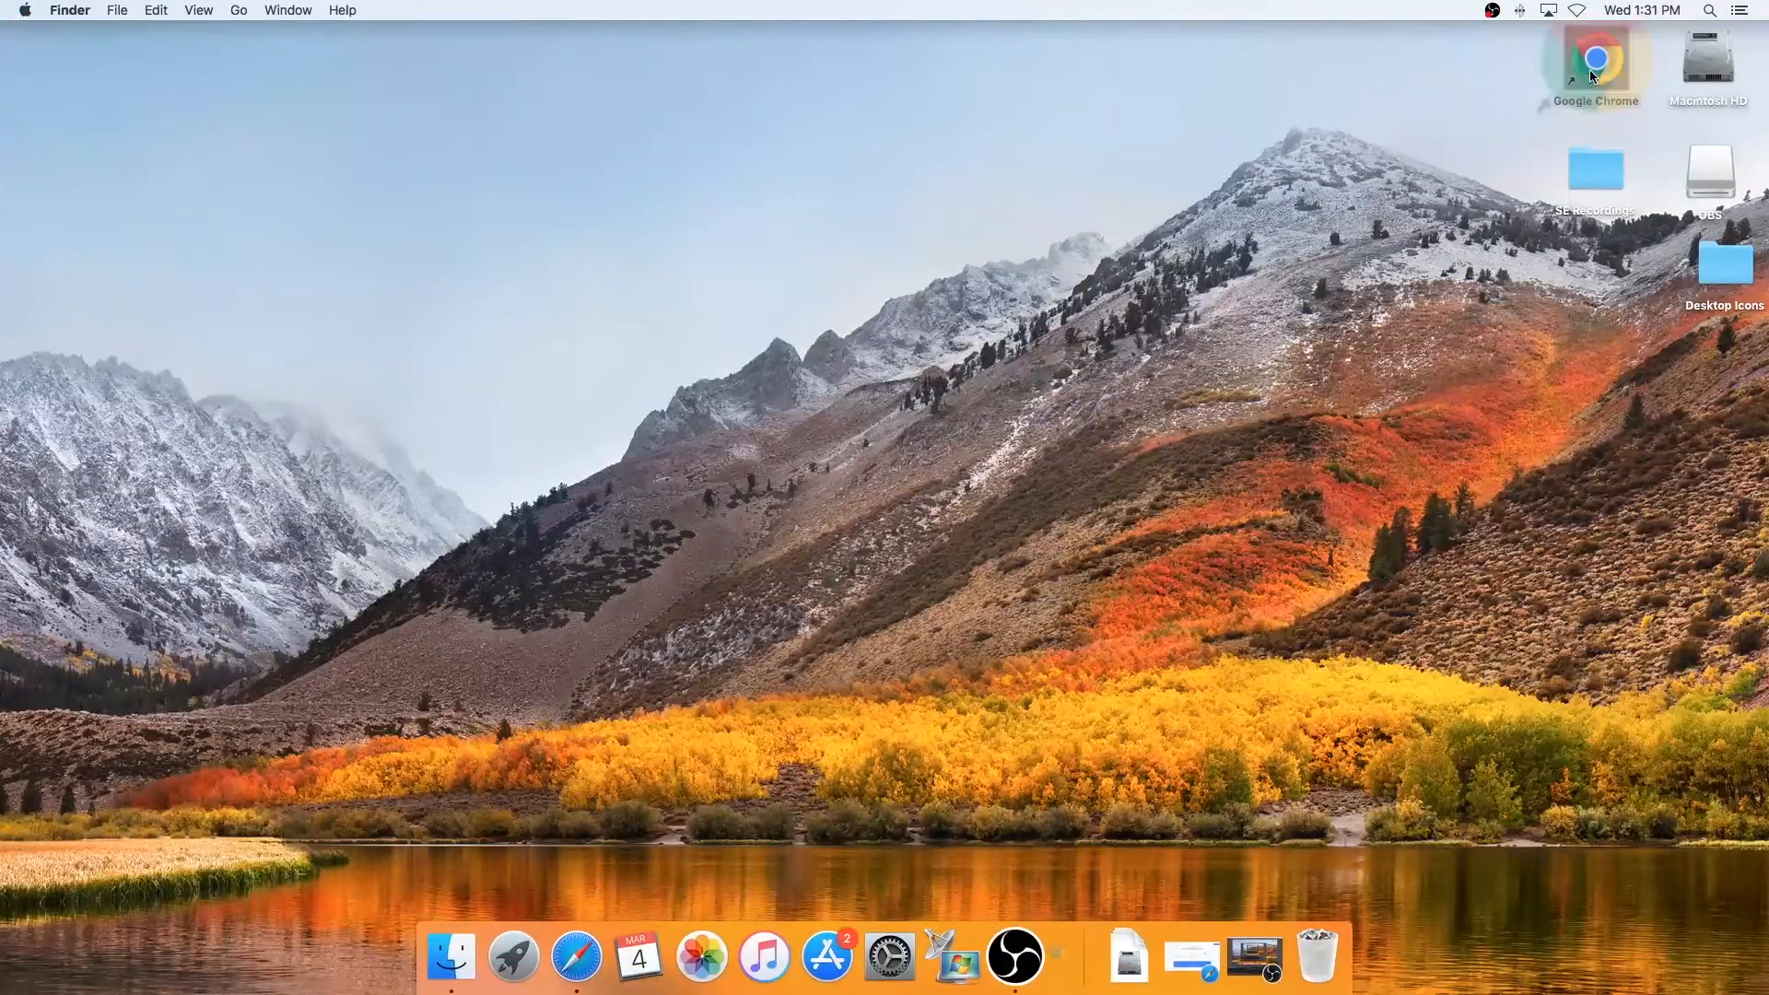
{"action": "double_click", "coordinate": [1596, 57]}
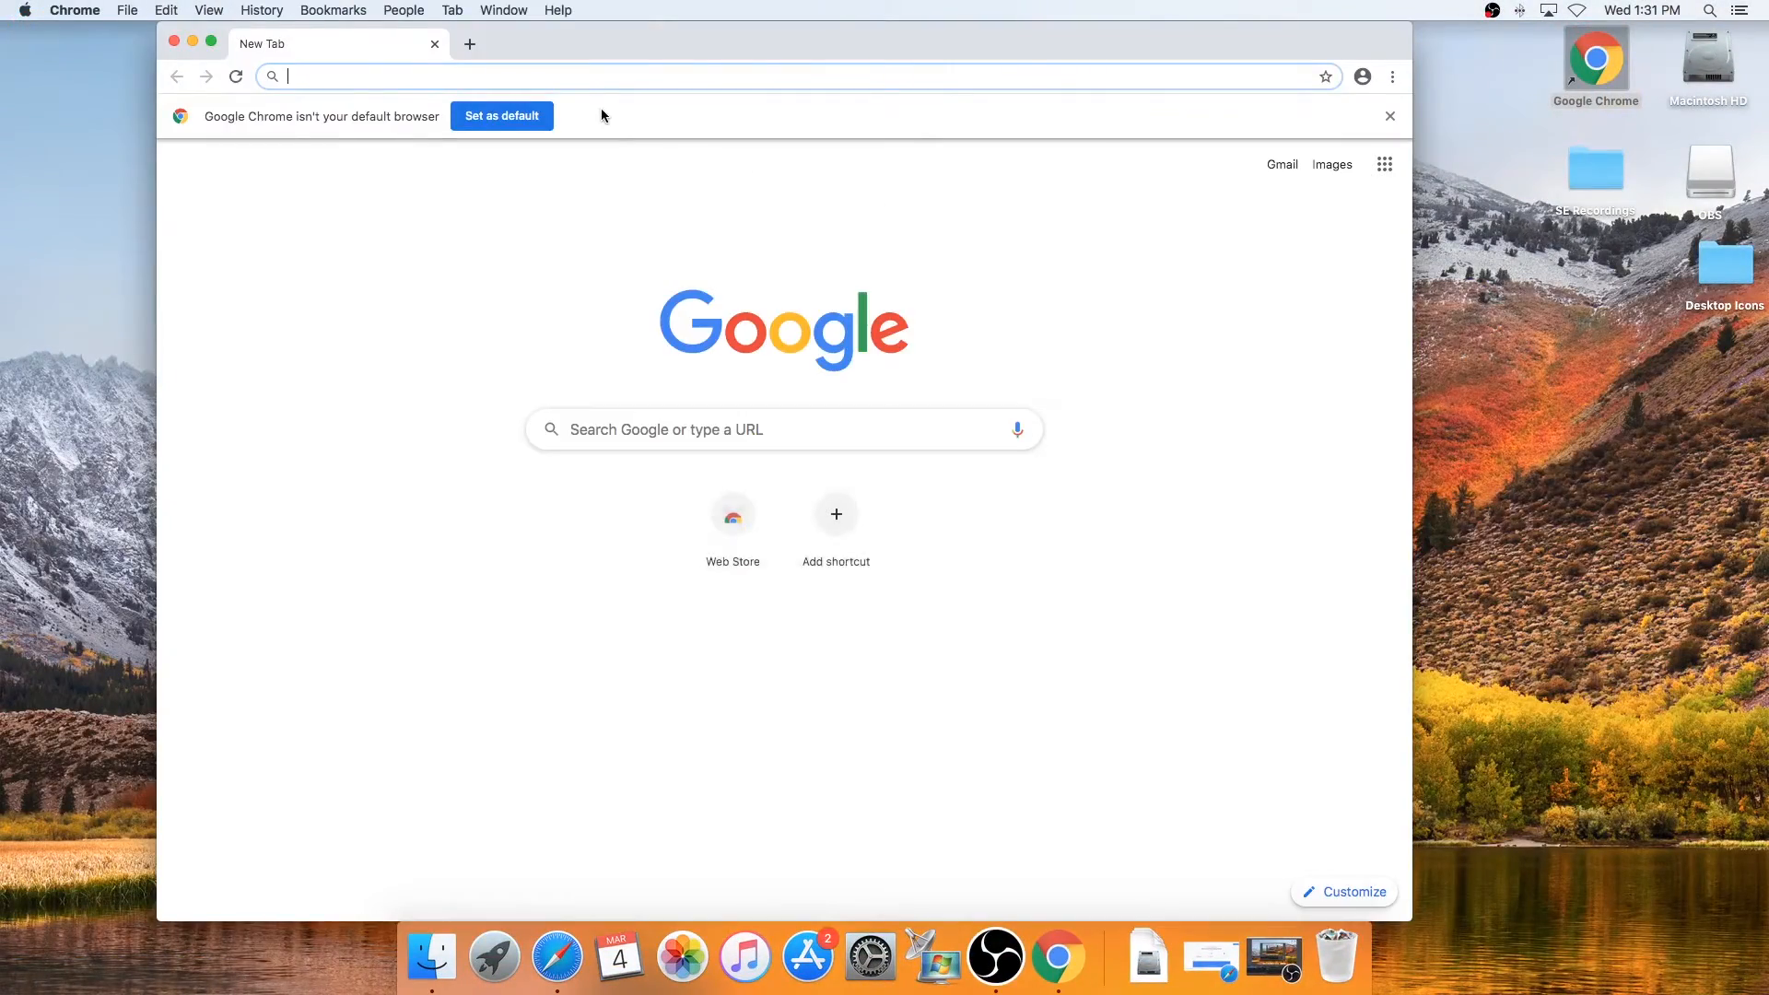
{"action": "type", "text": "port"}
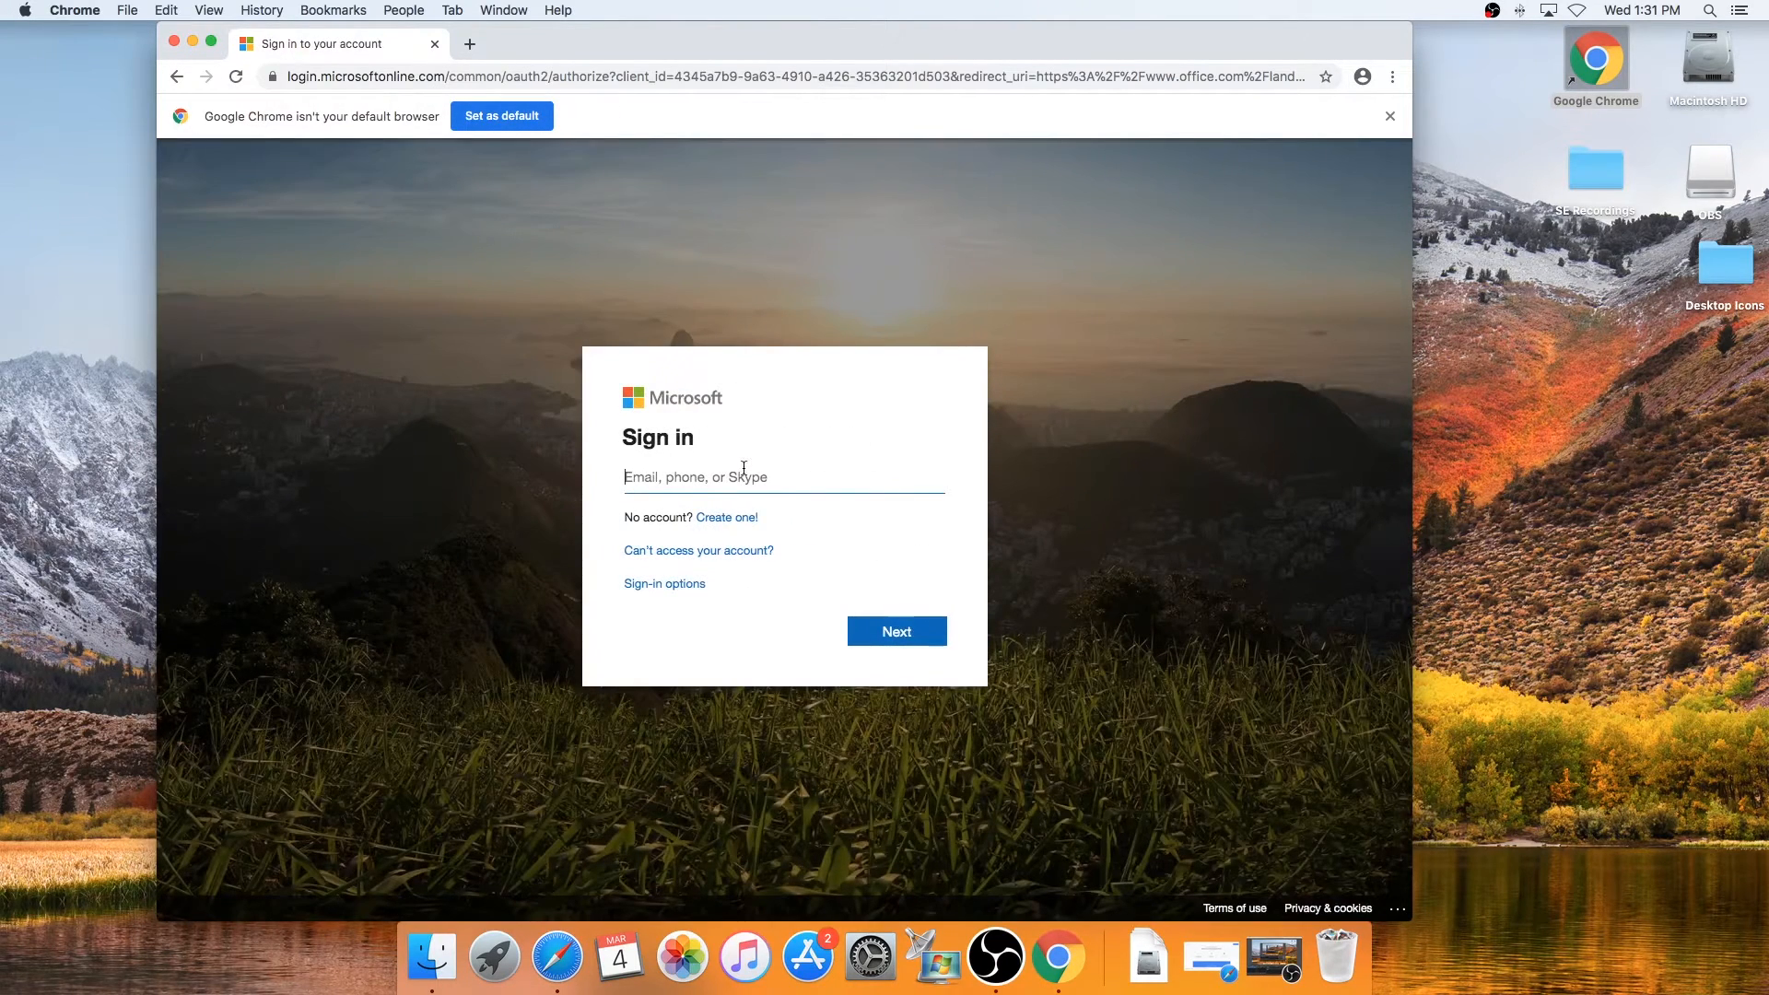
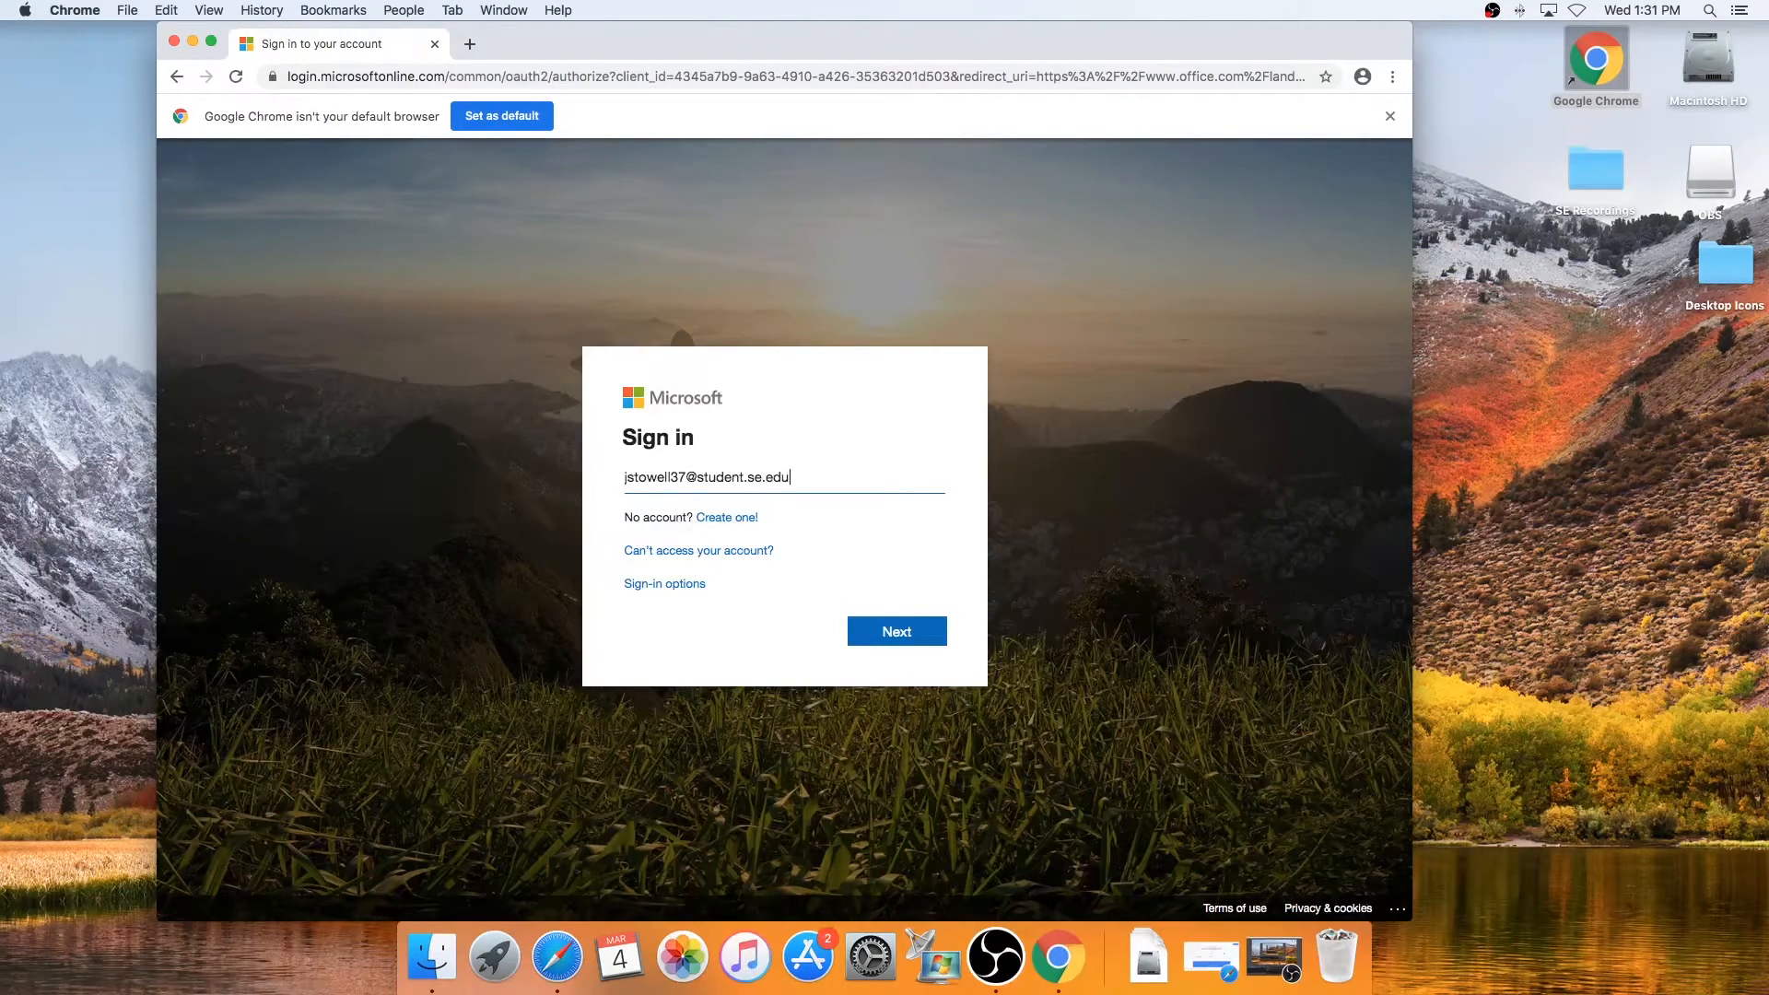
{"action": "left_click", "coordinate": [895, 630]}
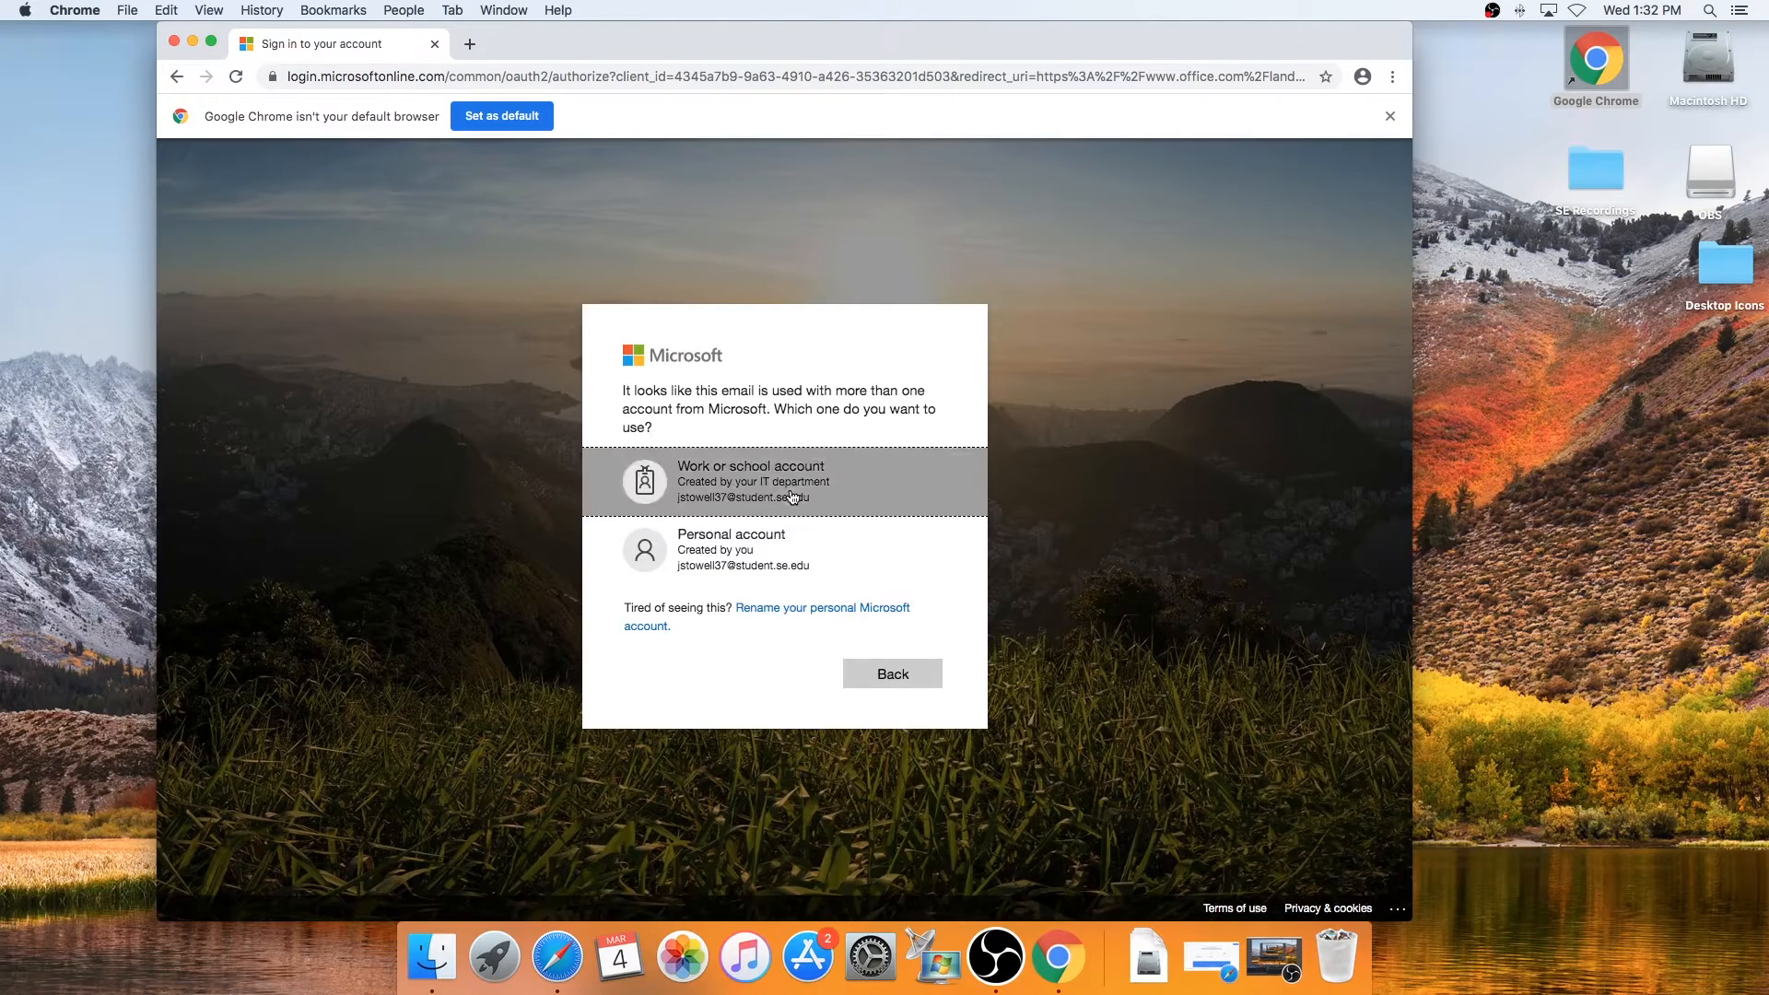
Sign in as the work or school account with the password, declining password save and staying signed in
{"action": "left_click", "coordinate": [783, 481]}
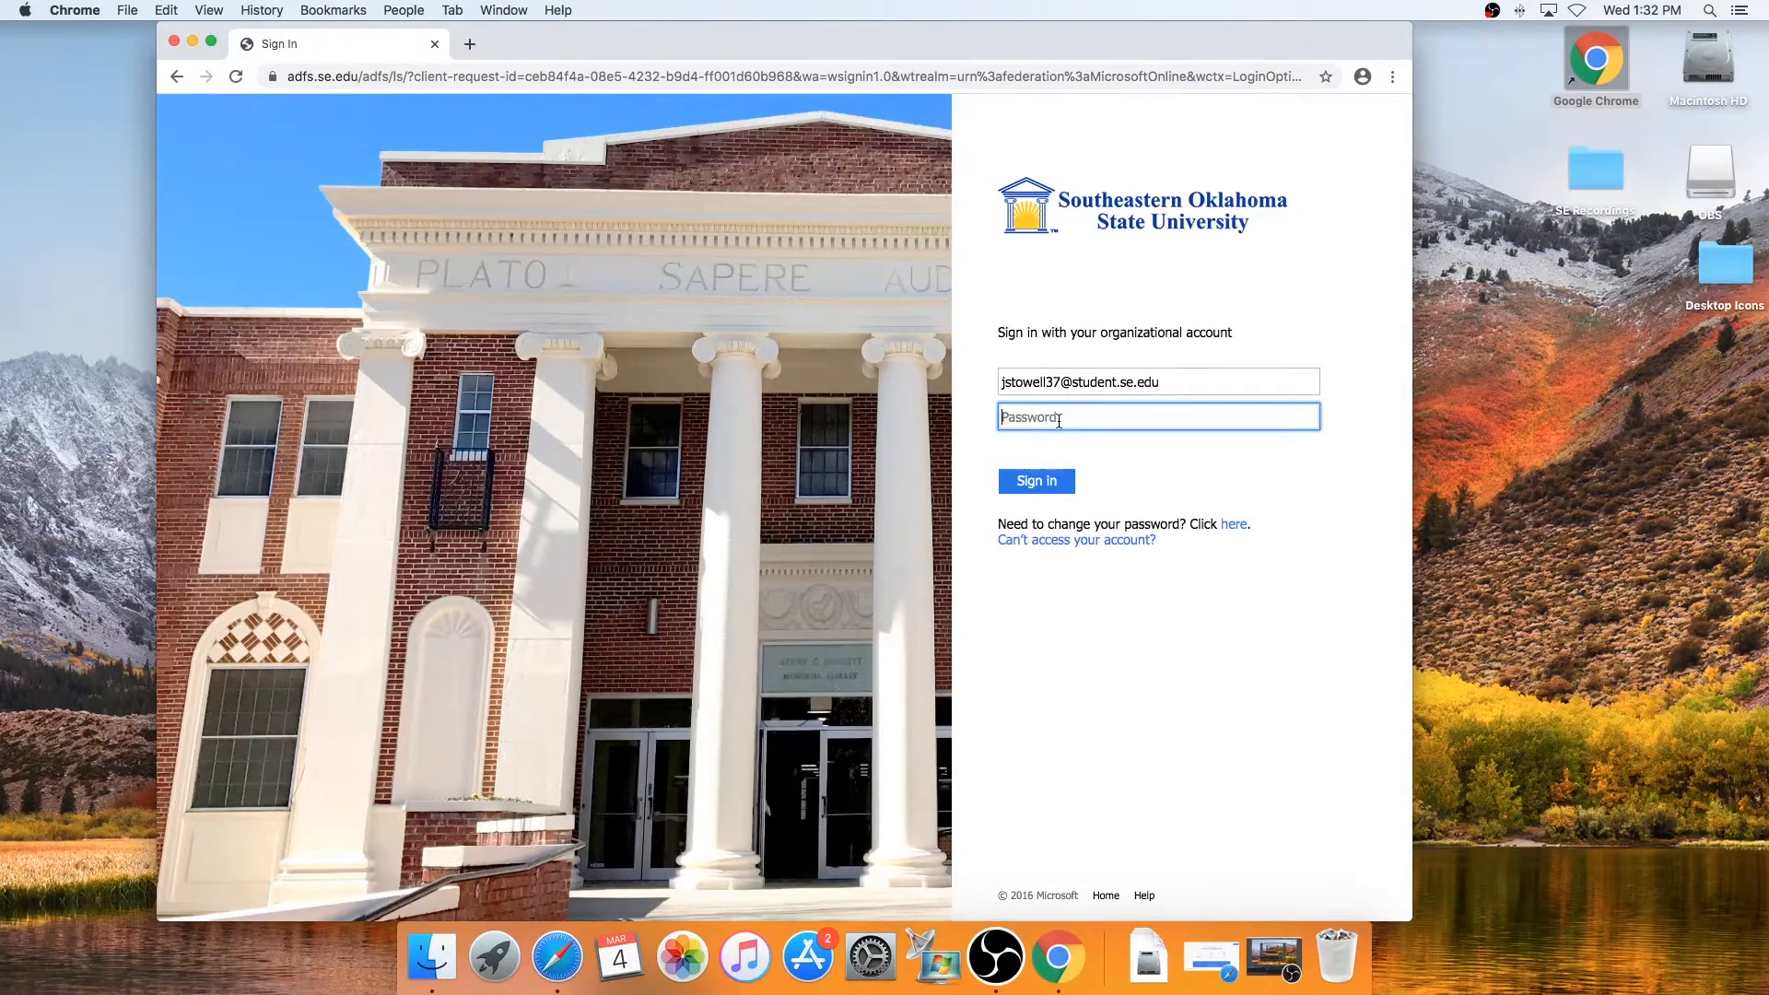
{"action": "type", "text": "••"}
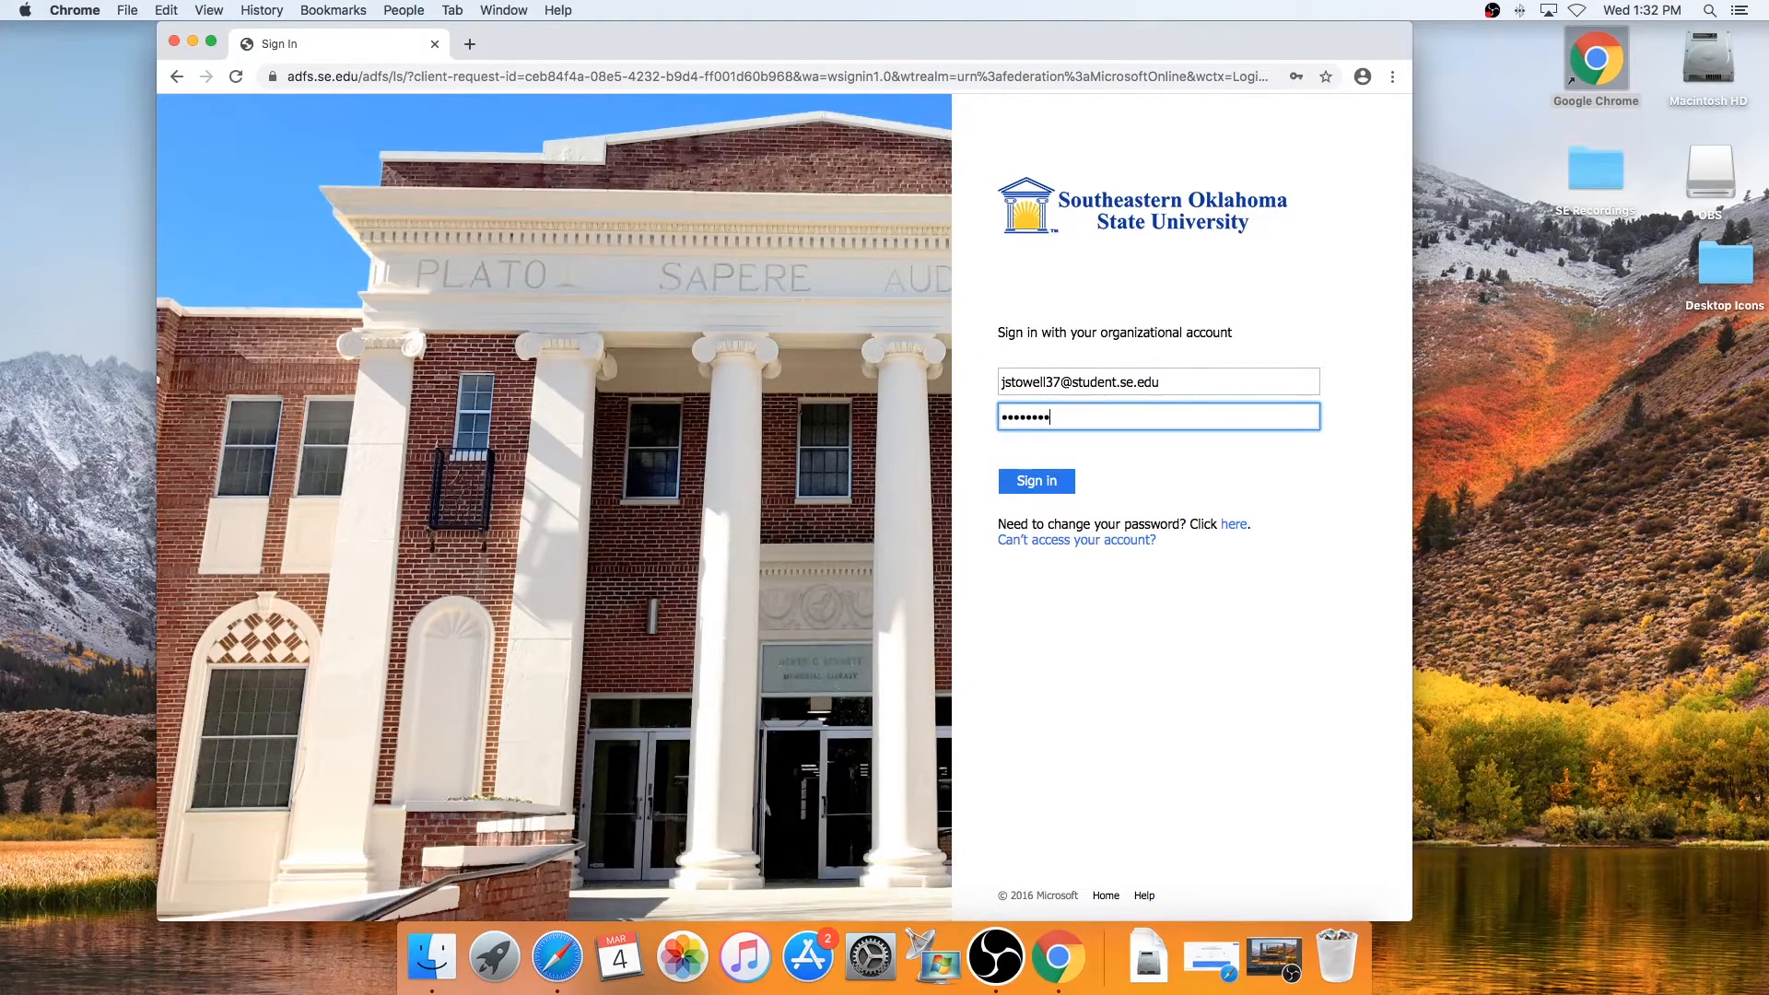
{"action": "left_click", "coordinate": [1034, 481]}
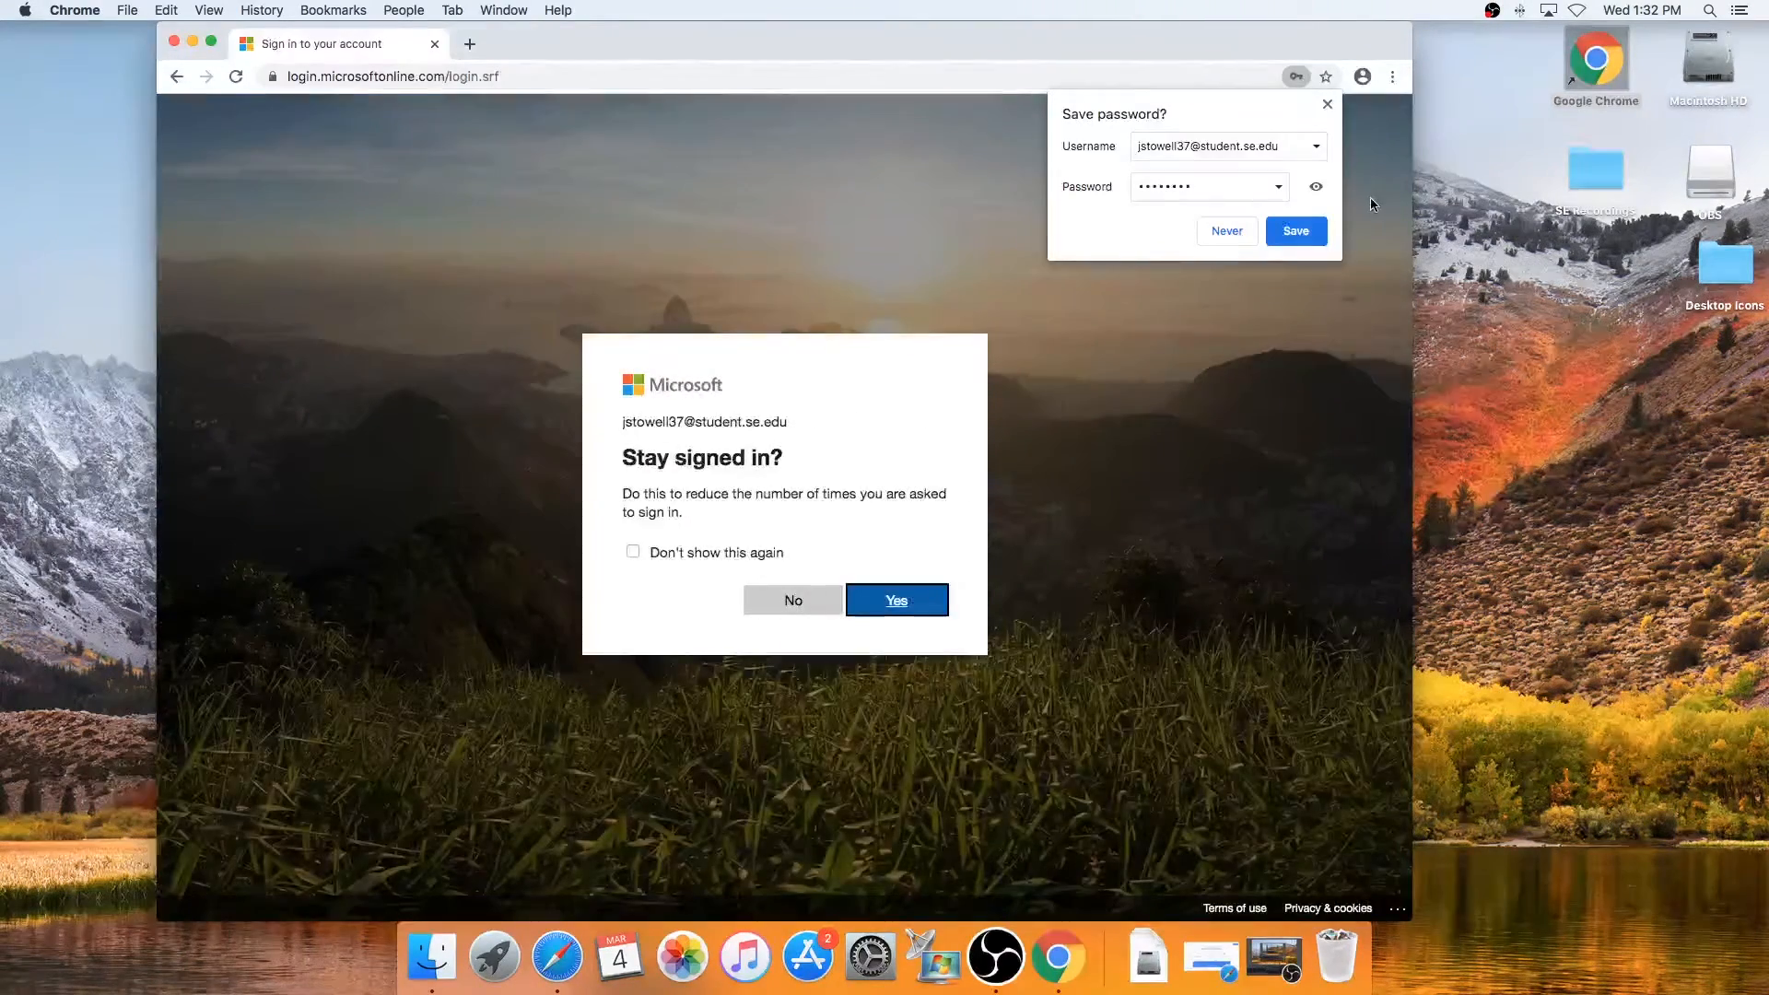
{"action": "left_click", "coordinate": [792, 599]}
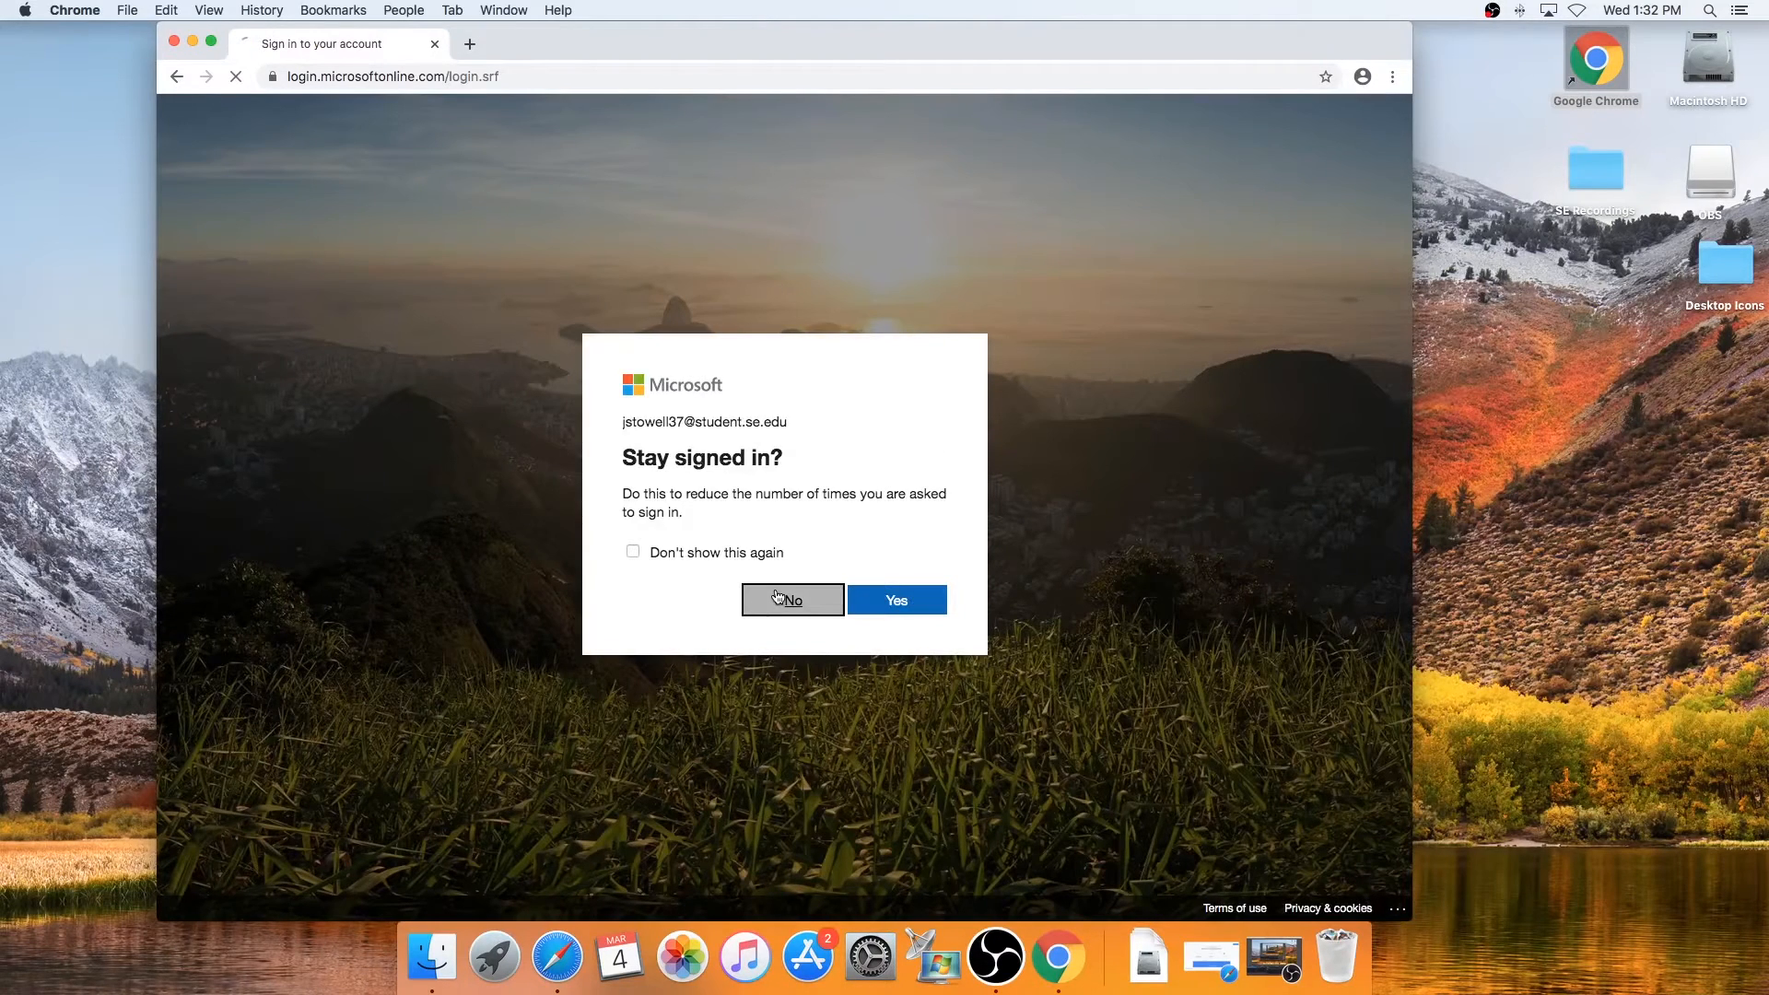
{"action": "left_click", "coordinate": [792, 599]}
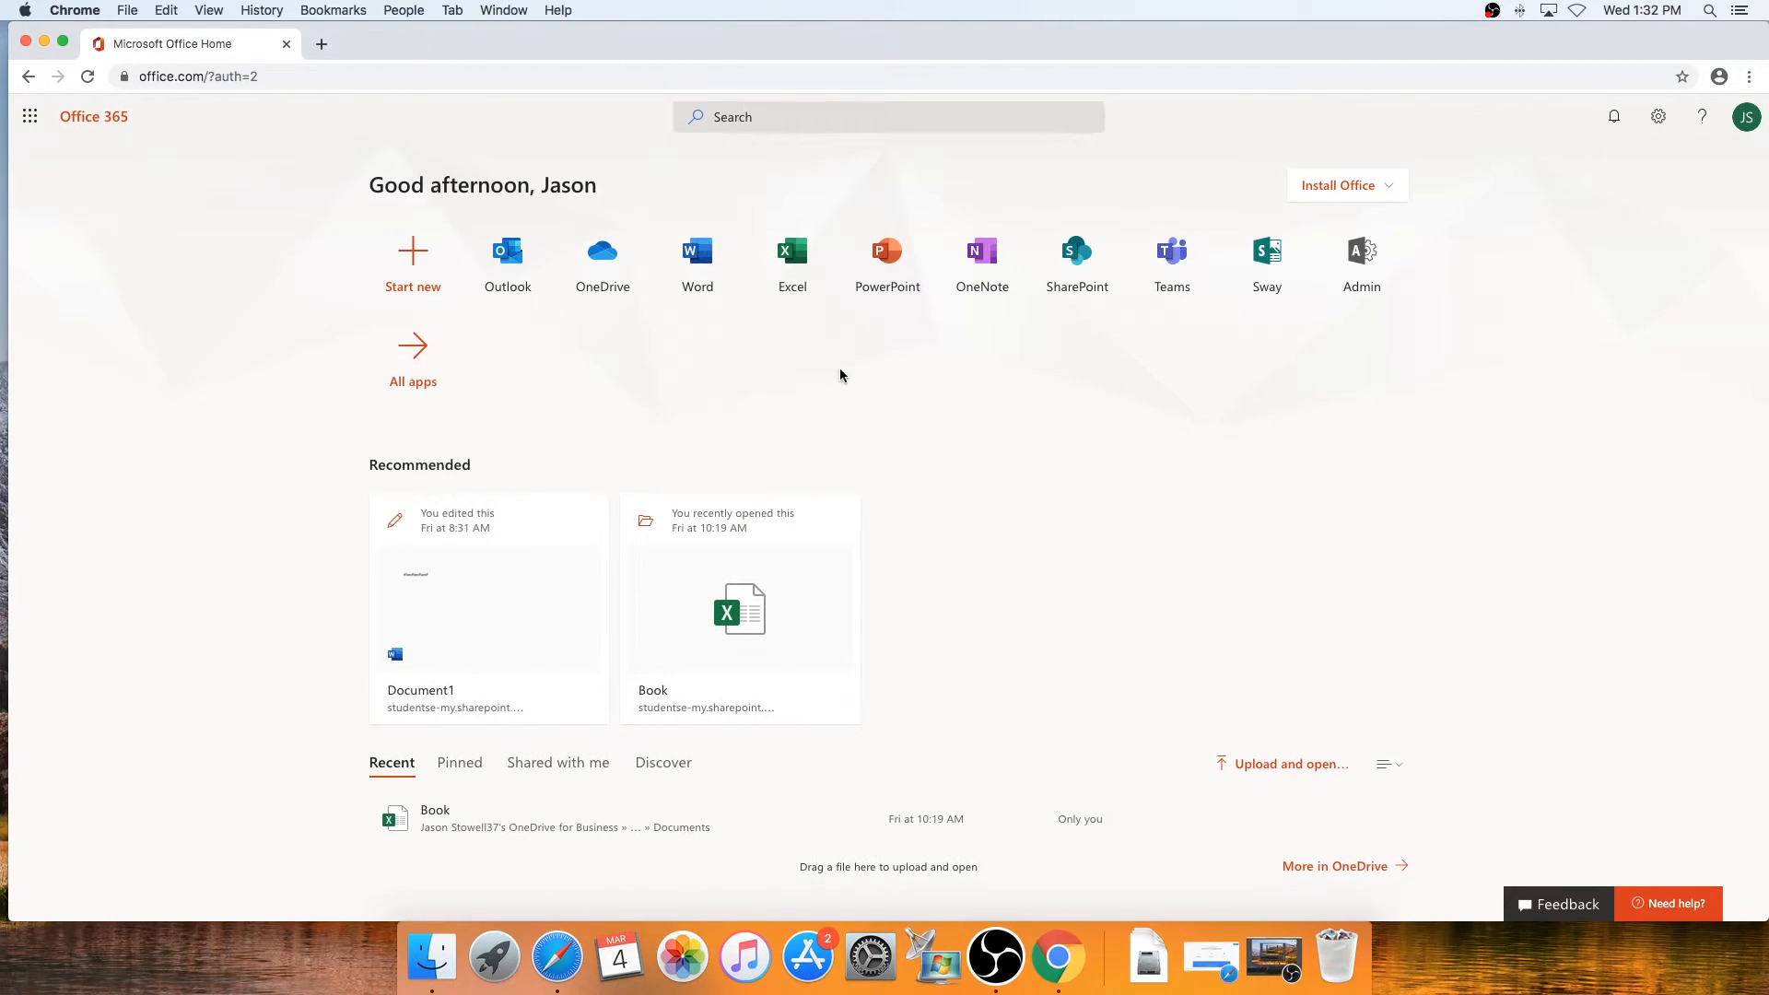
{"action": "left_click", "coordinate": [1345, 184]}
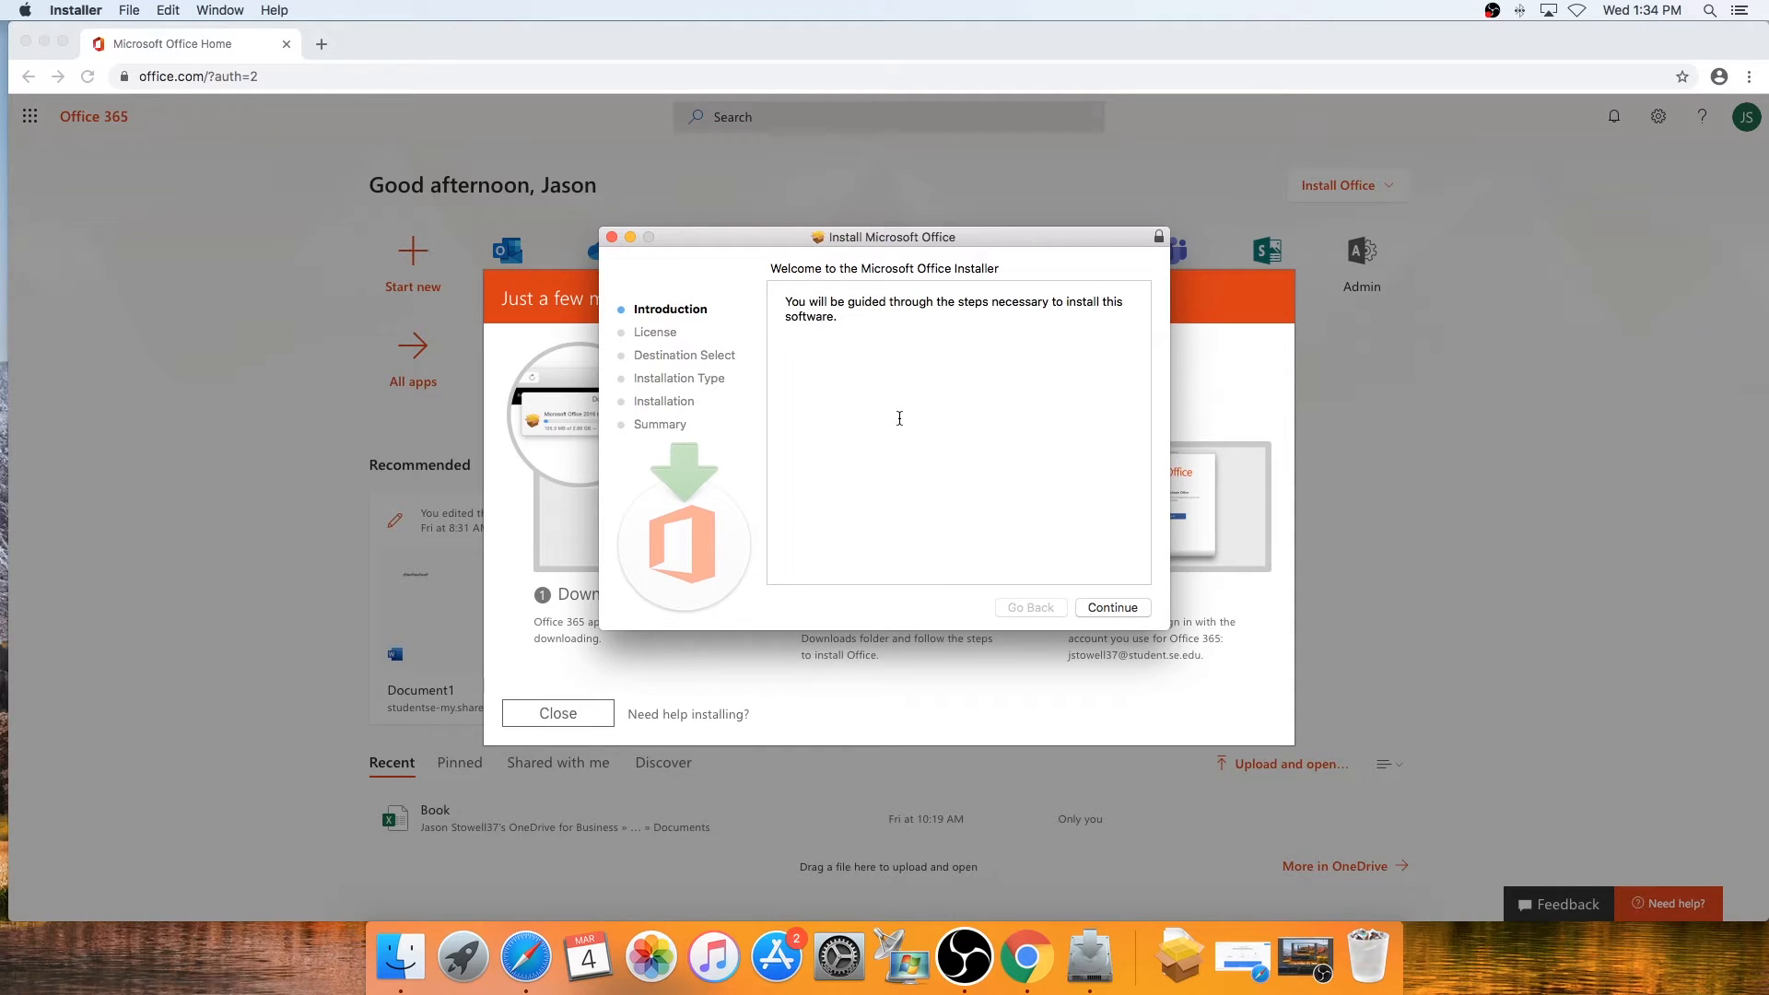
Move through the introduction and license, agreeing to the Office software license terms
{"action": "left_click", "coordinate": [1110, 606]}
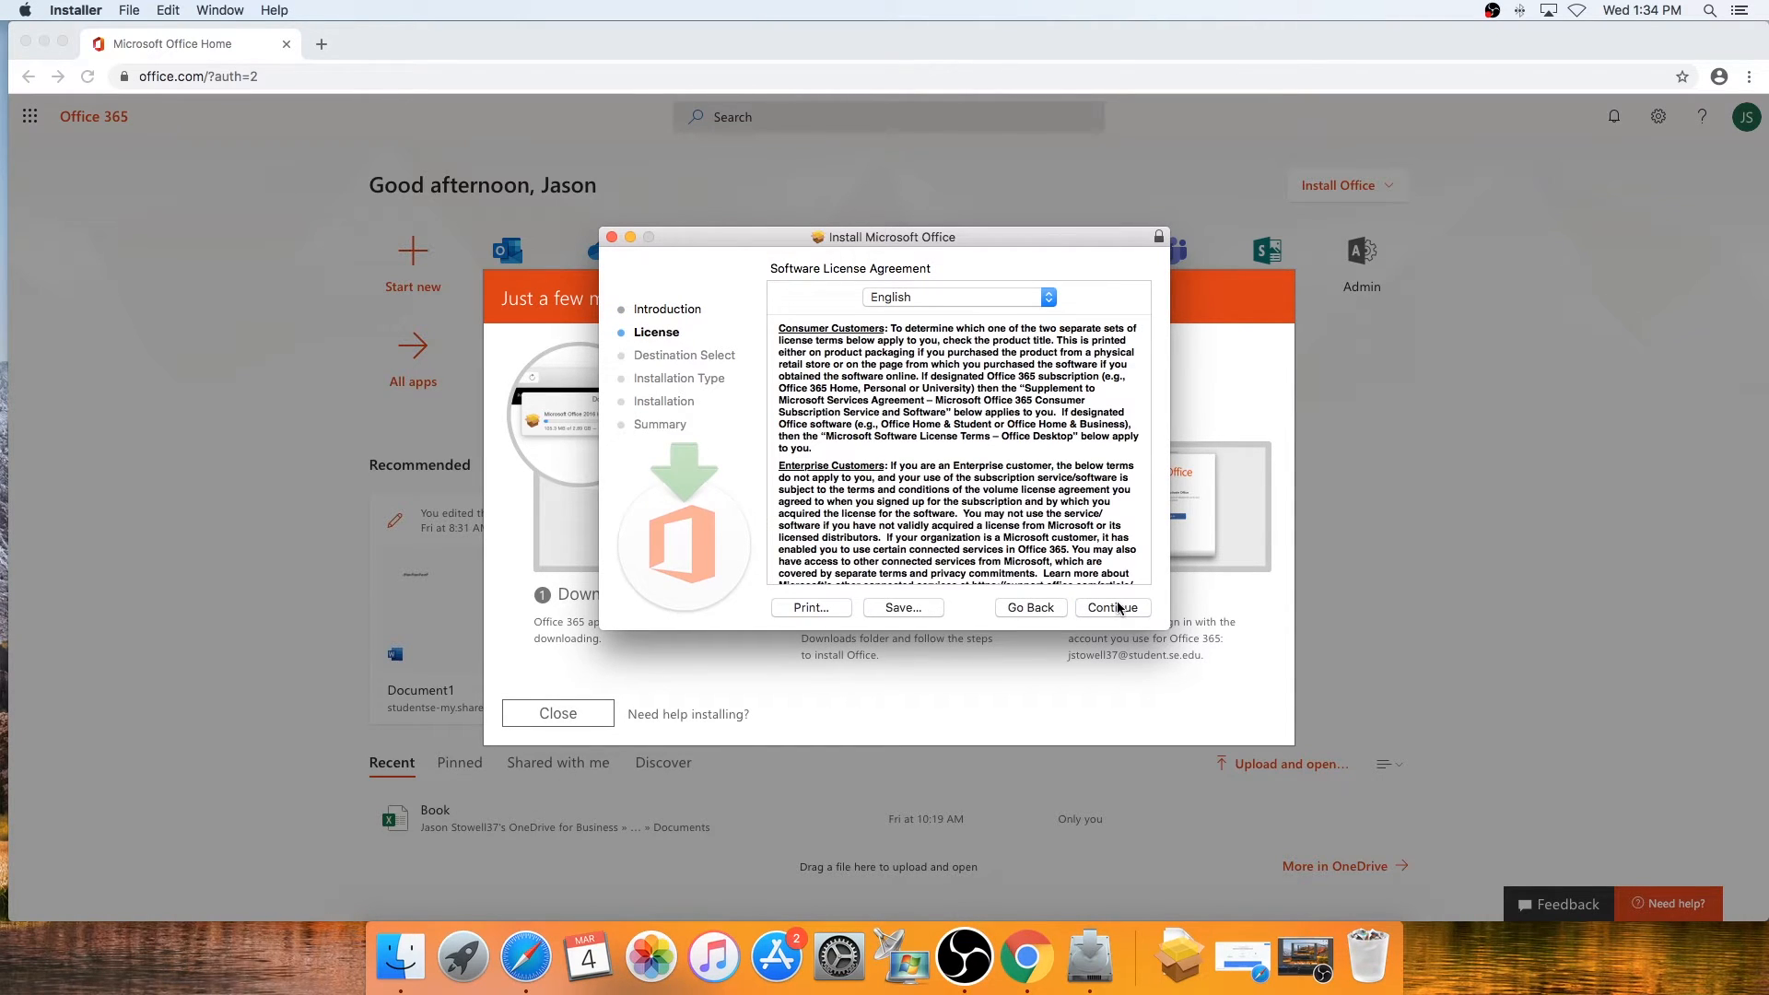
{"action": "scroll", "scroll_direction": "down", "scroll_amount": 3}
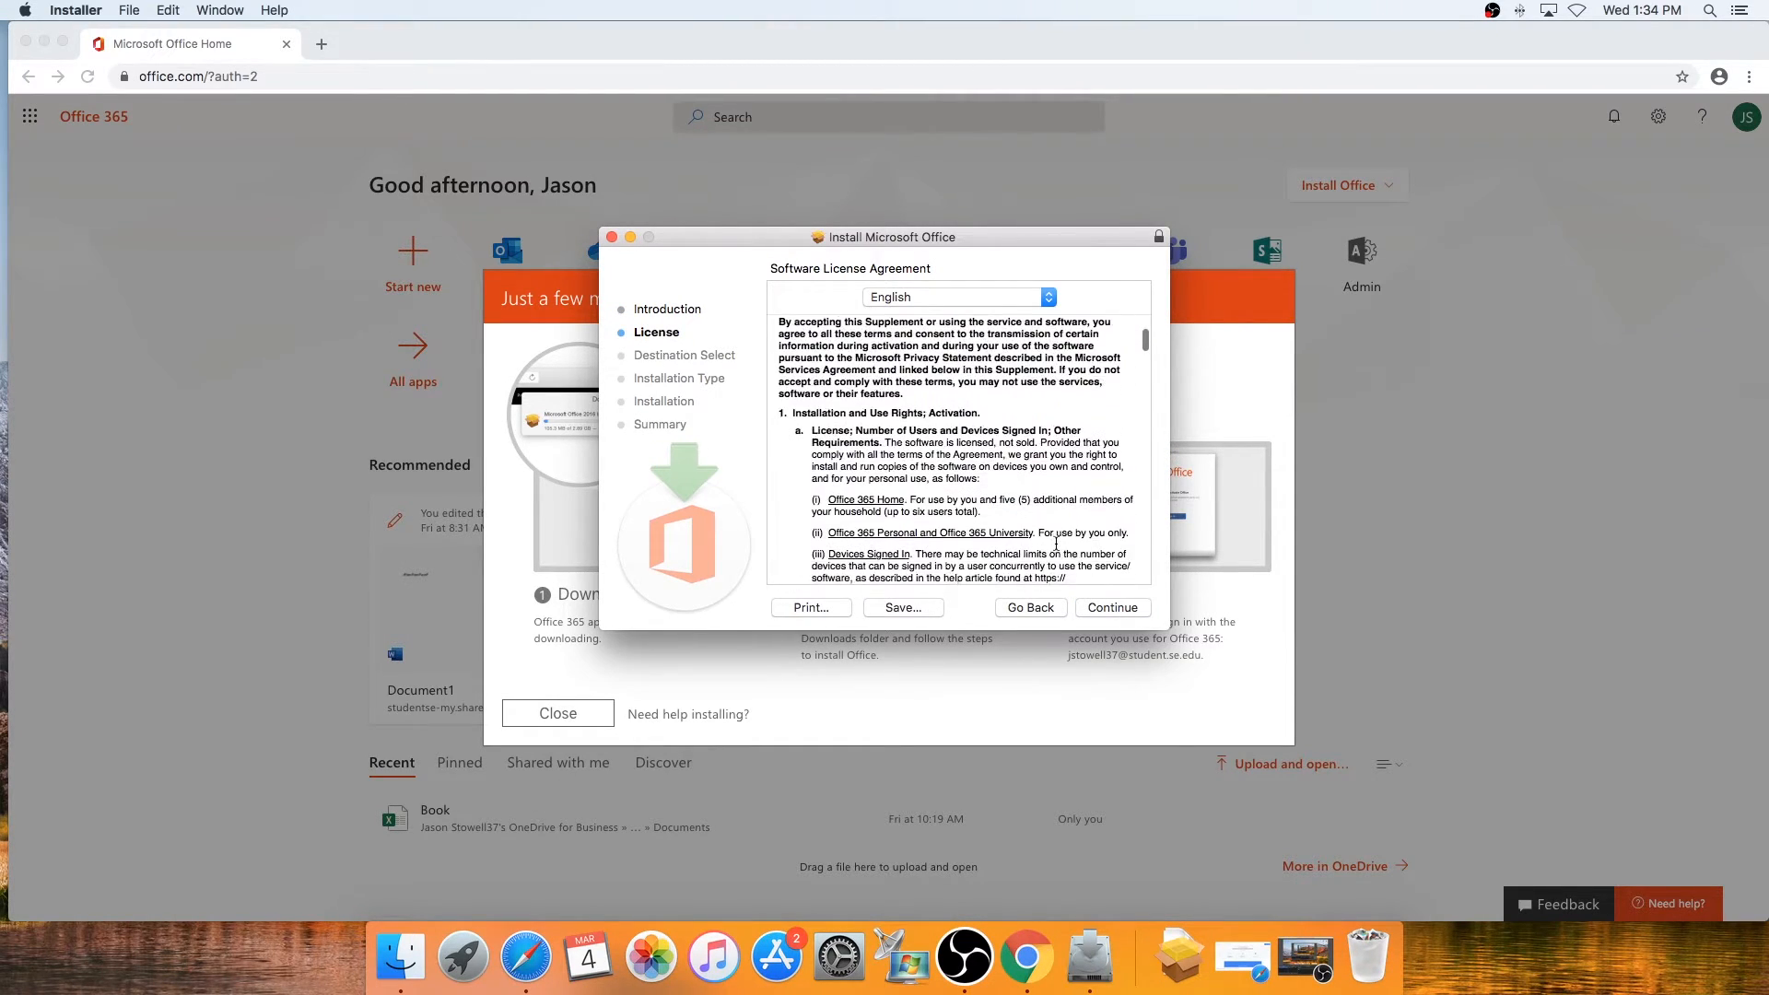
{"action": "scroll", "scroll_direction": "down", "scroll_amount": 3}
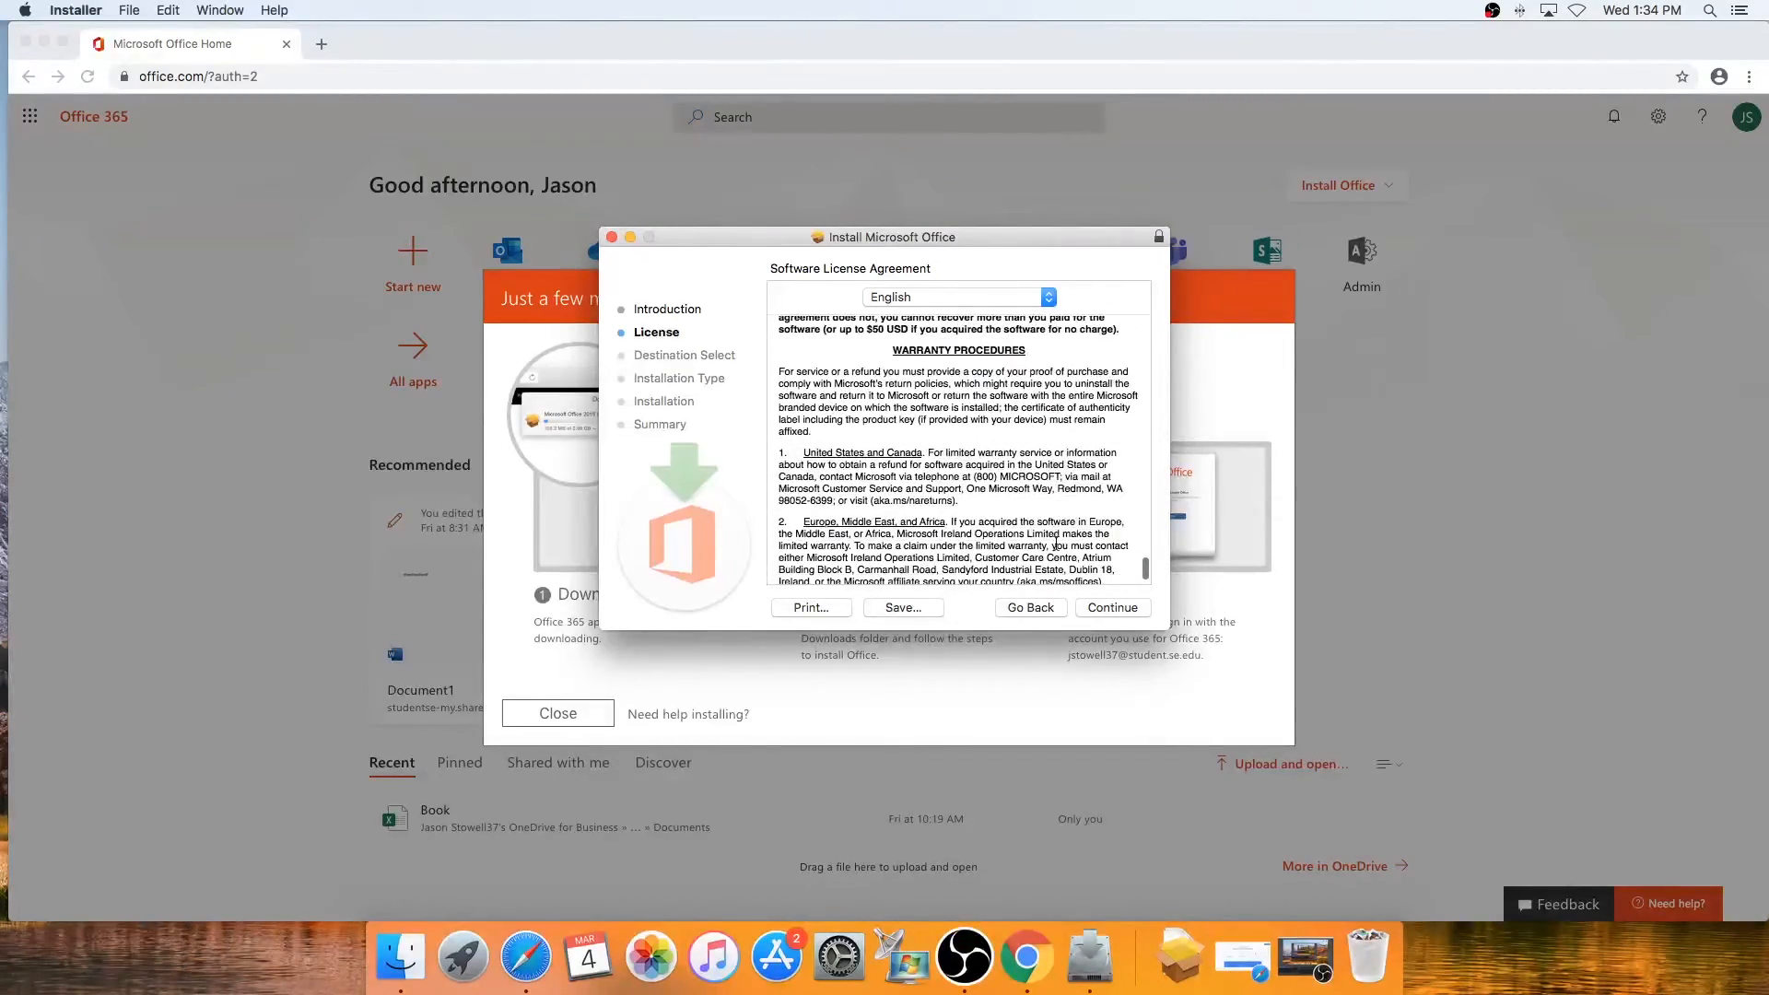
{"action": "left_click", "coordinate": [1112, 606]}
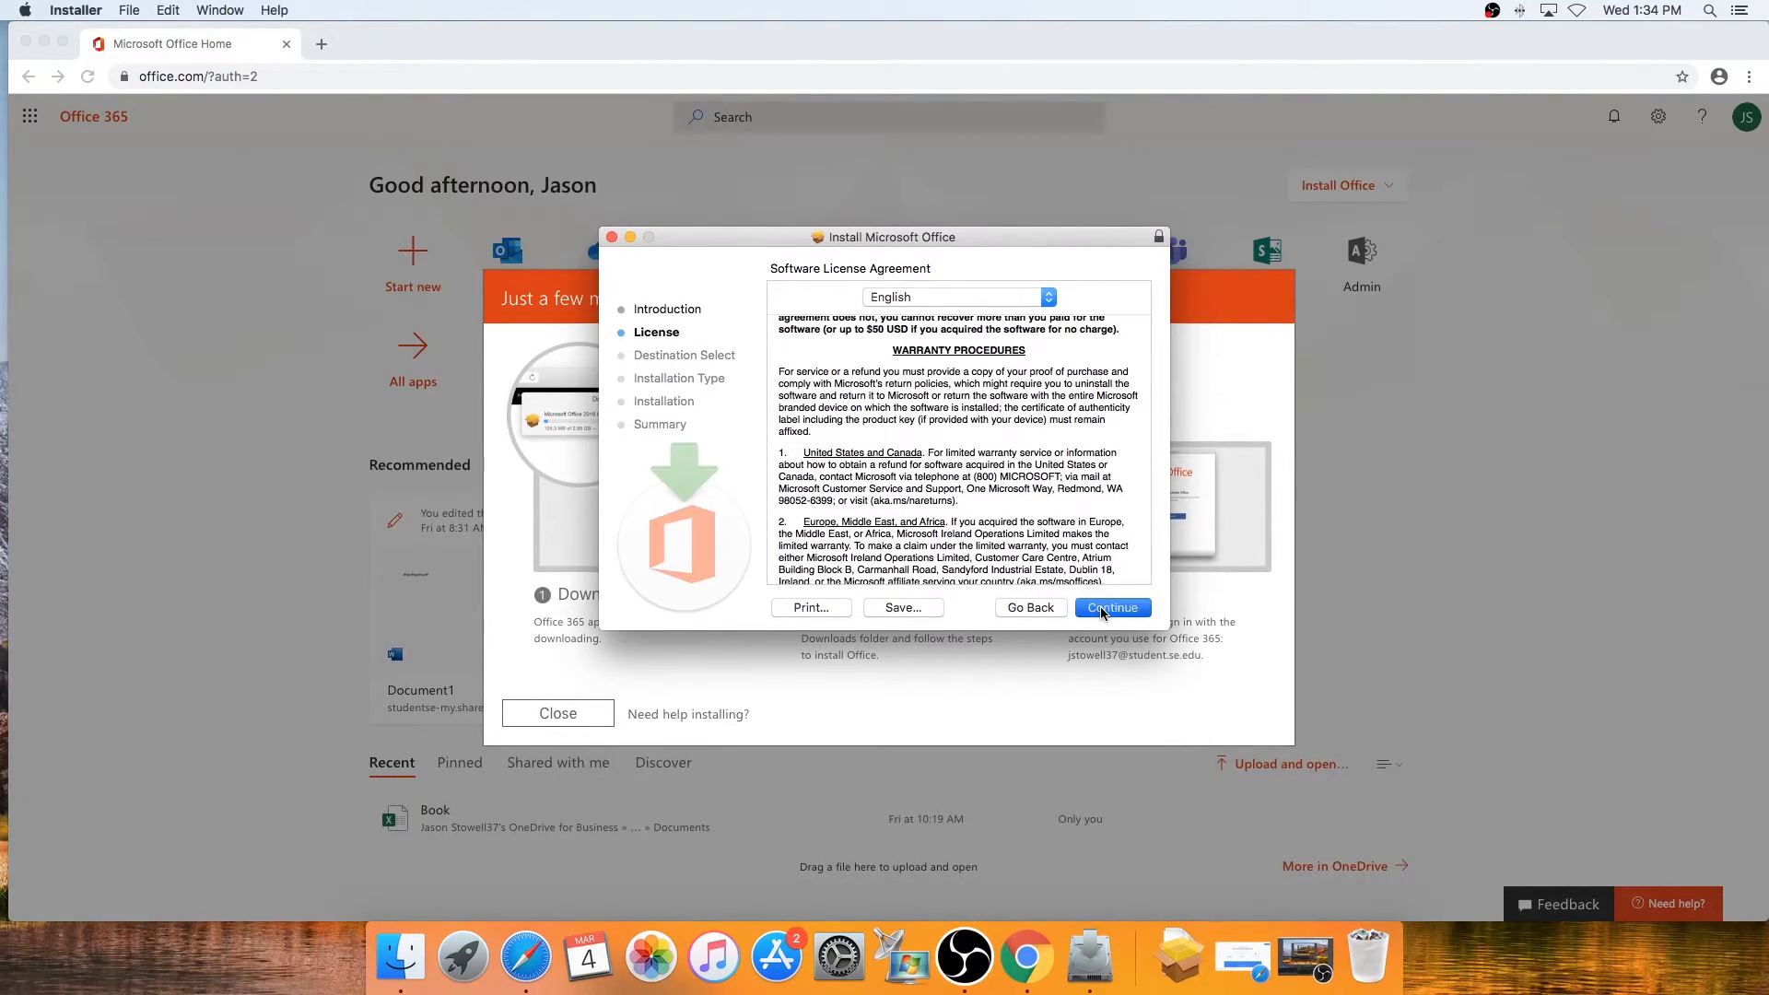
{"action": "left_click", "coordinate": [1110, 606]}
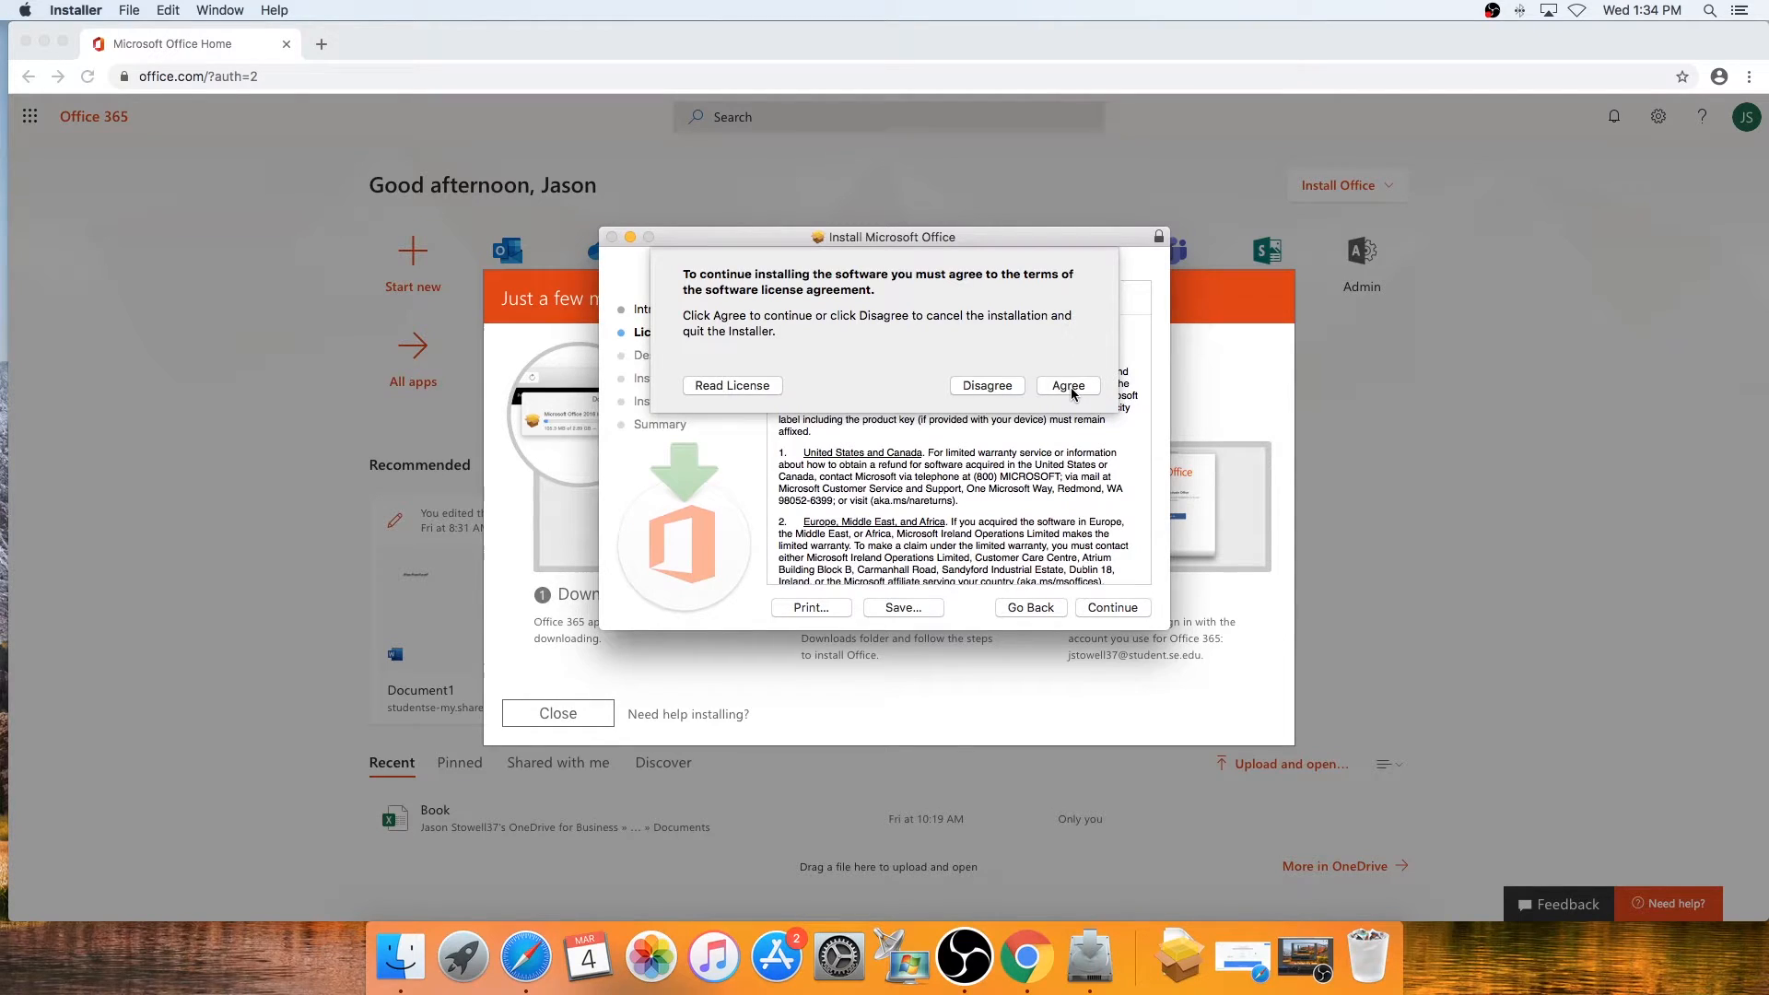
{"action": "left_click", "coordinate": [1065, 385]}
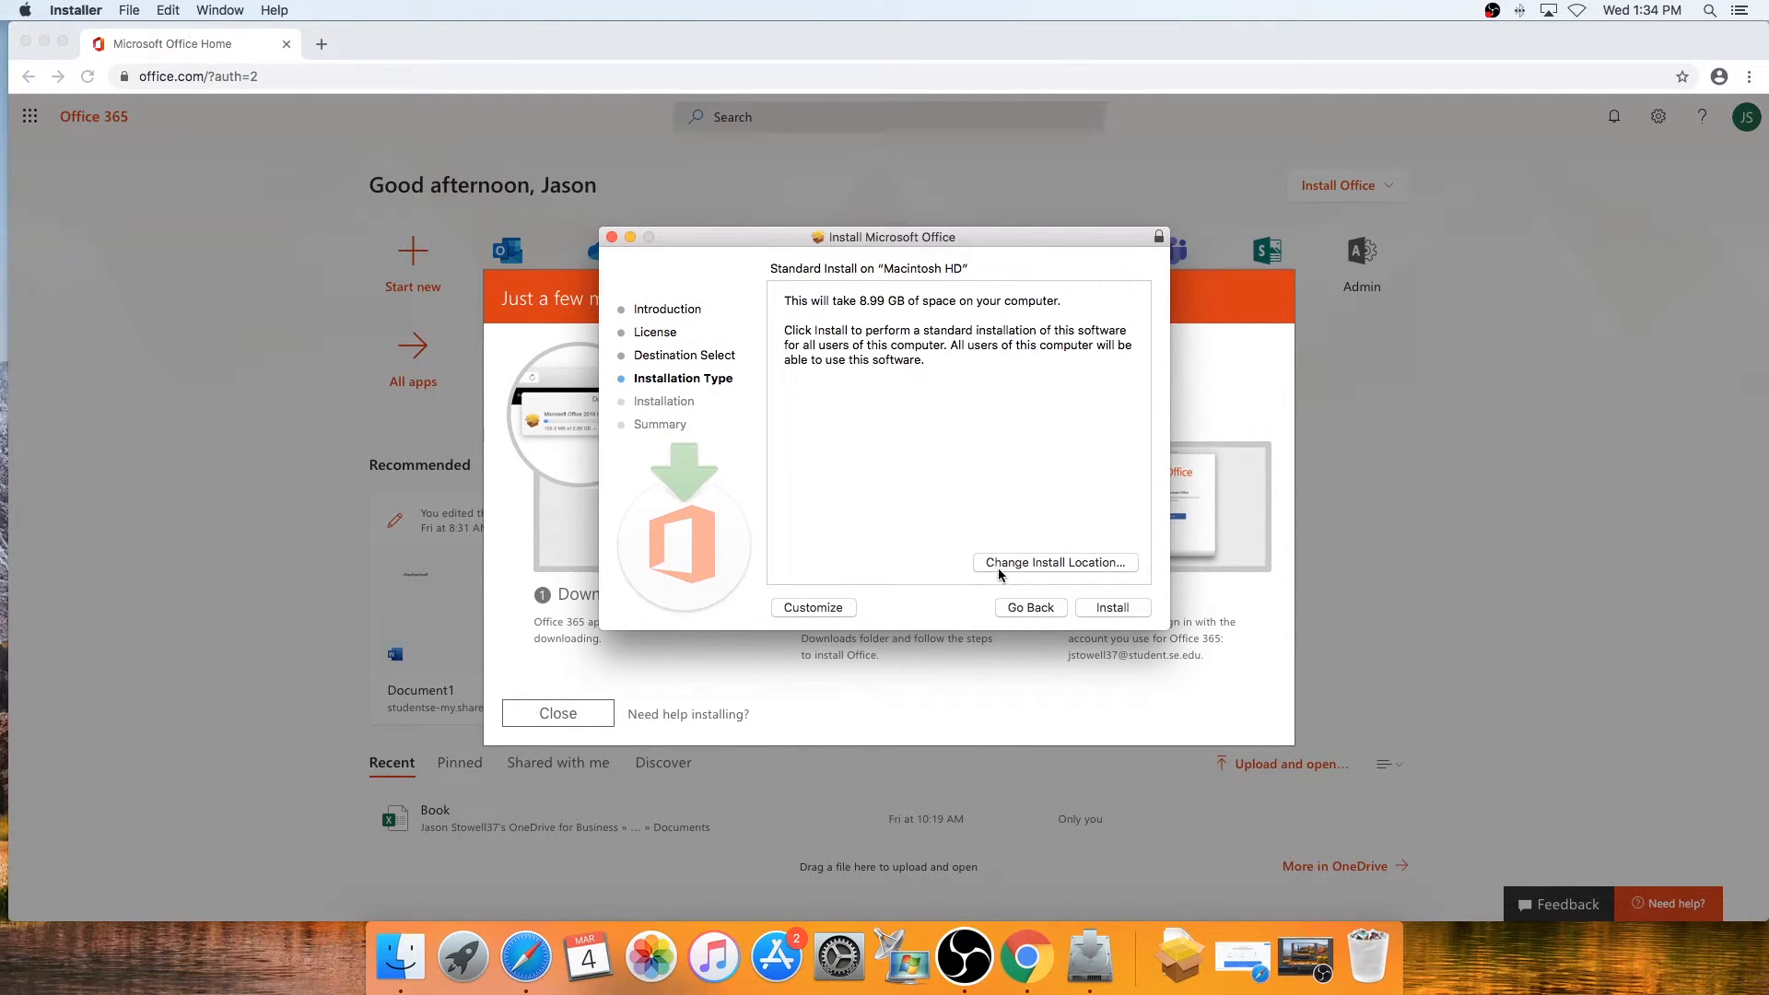
Start the standard Office installation on Macintosh HD
{"action": "left_click", "coordinate": [1111, 607]}
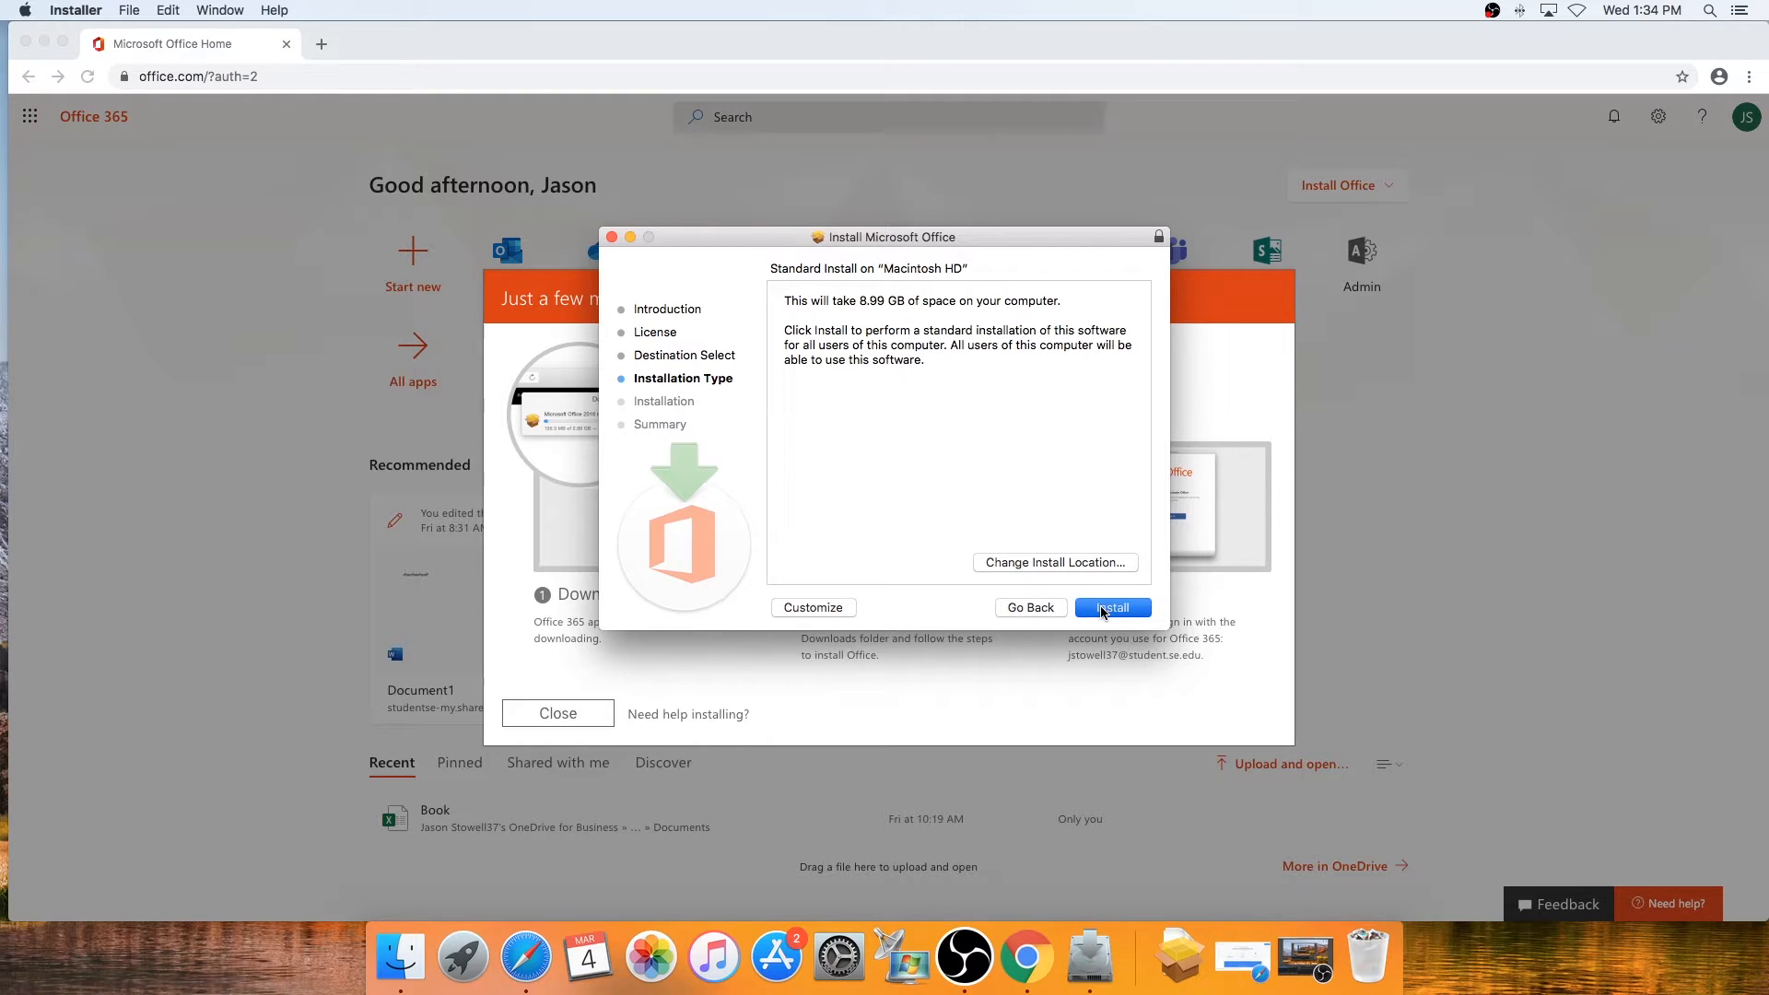
{"action": "left_click", "coordinate": [1111, 606]}
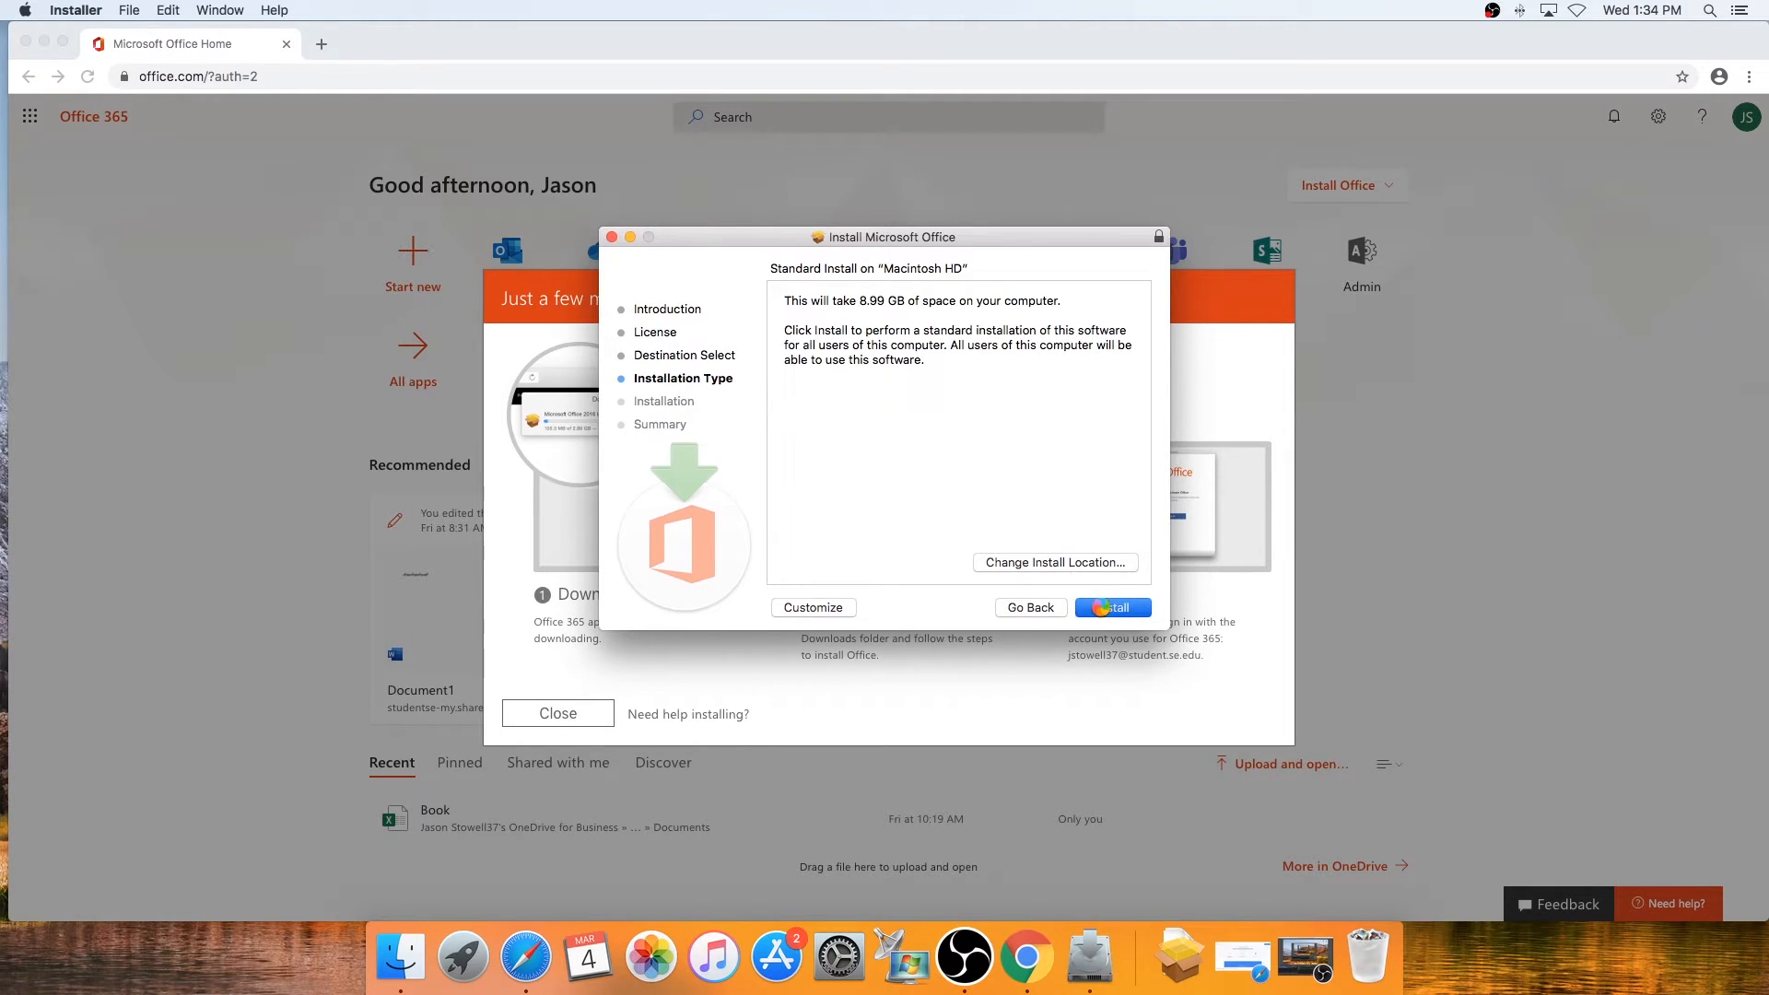
{"action": "left_click", "coordinate": [1112, 606]}
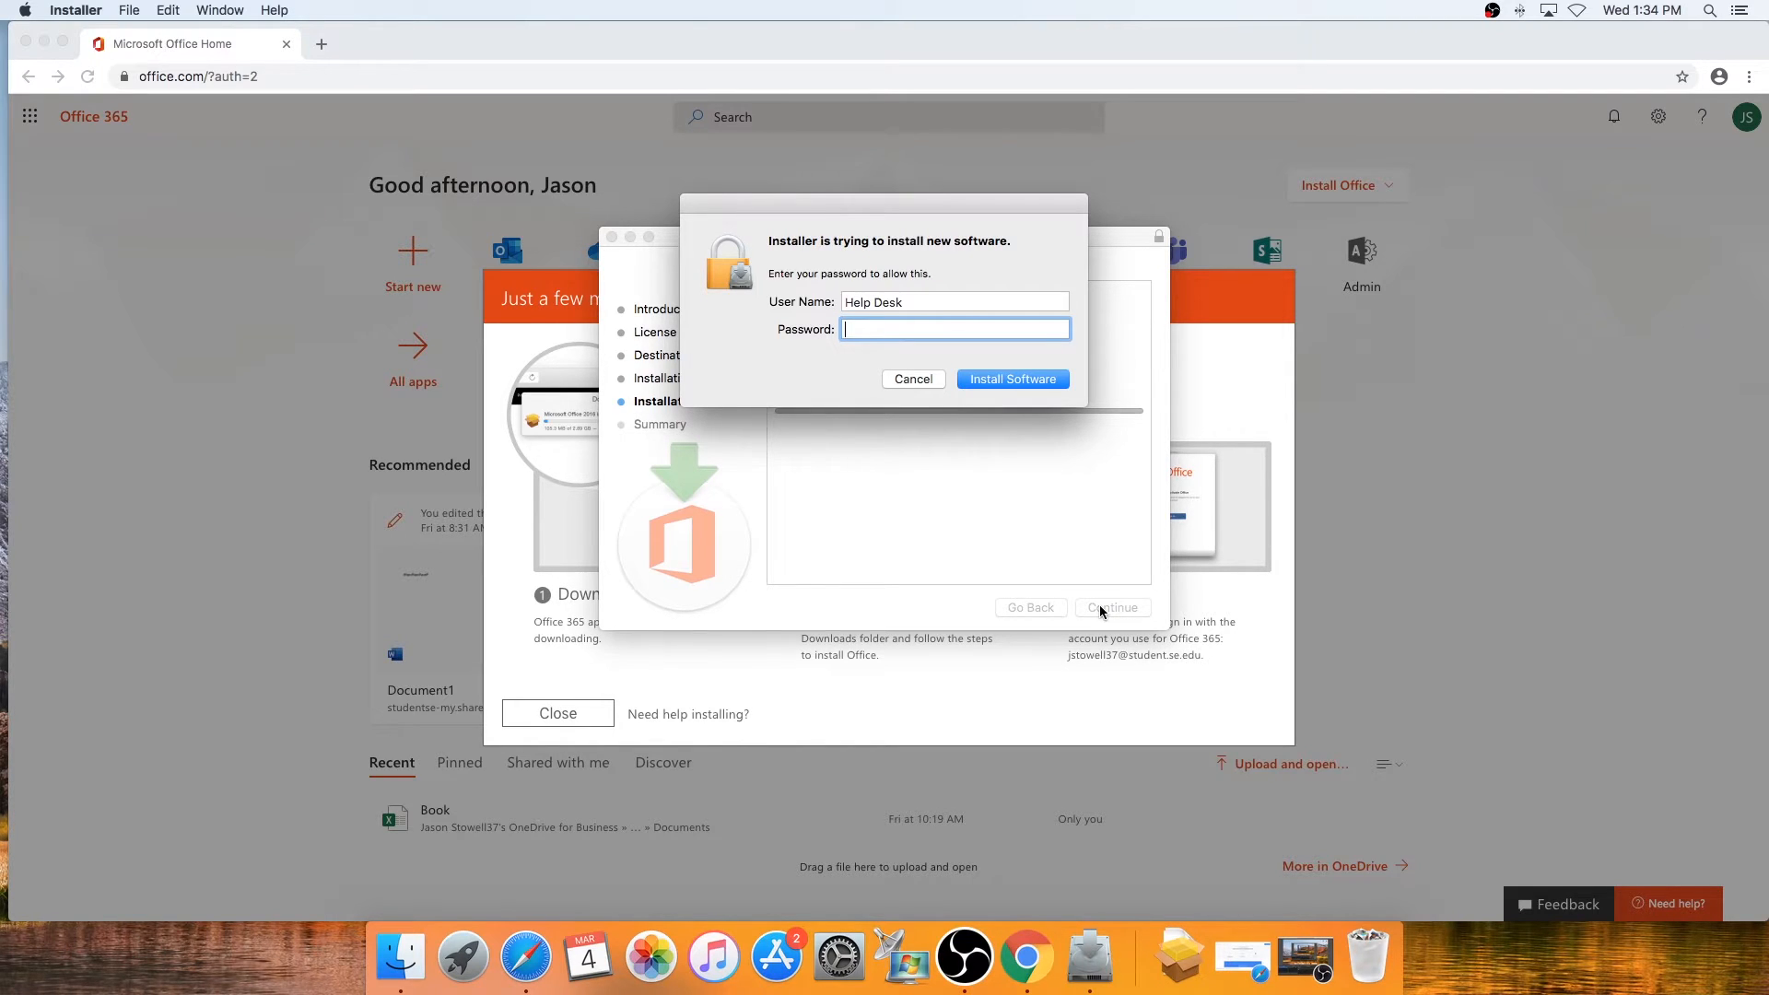
Authorise the installation with the administrator password so Office installs
{"action": "type", "text": "•"}
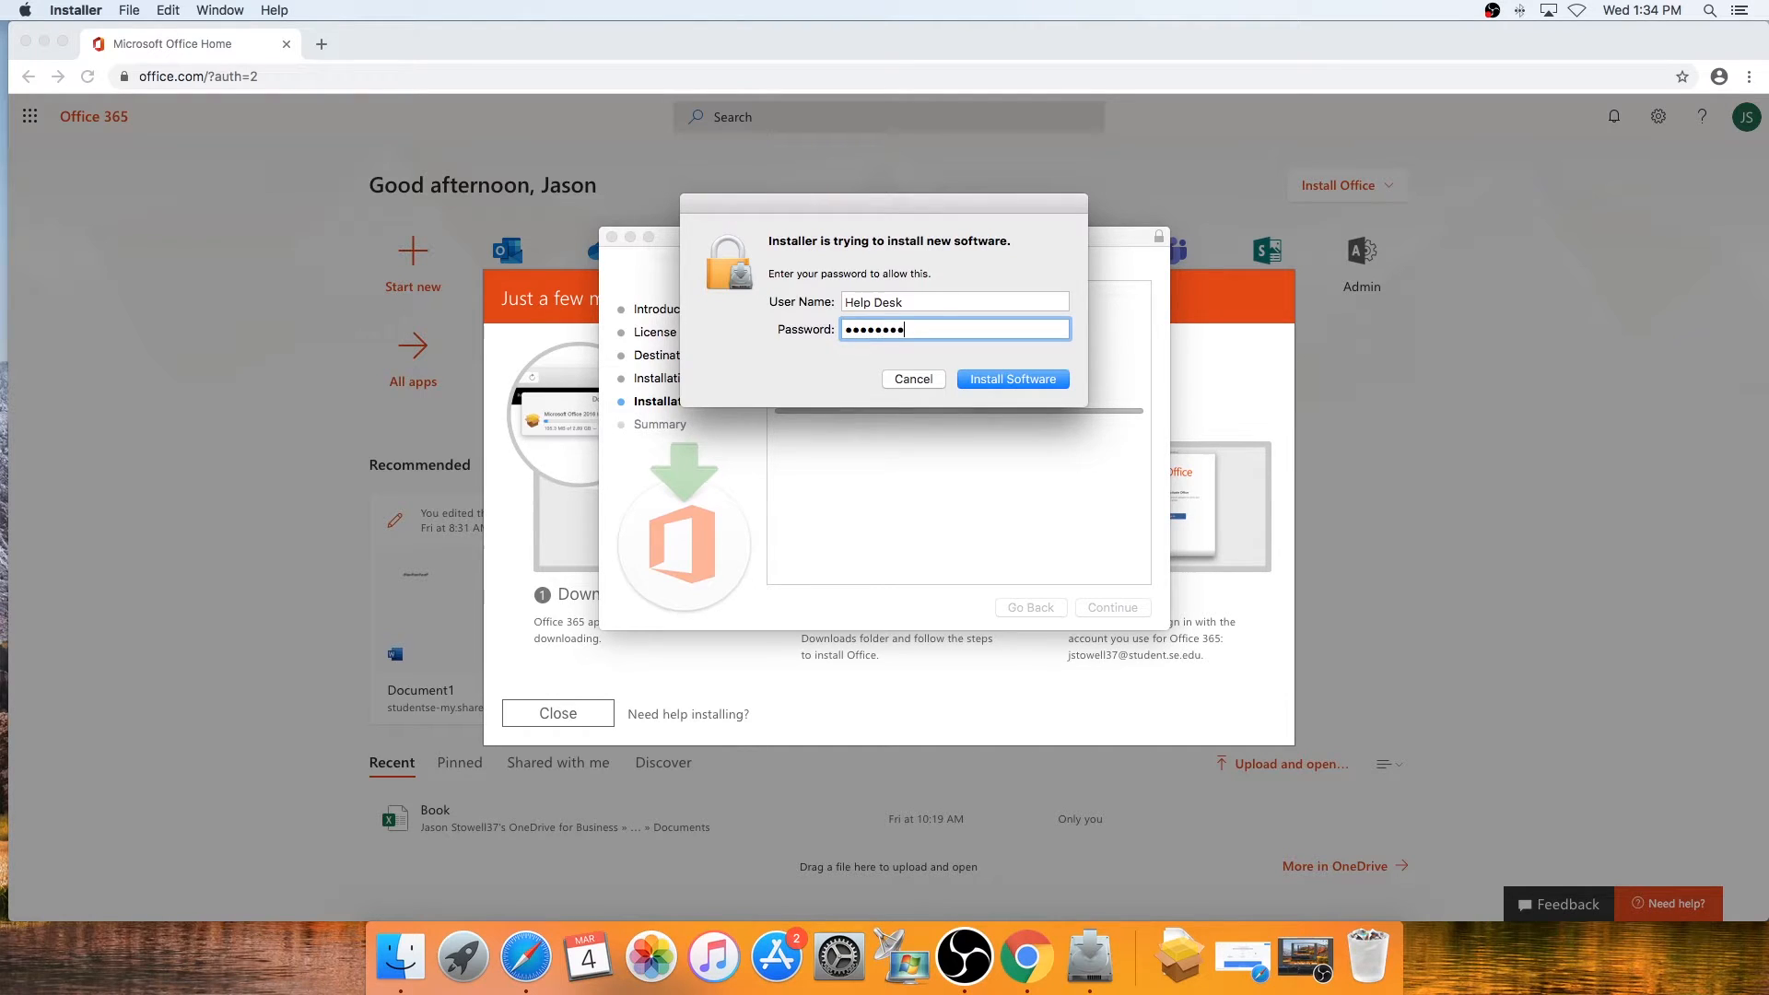
{"action": "left_click", "coordinate": [1011, 378]}
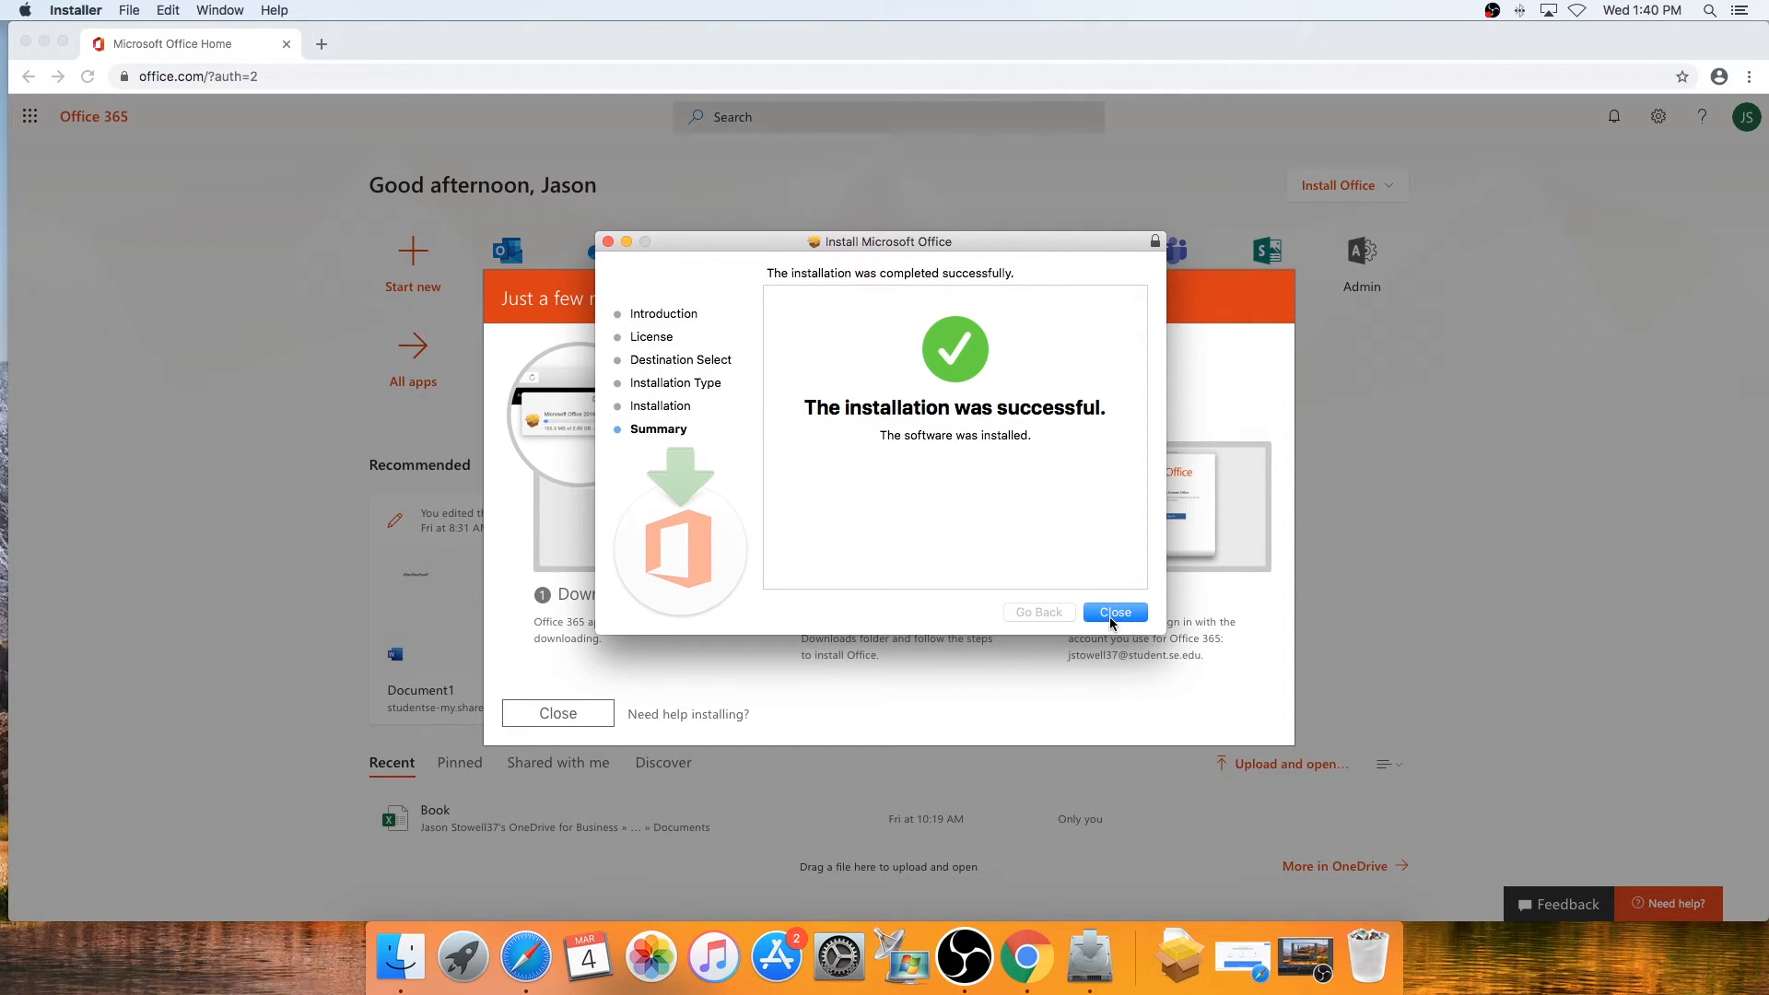
Close the finished installer and move the Office installer package to the Trash
{"action": "left_click", "coordinate": [1113, 612]}
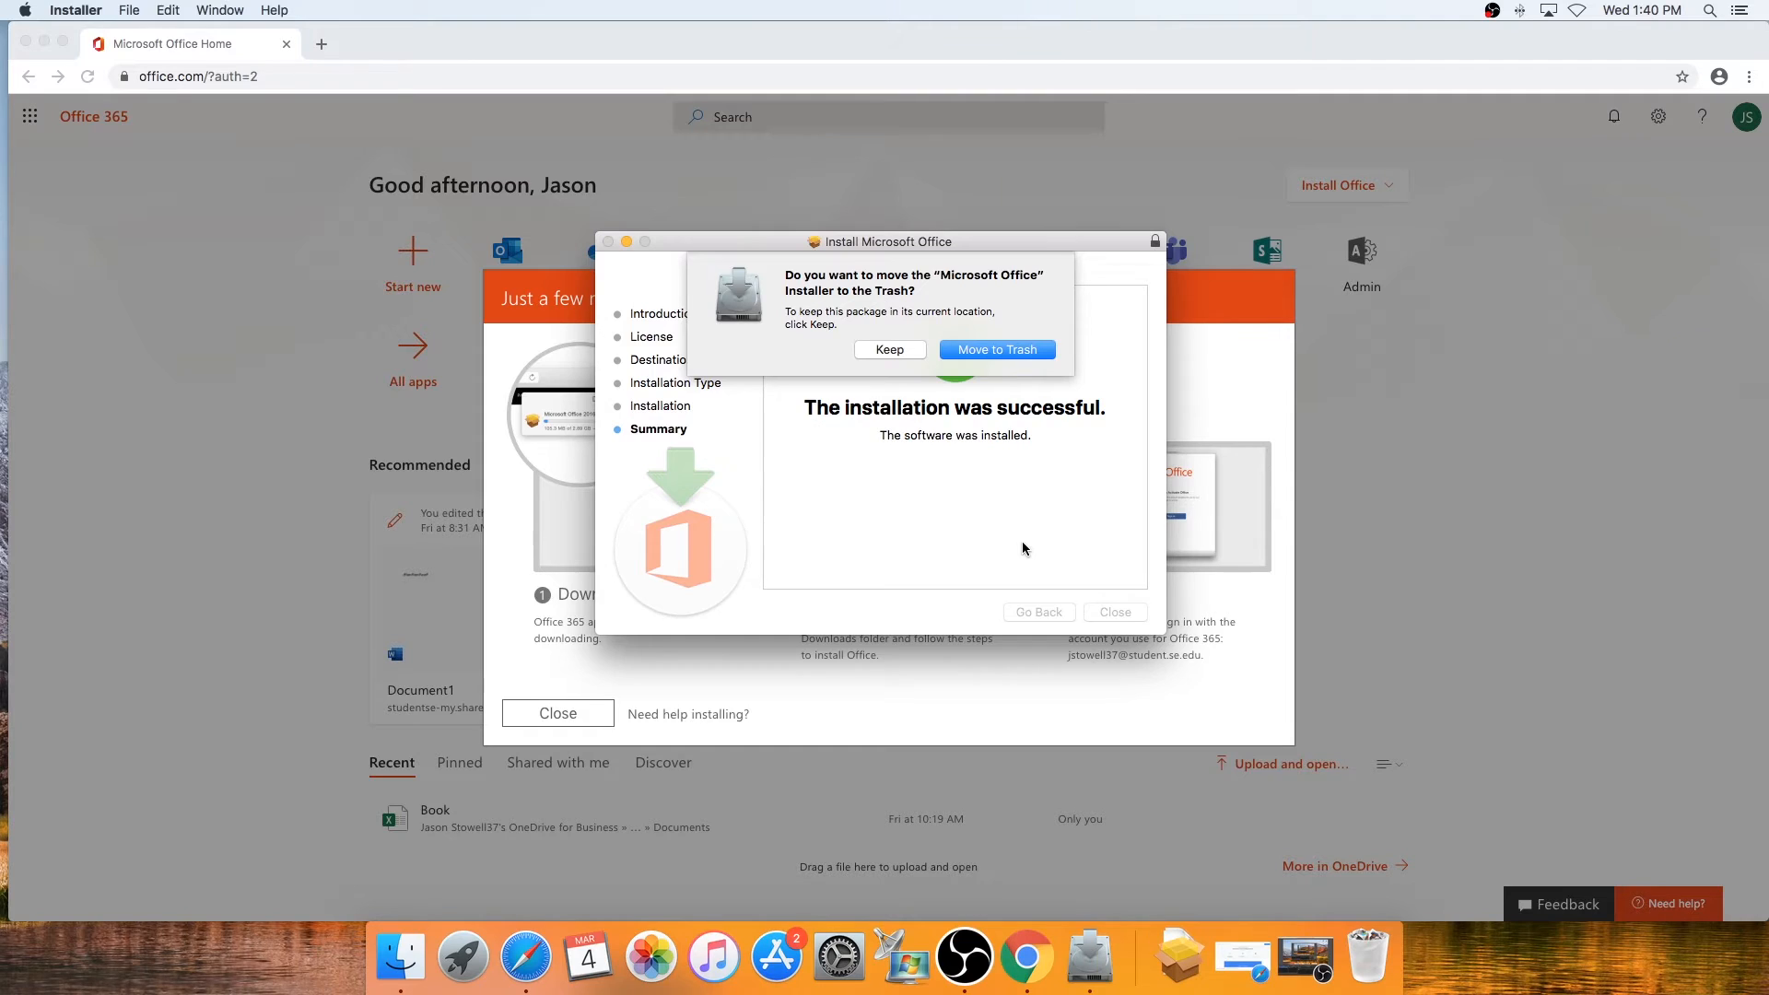
{"action": "mouse_move", "coordinate": [1008, 437]}
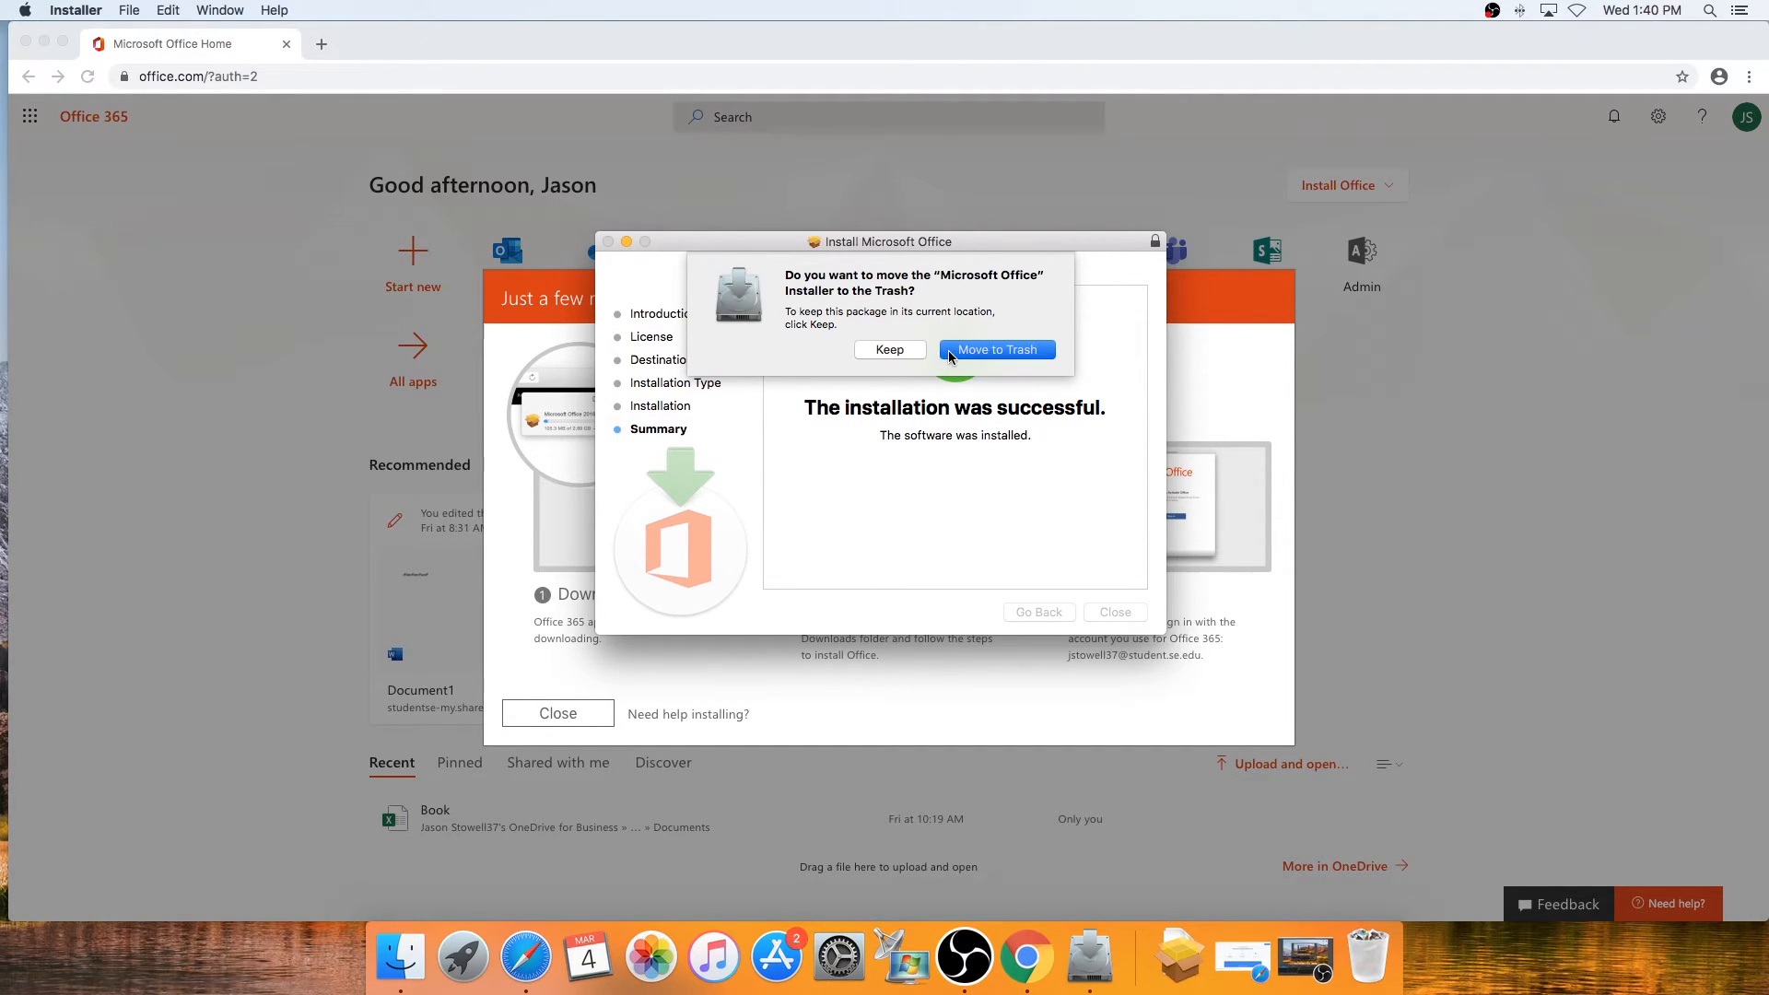
{"action": "left_click", "coordinate": [993, 348]}
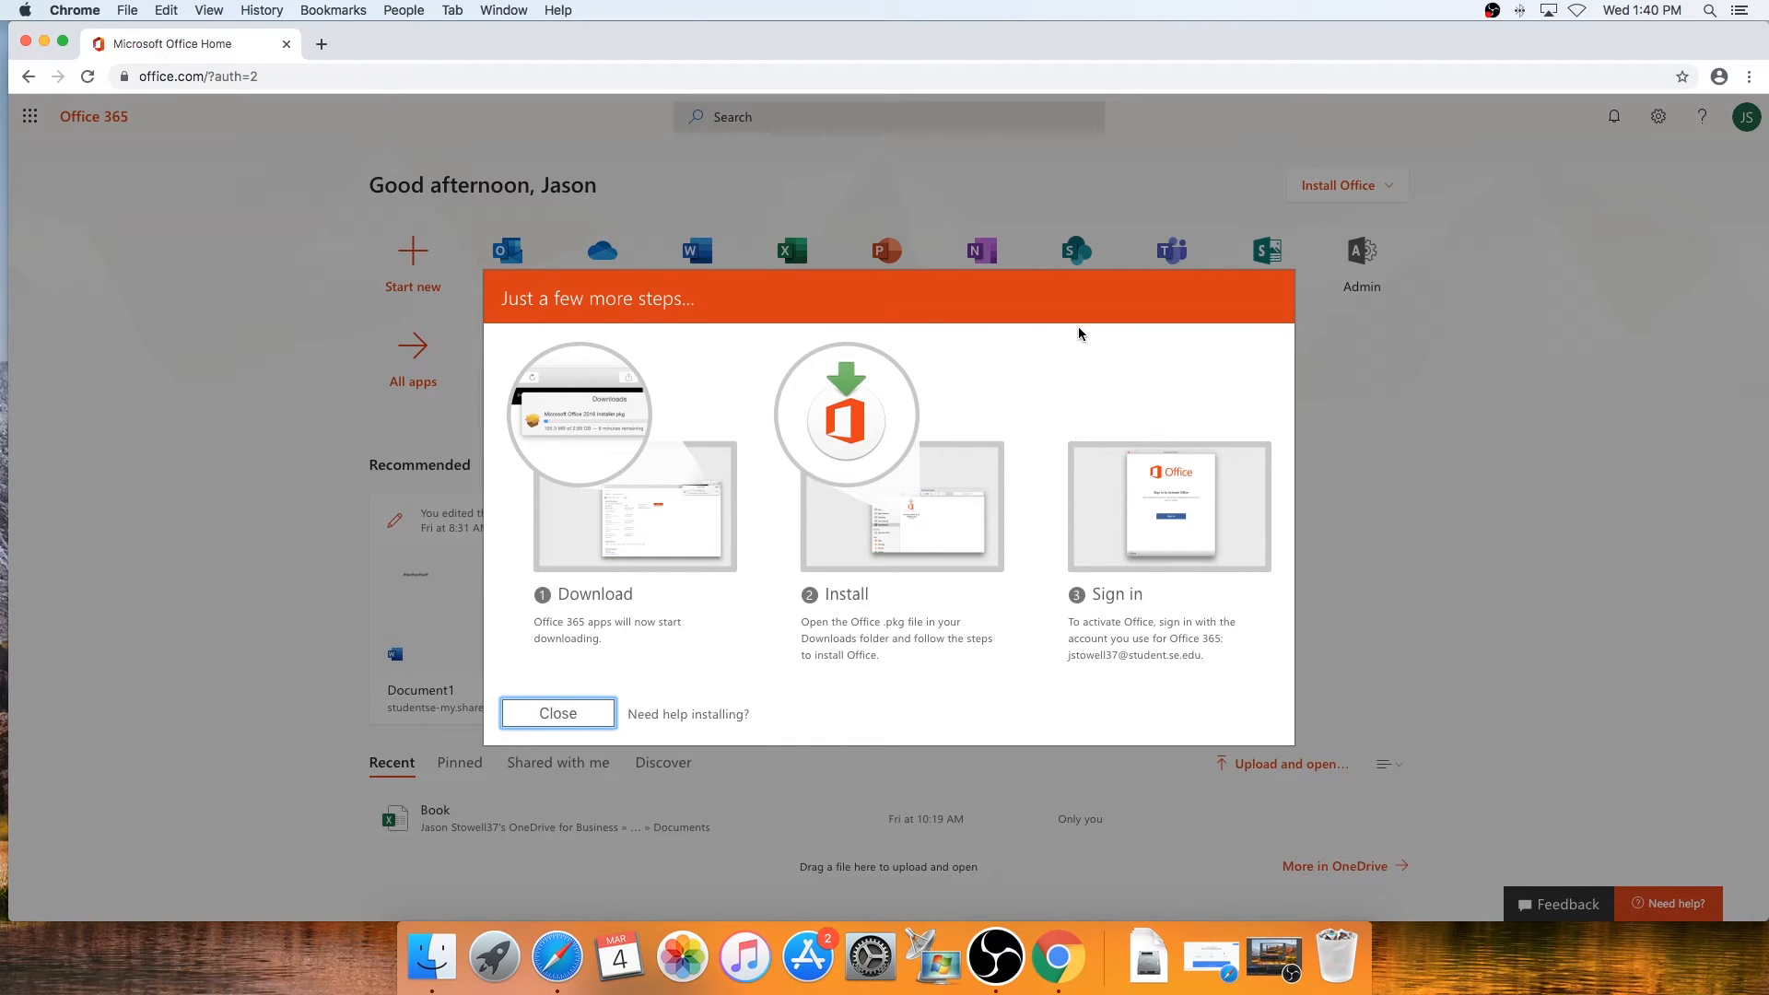
{"action": "mouse_move", "coordinate": [1075, 237]}
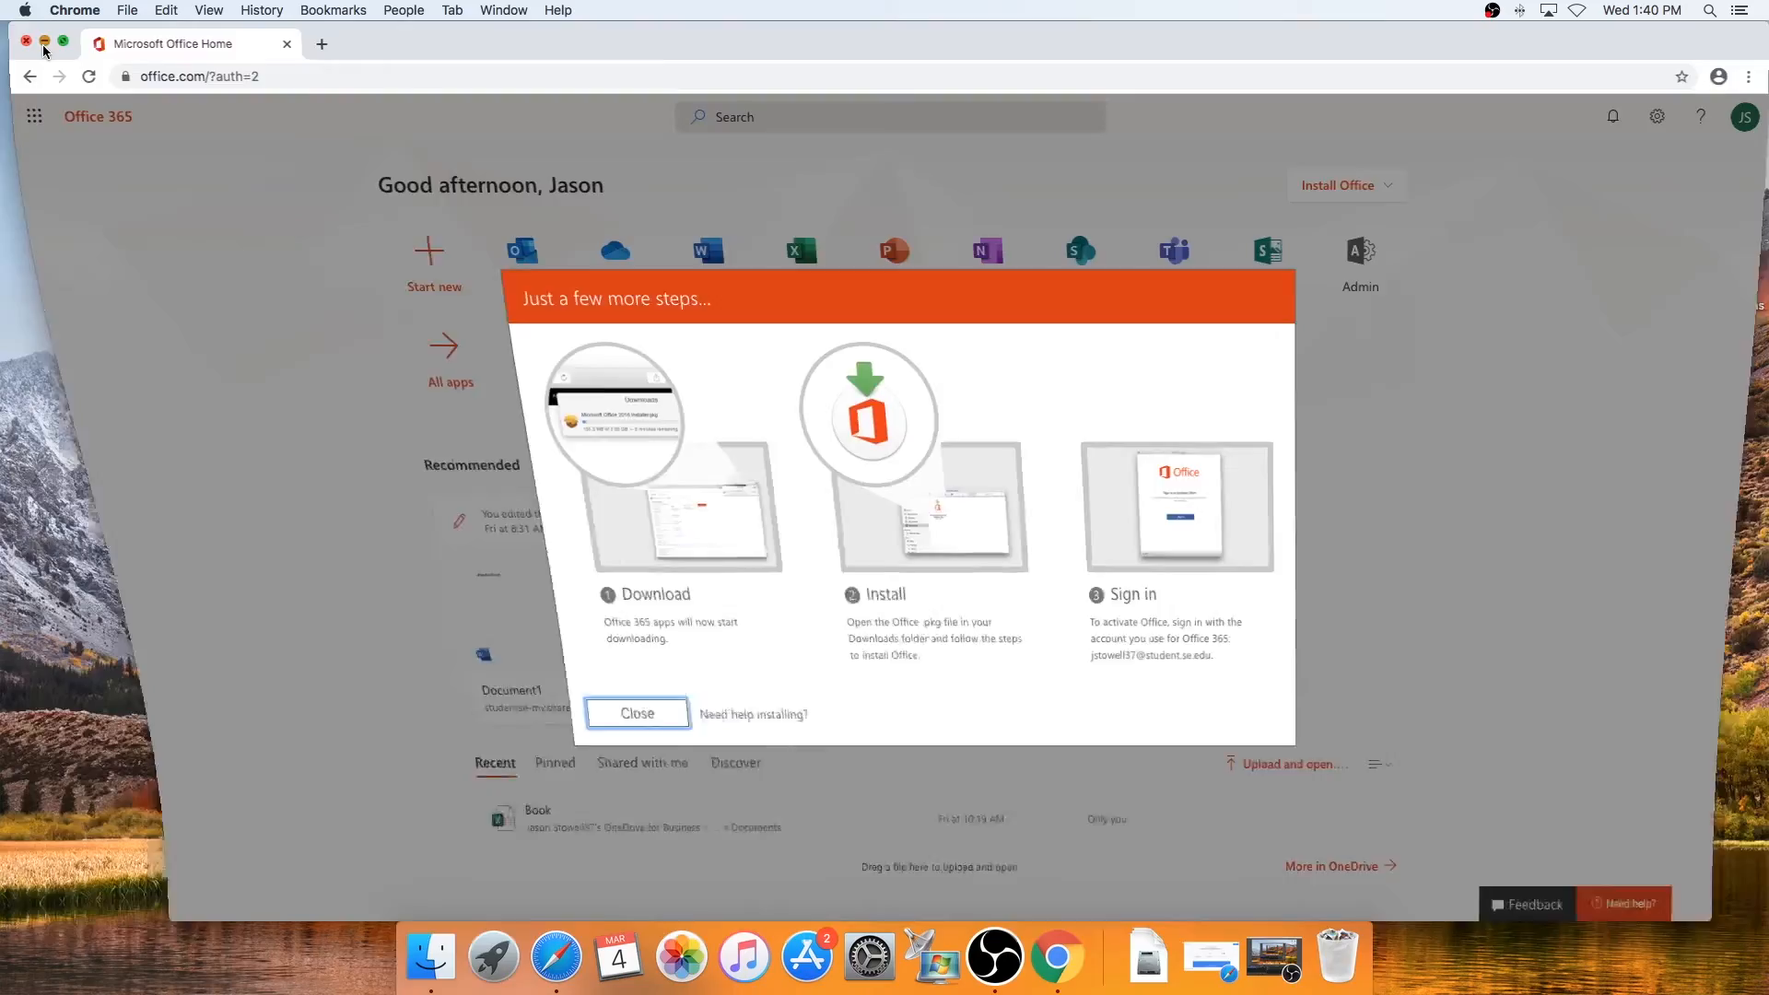
Put Chrome away and launch Microsoft Word from Launchpad
{"action": "left_click", "coordinate": [24, 43]}
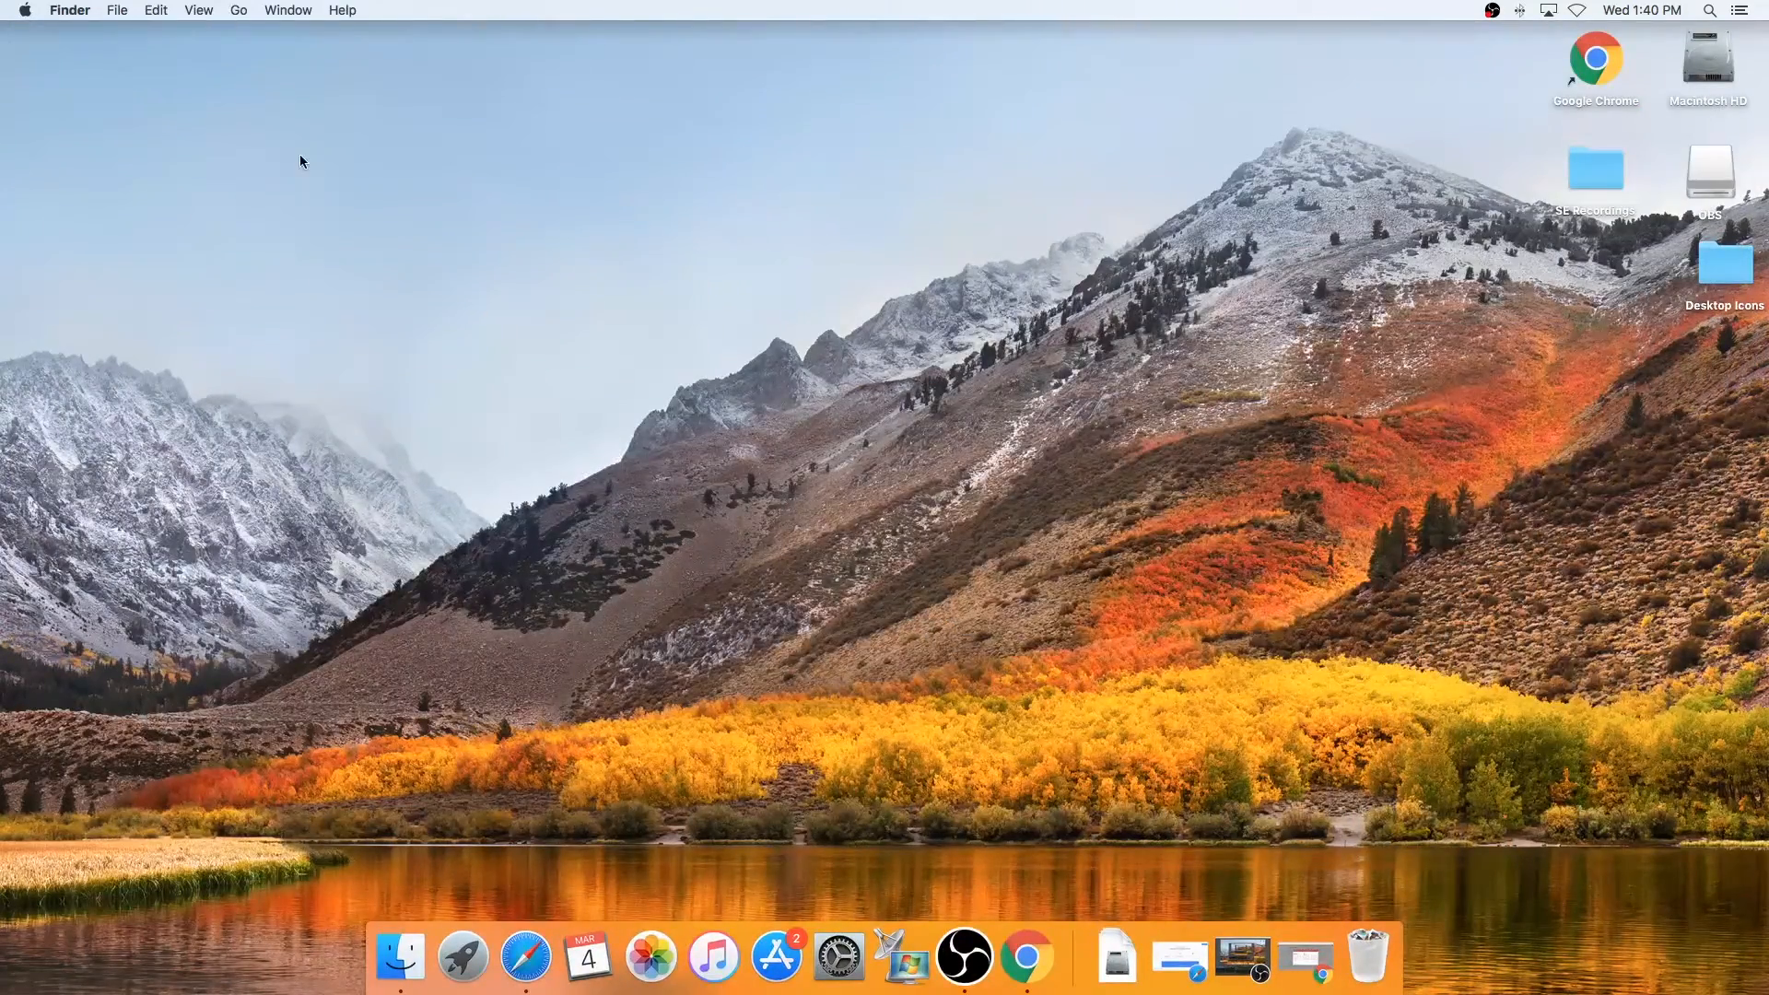
{"action": "mouse_move", "coordinate": [404, 616]}
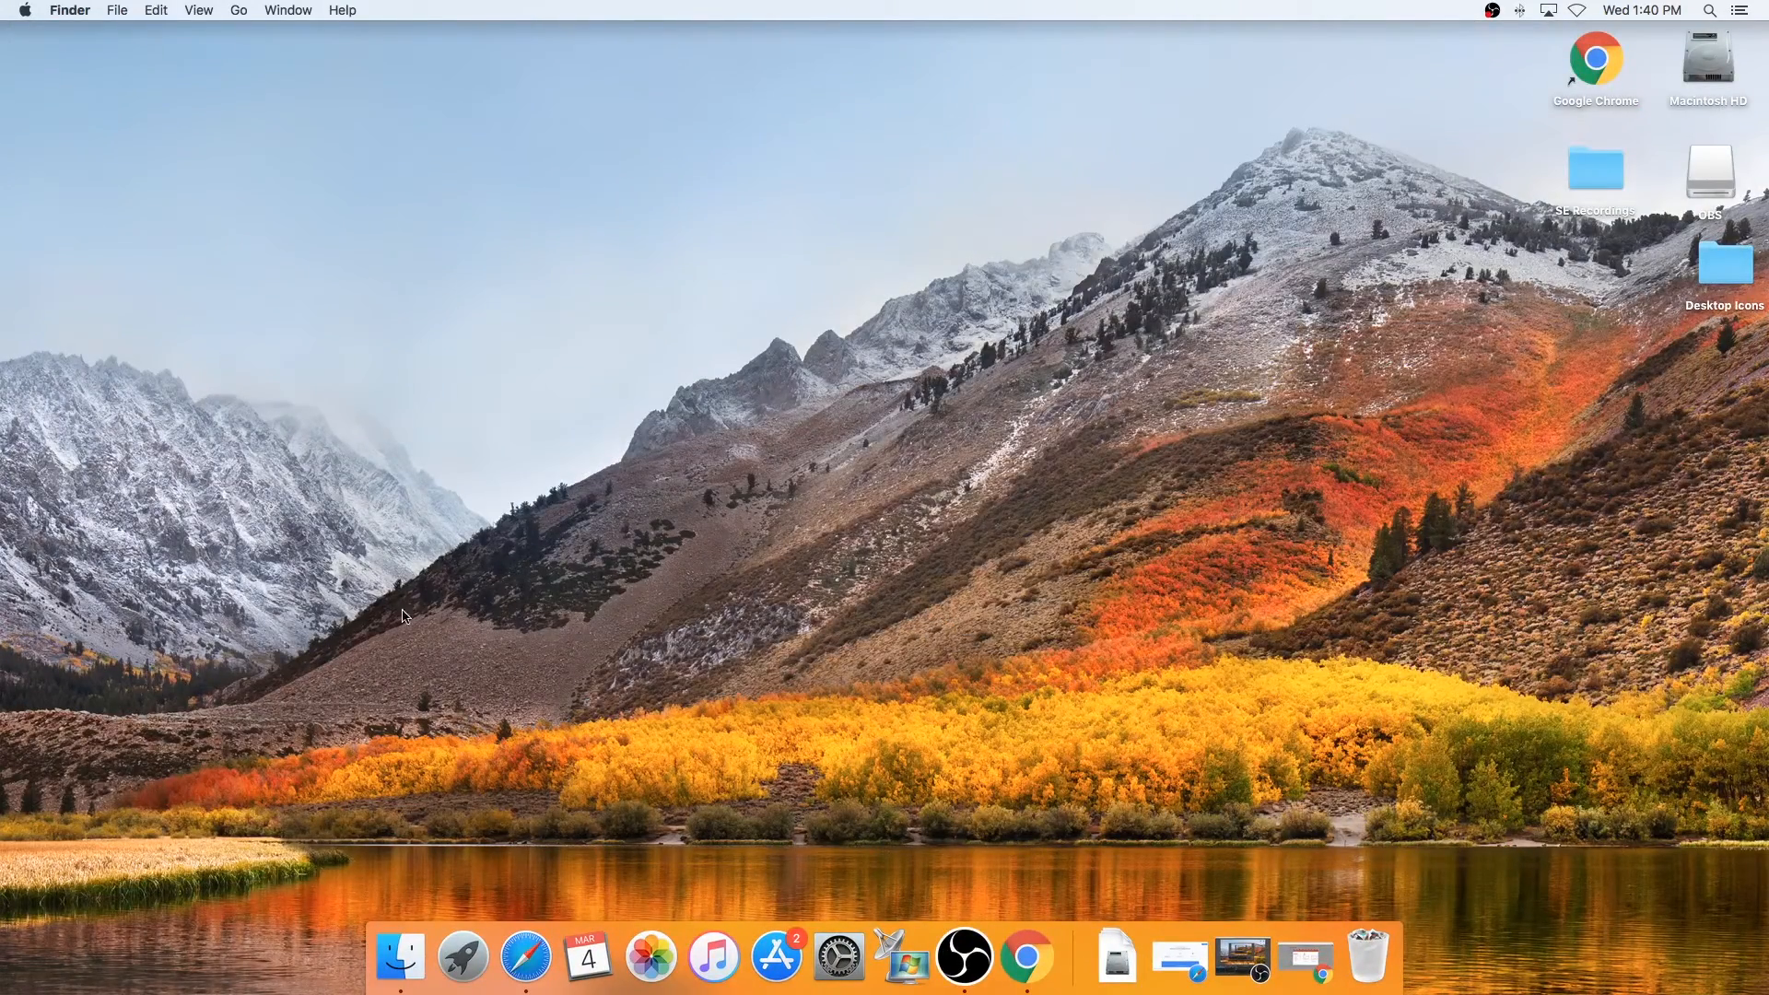
{"action": "left_click", "coordinate": [460, 957]}
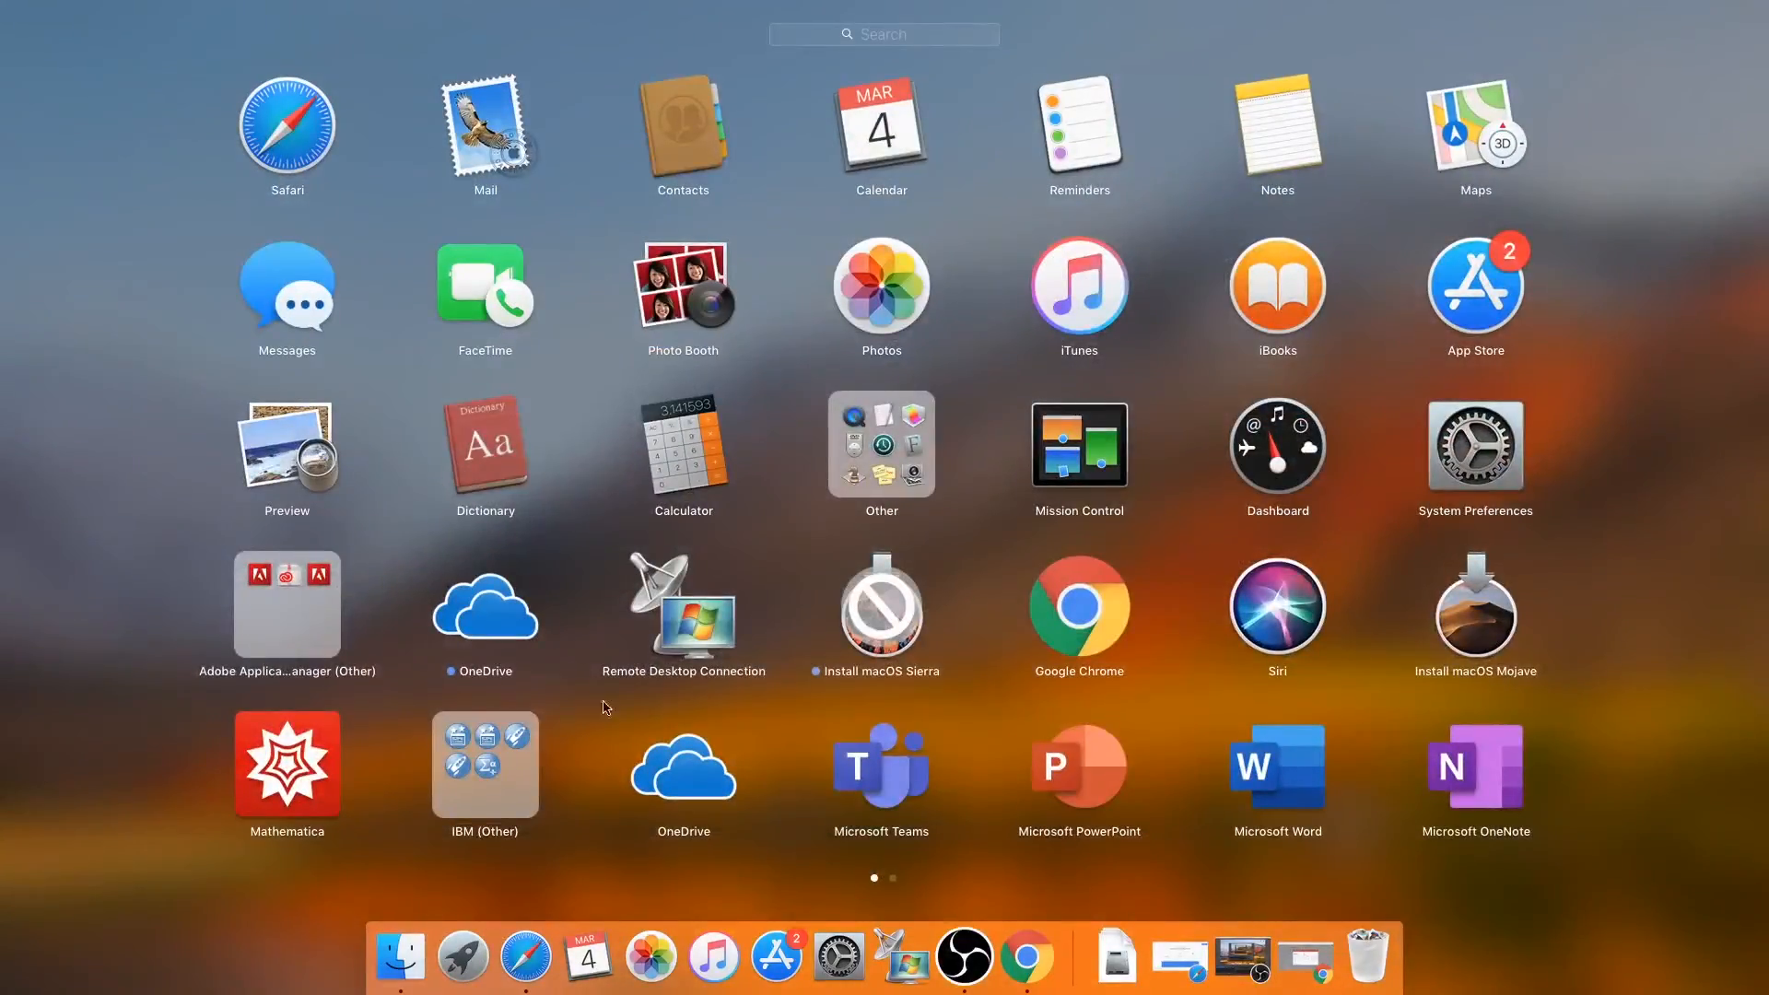
{"action": "scroll", "scroll_direction": "left", "scroll_amount": 3}
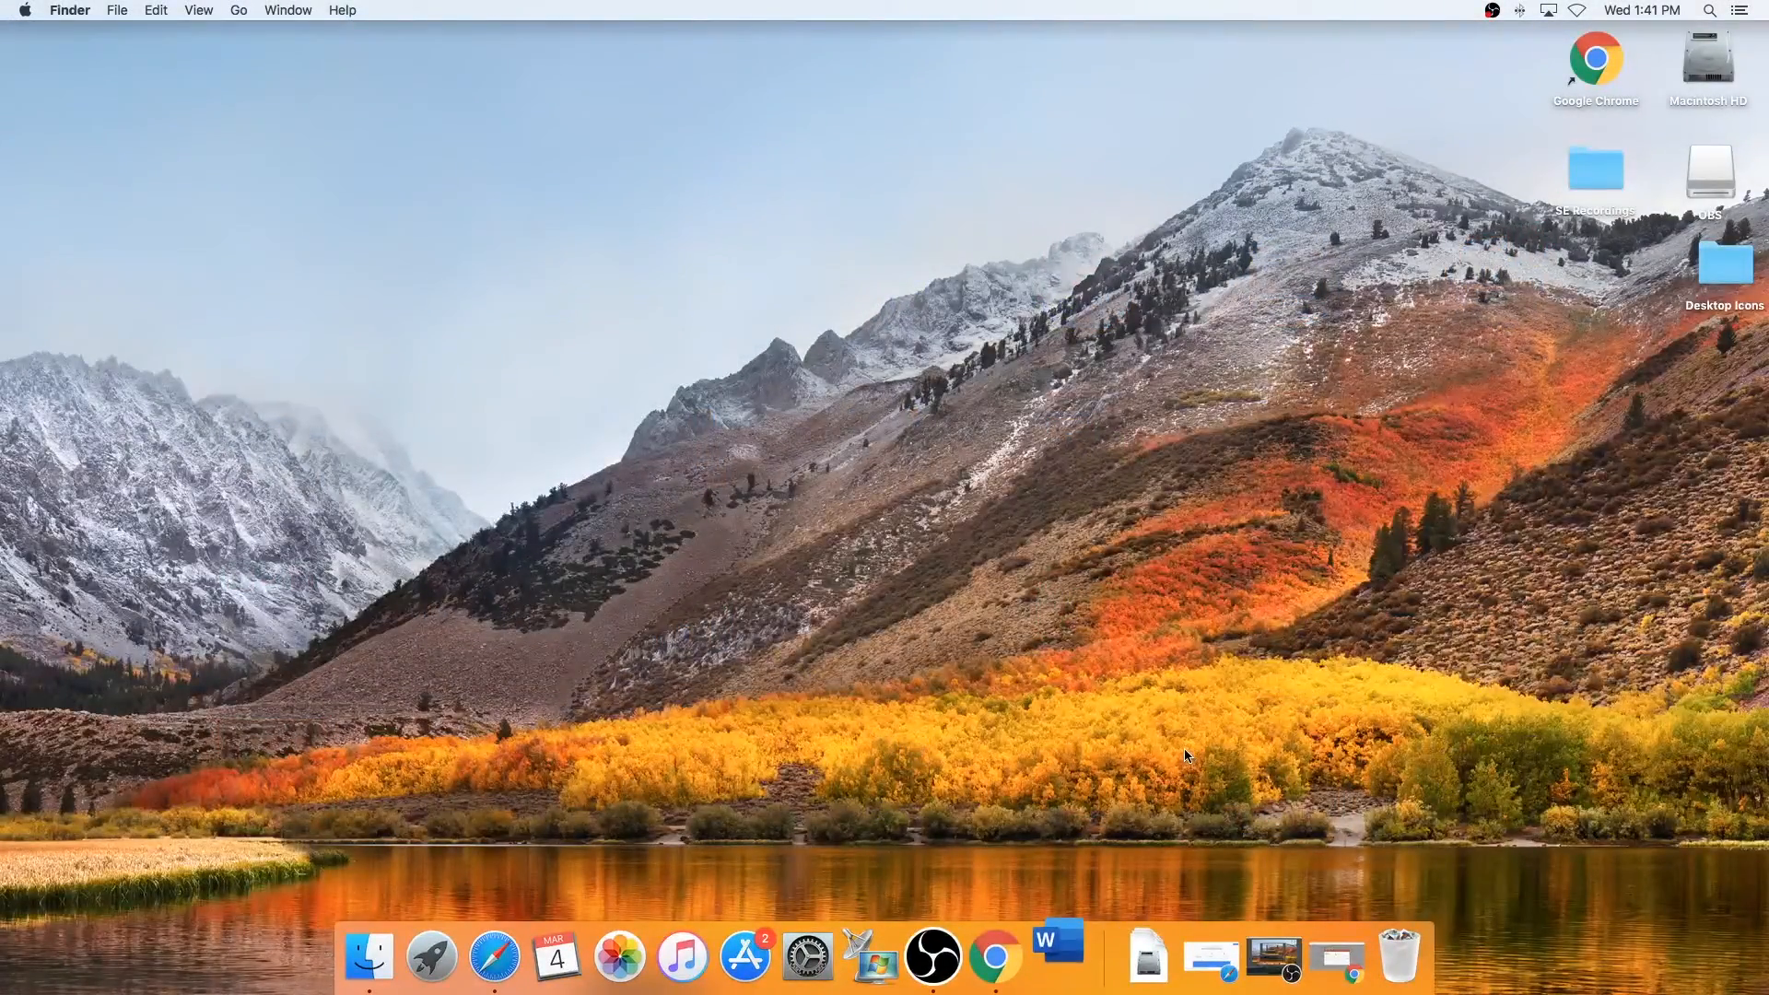
{"action": "left_click", "coordinate": [1056, 957]}
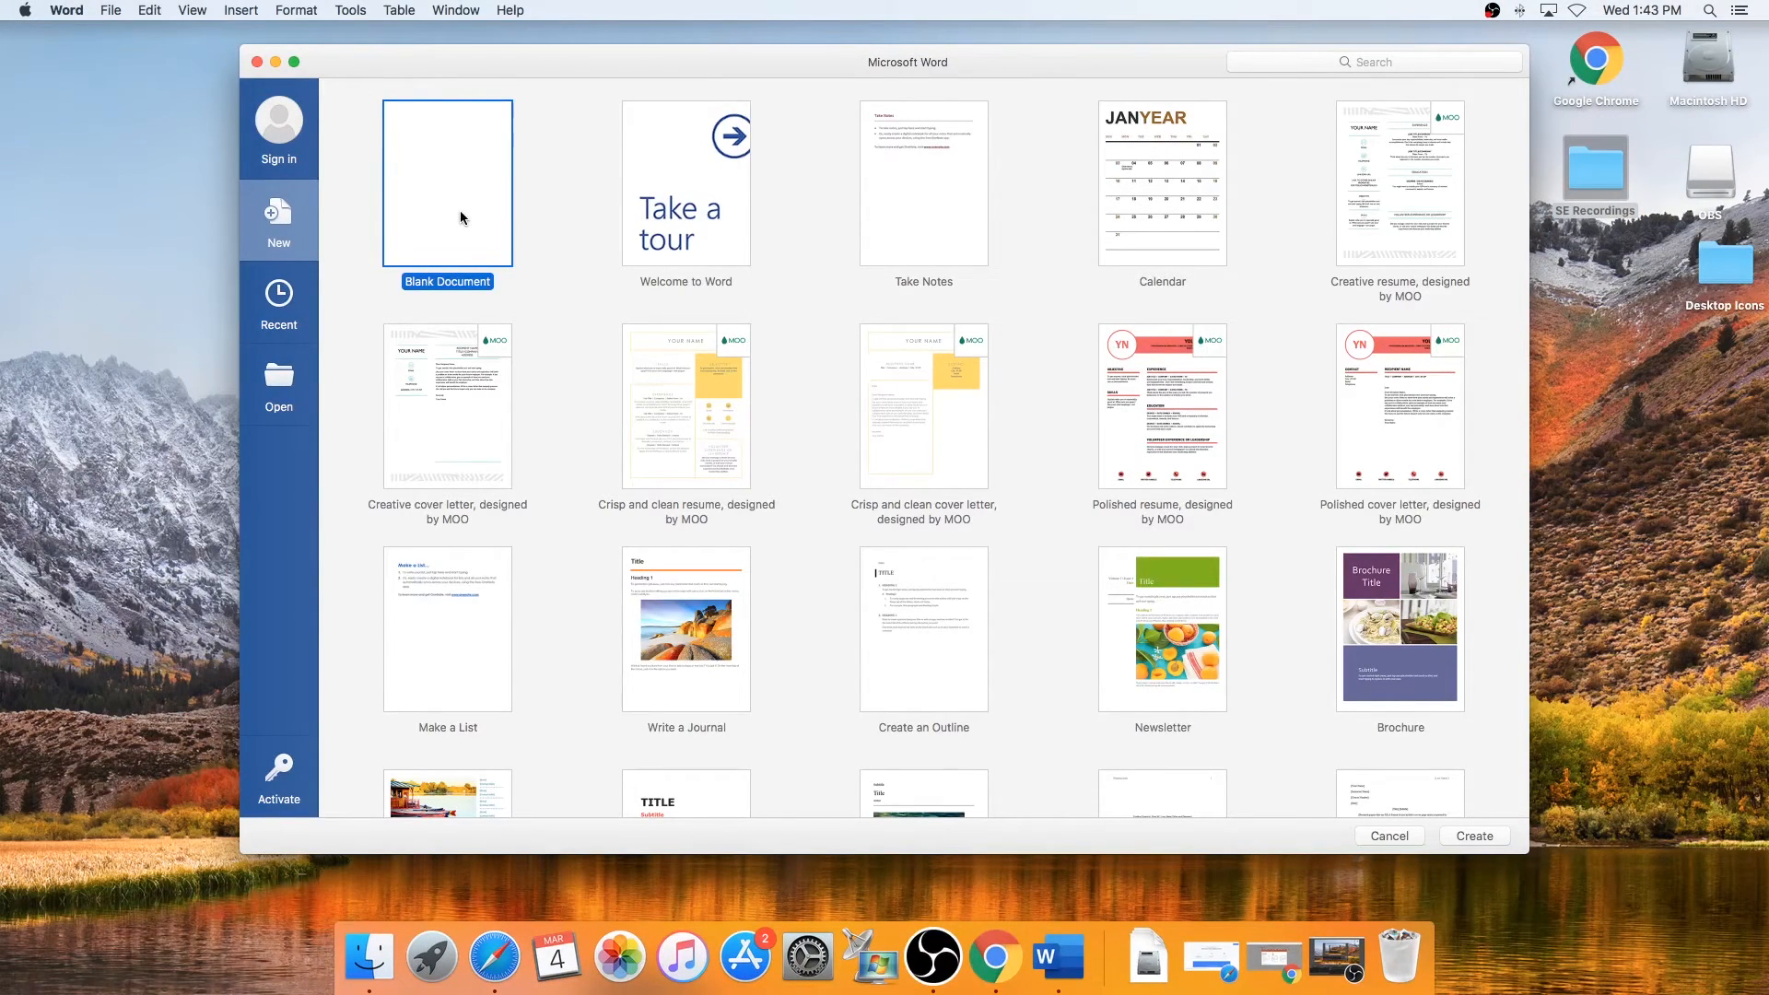
{"action": "mouse_move", "coordinate": [474, 232]}
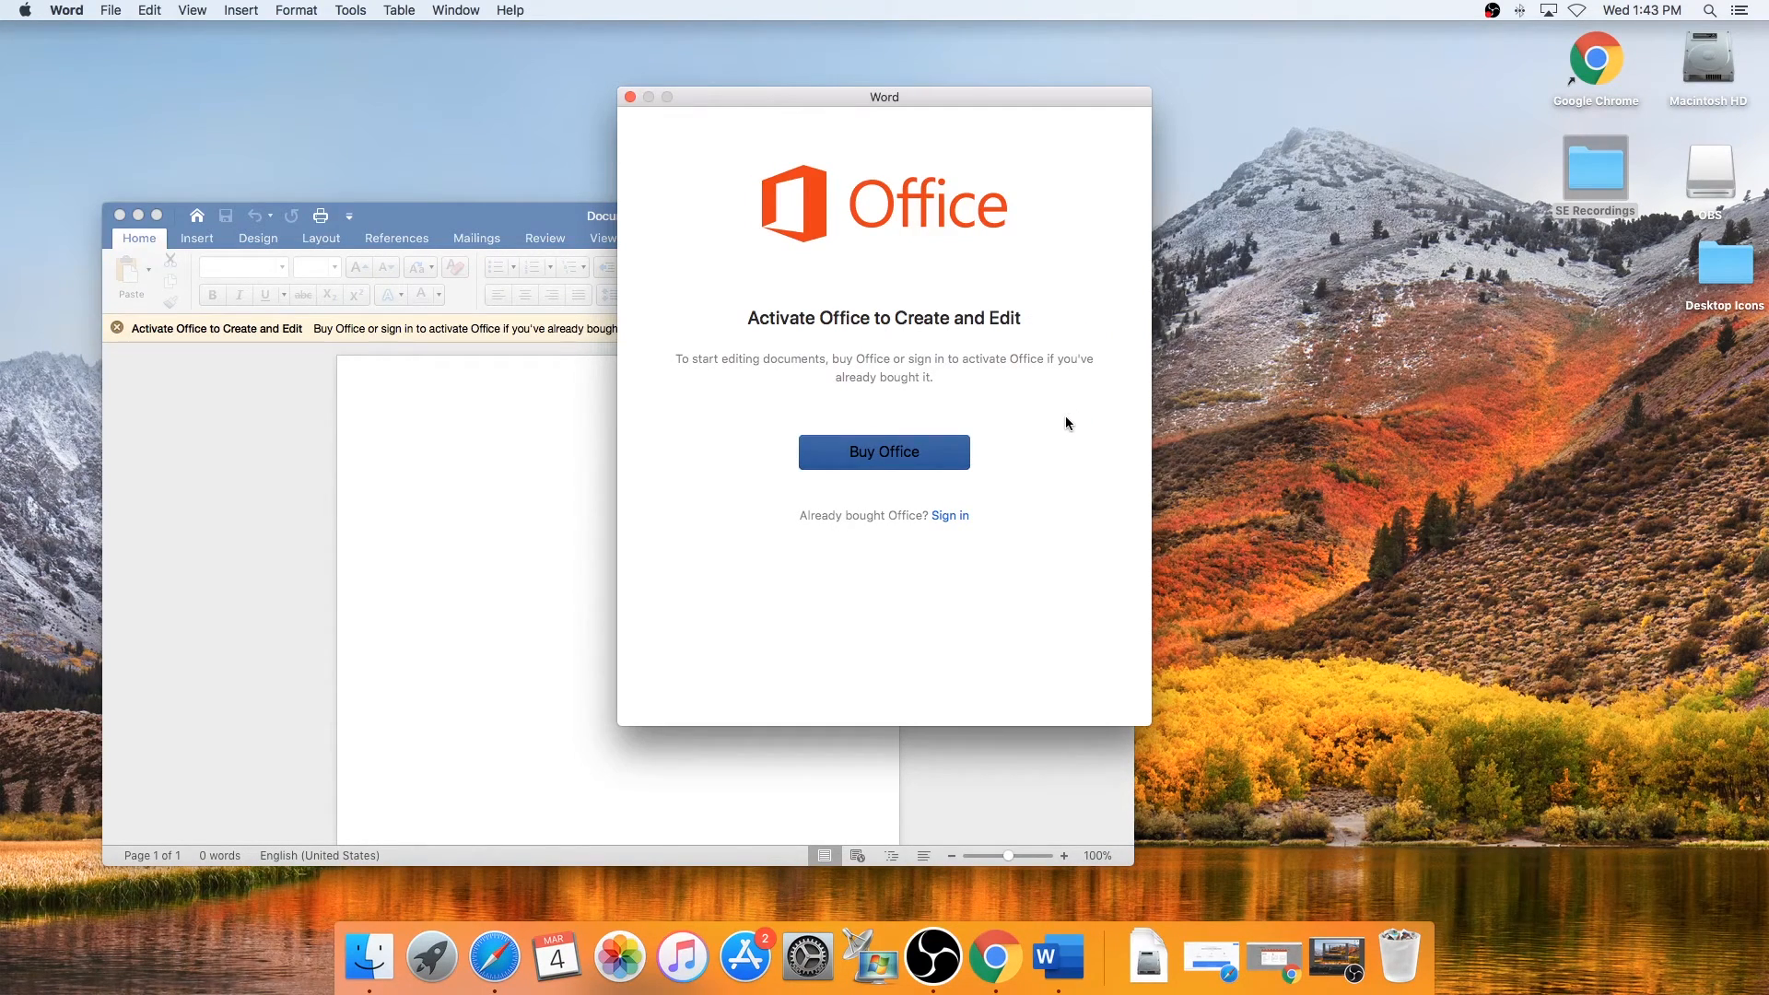
{"action": "mouse_move", "coordinate": [955, 520]}
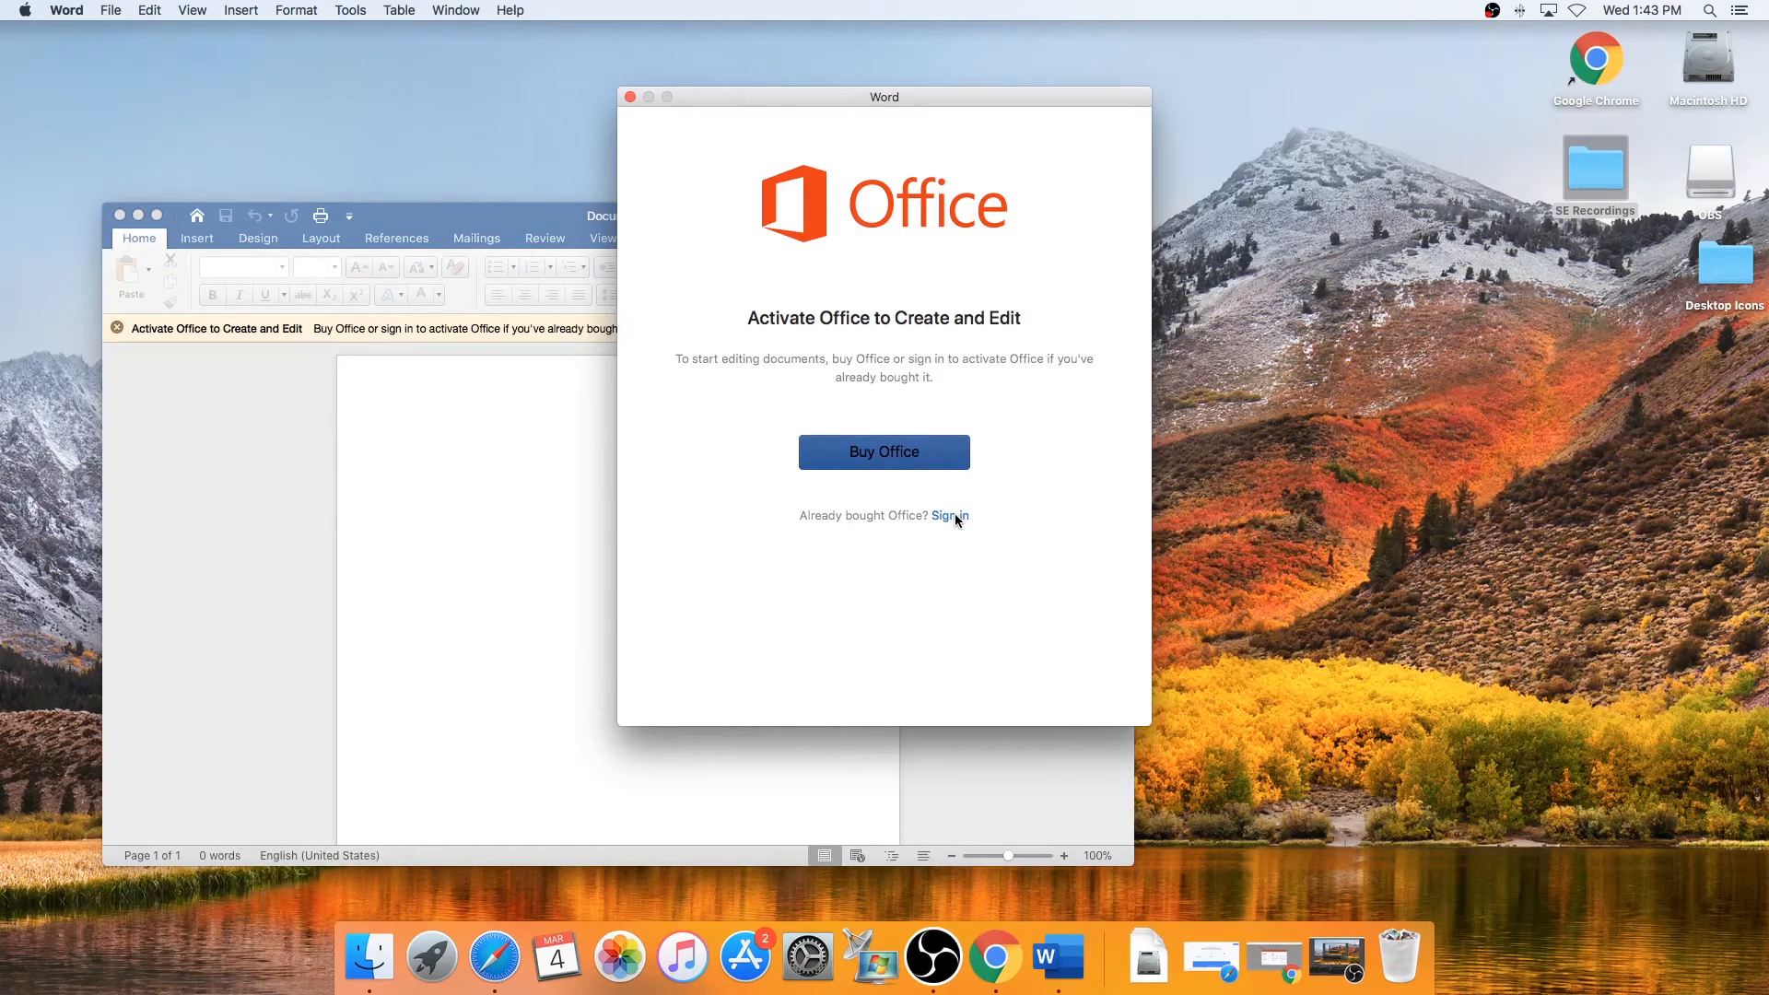
Start signing in from the Activate Office prompt over a new blank document
{"action": "left_click", "coordinate": [949, 517]}
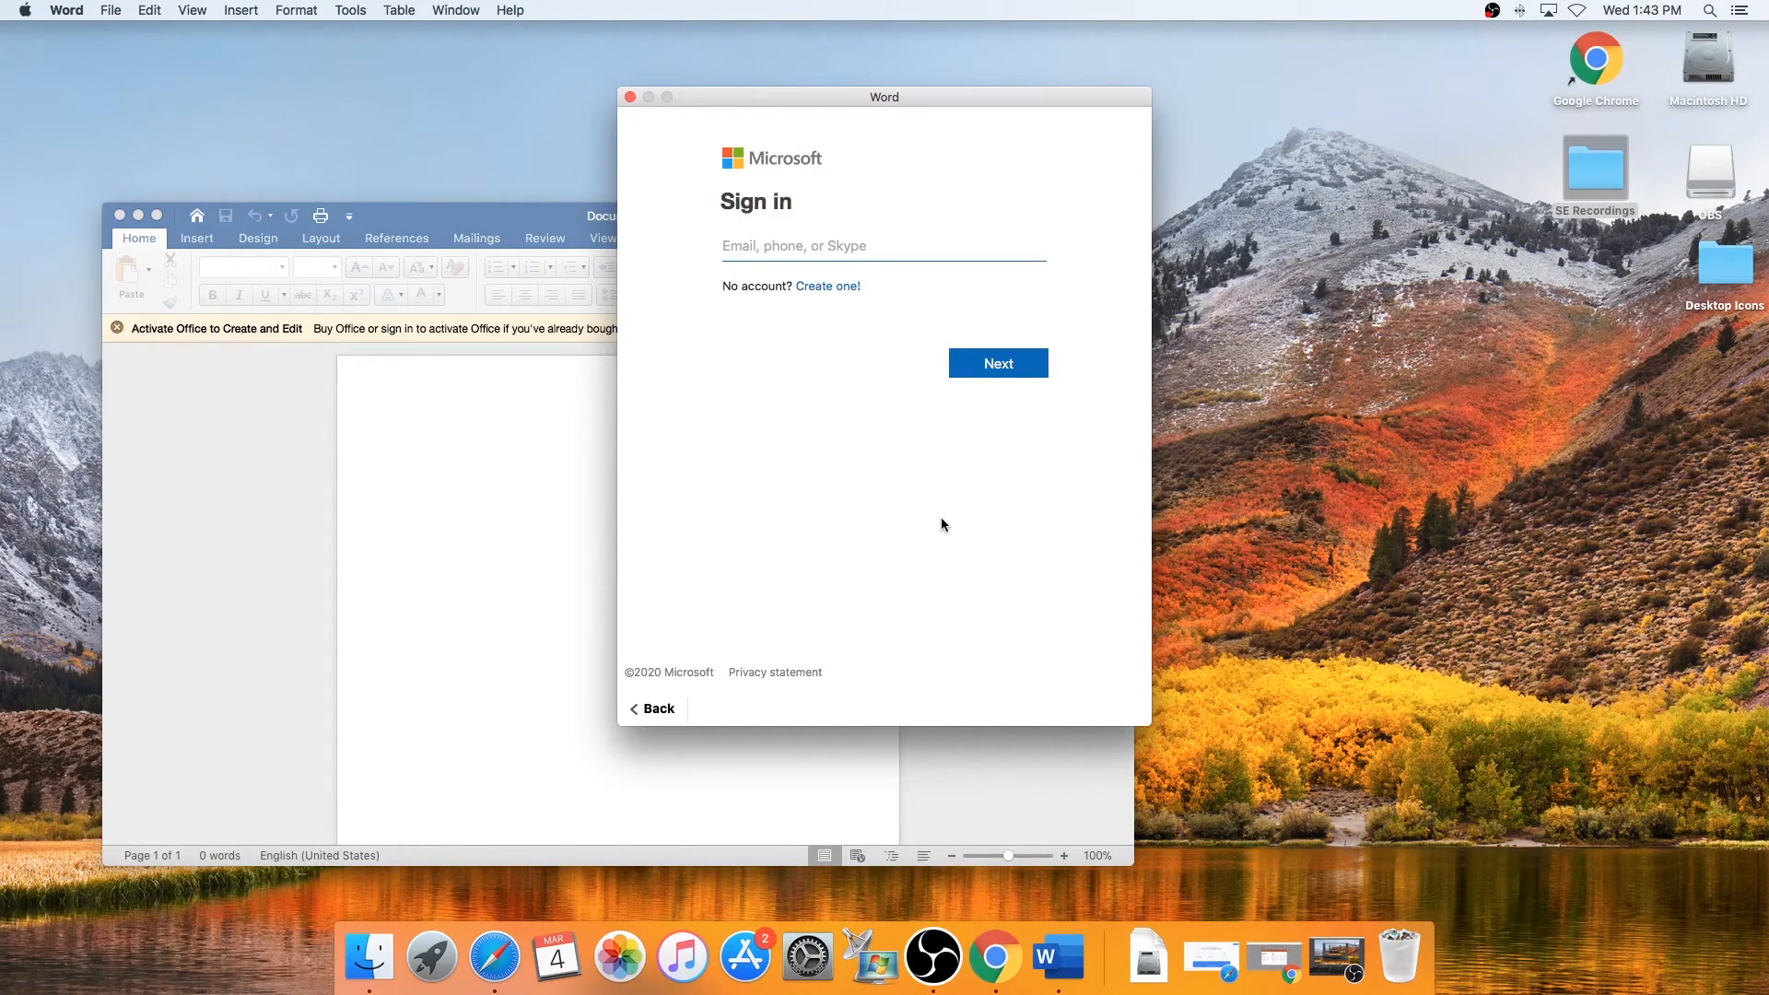
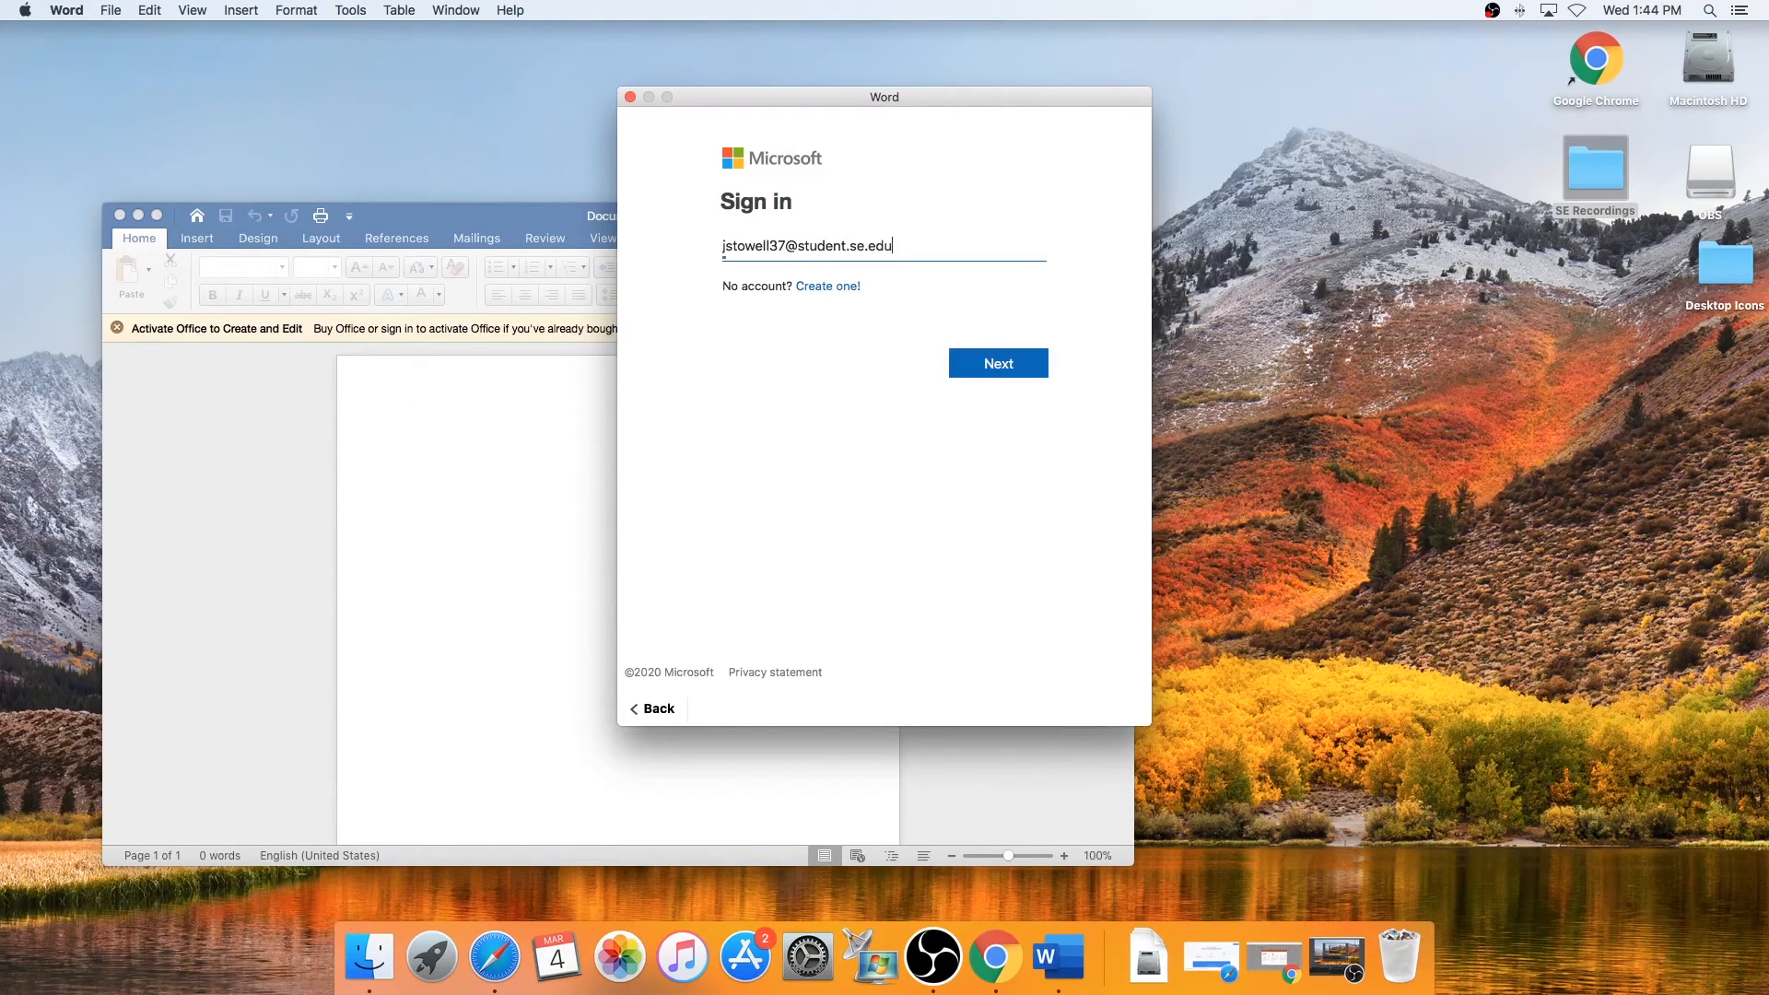
{"action": "left_click", "coordinate": [997, 363]}
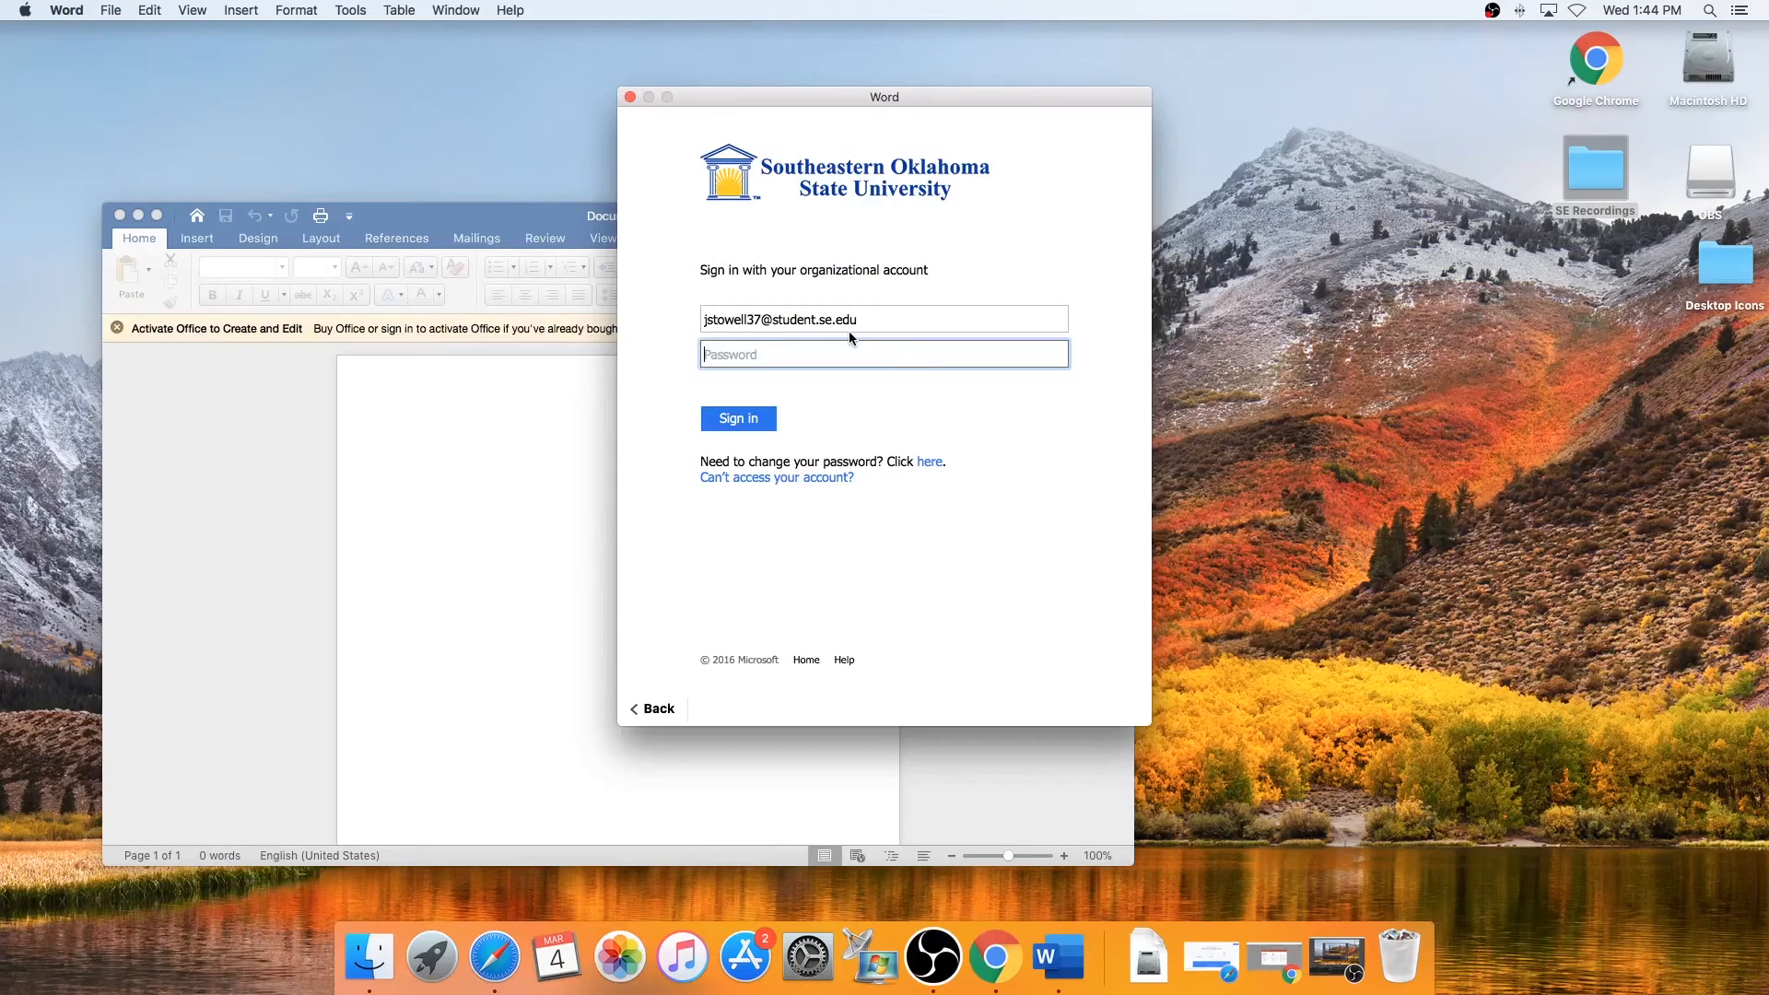
{"action": "type", "text": "password"}
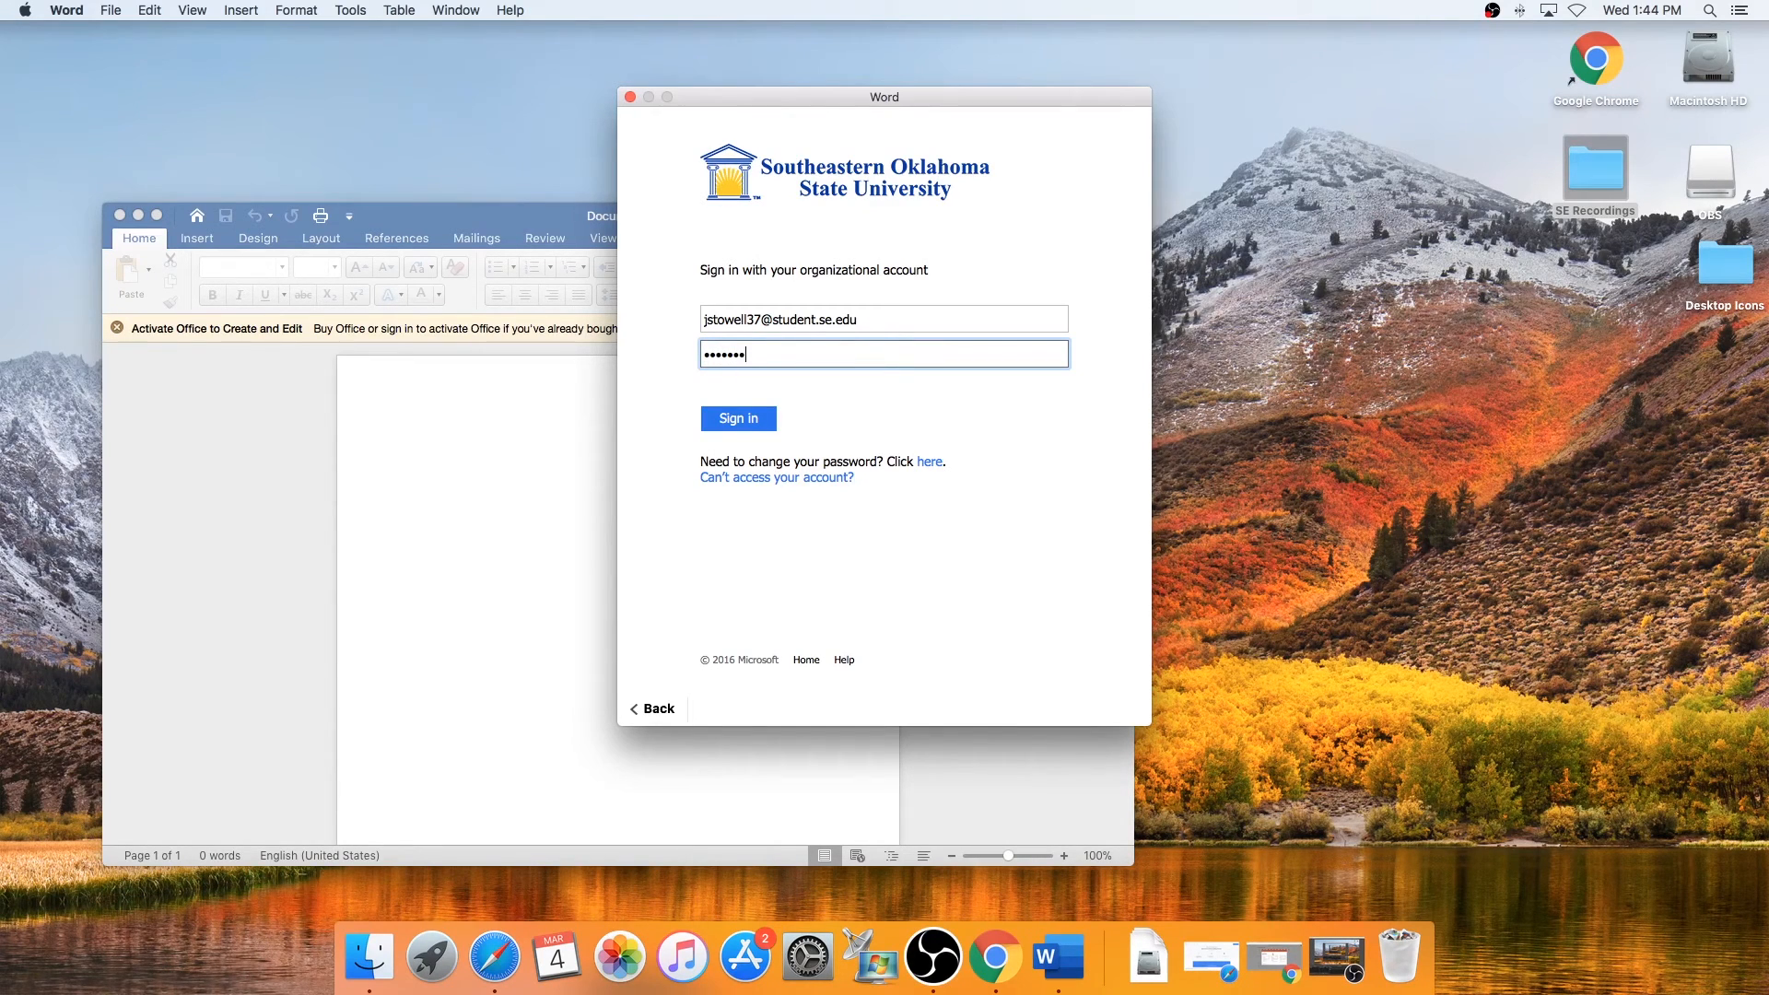
{"action": "left_click", "coordinate": [737, 419]}
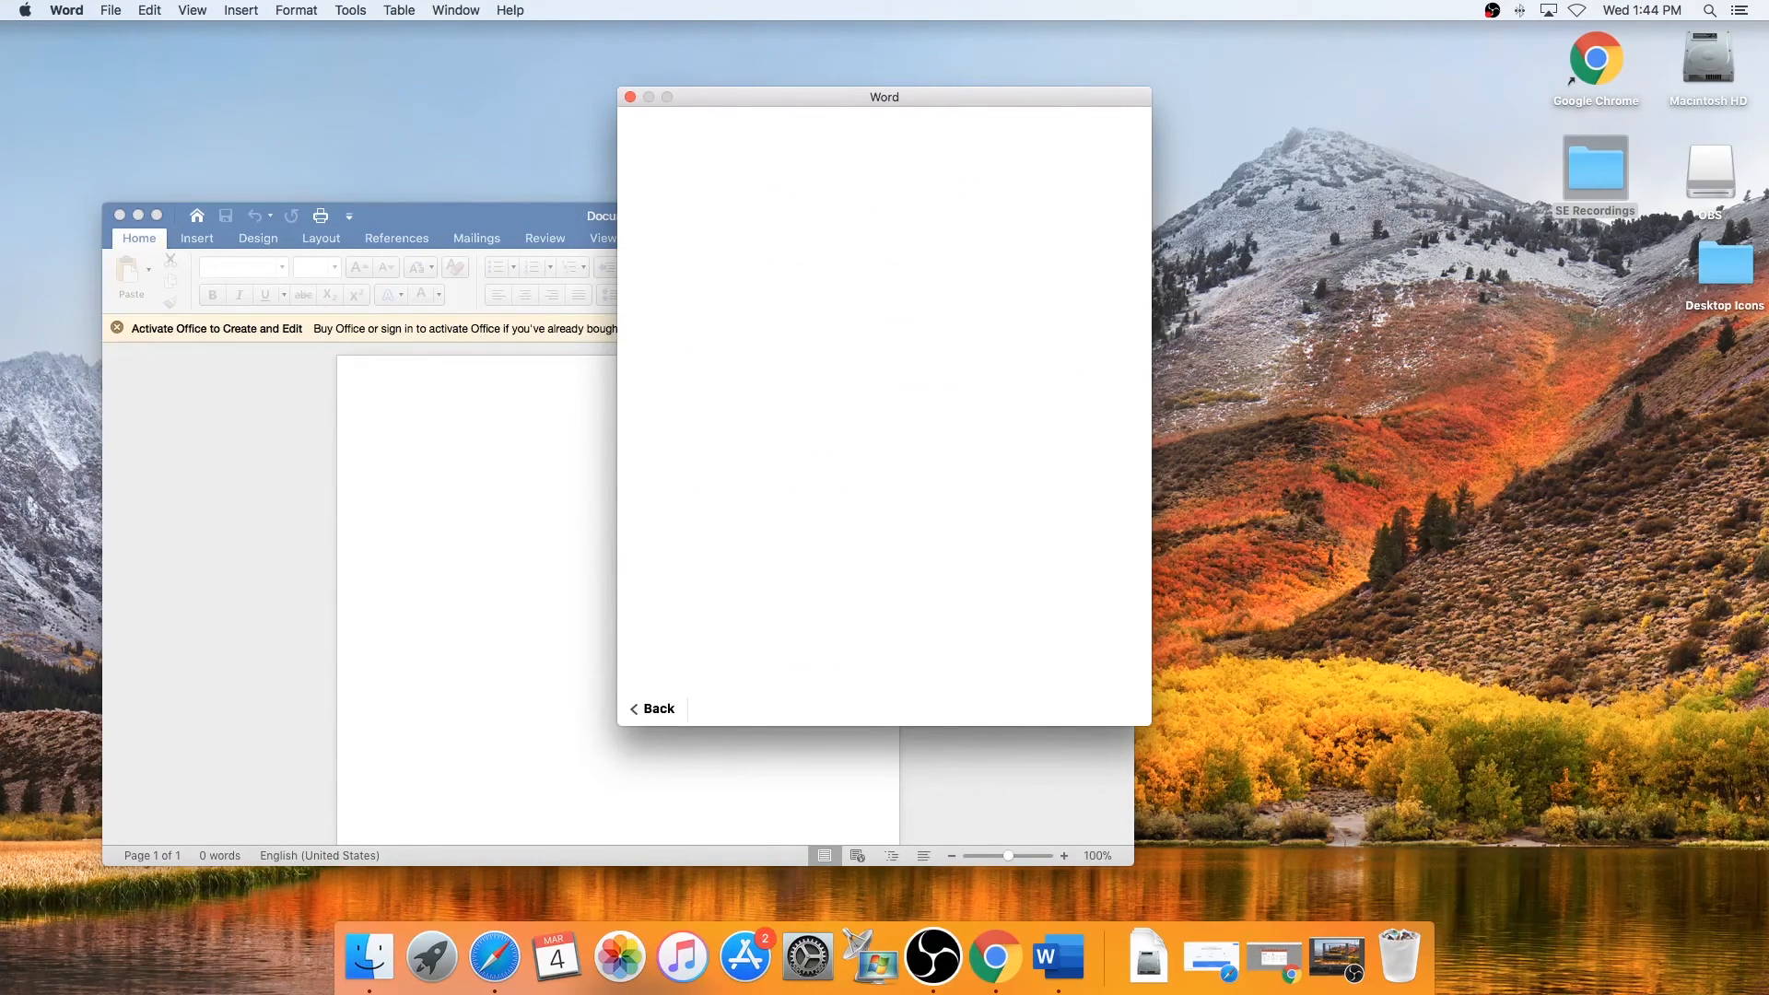